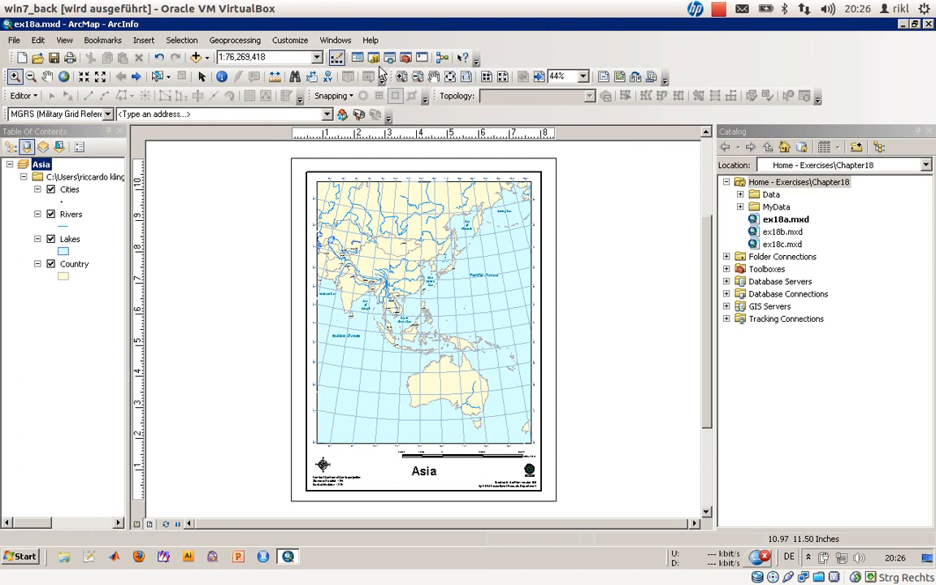
# Toggle the layout toolbar, then open the Asia data frame's properties and review reference scales.
pyautogui.click(290, 40)
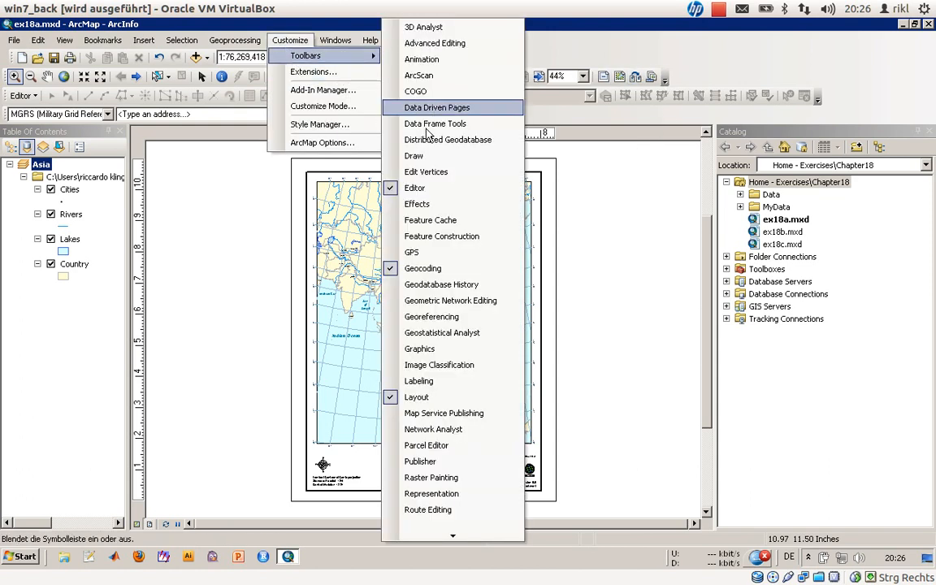
pyautogui.moveTo(439, 397)
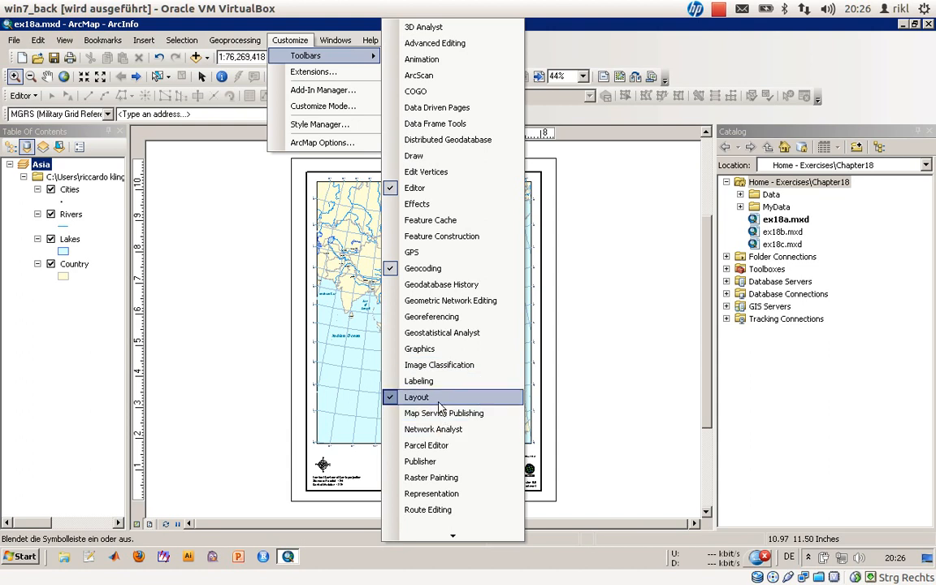
pyautogui.click(416, 396)
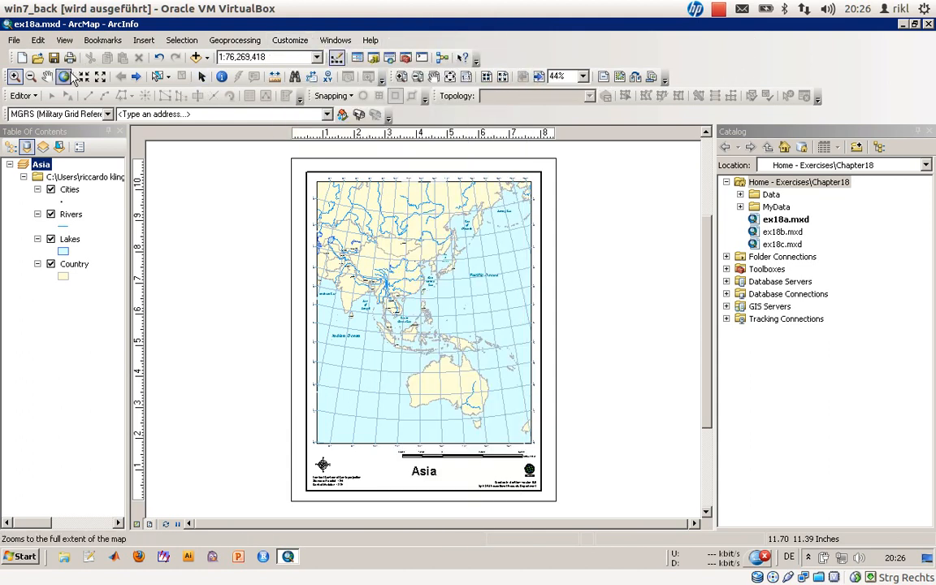
pyautogui.moveTo(65, 77)
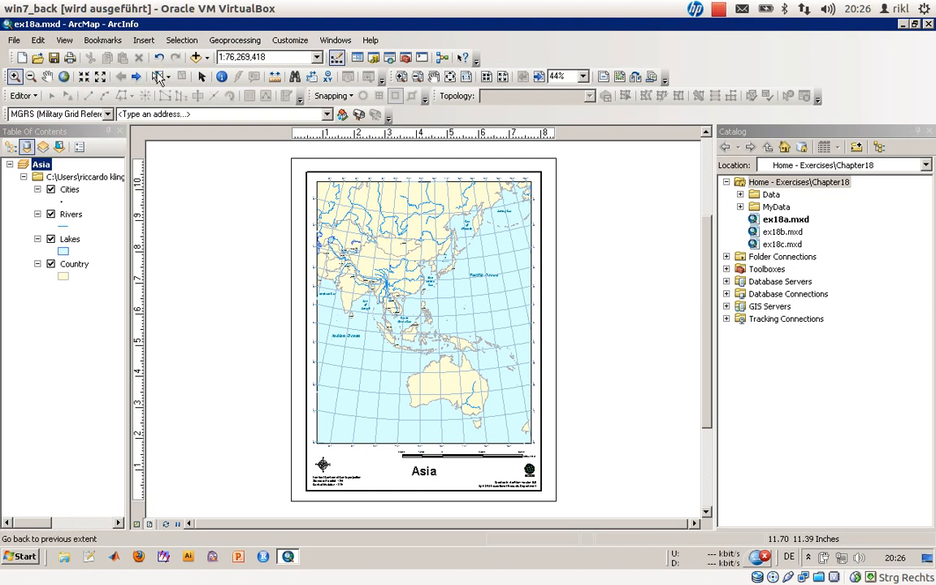
pyautogui.moveTo(400, 75)
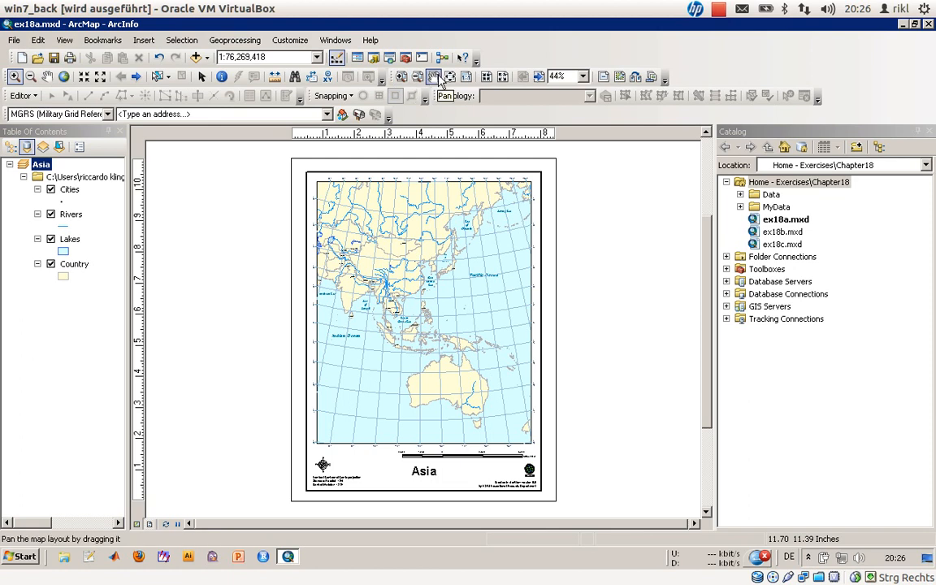
pyautogui.moveTo(467, 76)
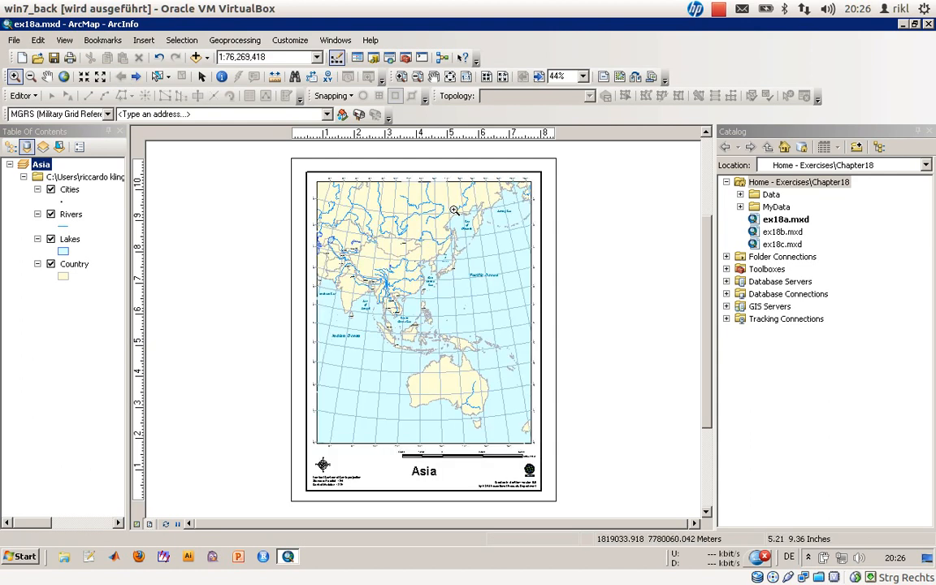
pyautogui.moveTo(450, 209)
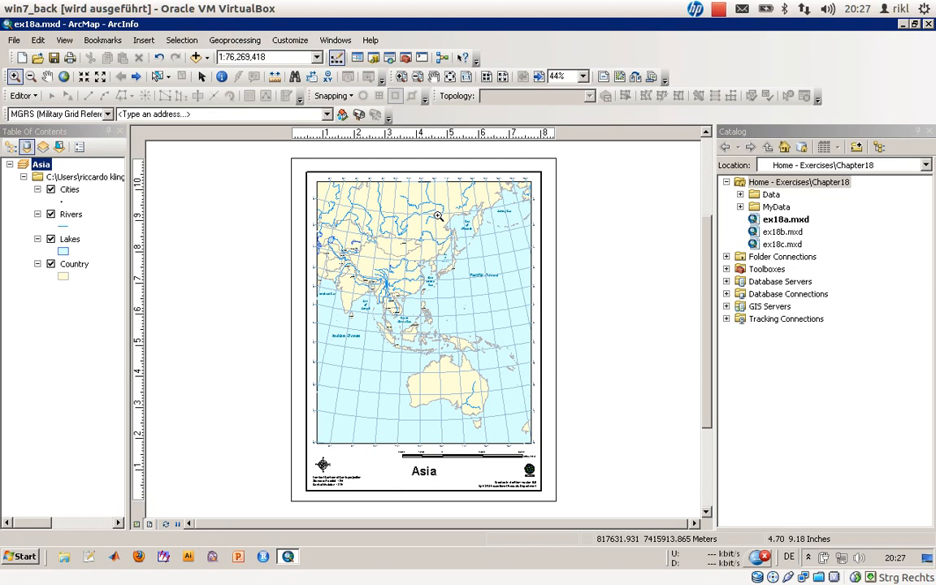
pyautogui.moveTo(426, 203)
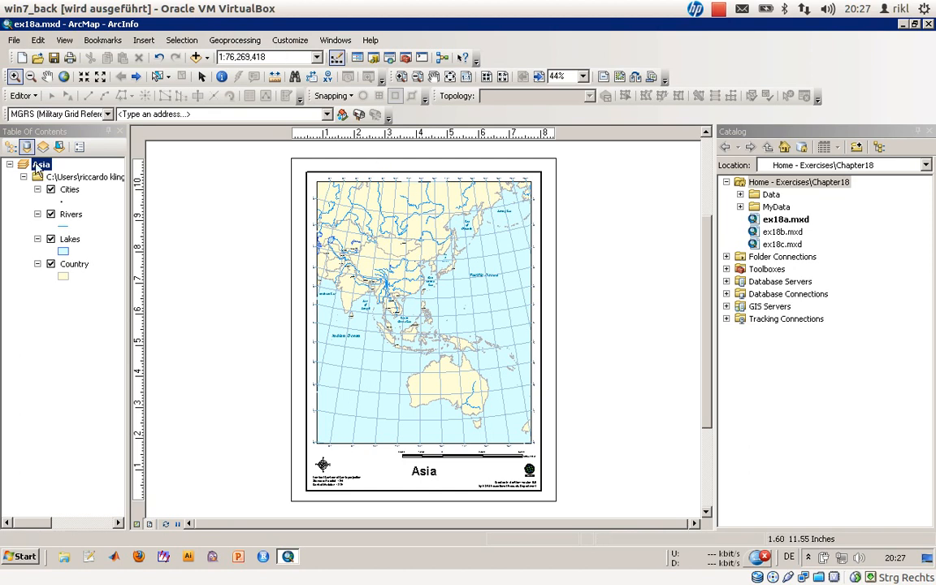
pyautogui.rightClick(41, 164)
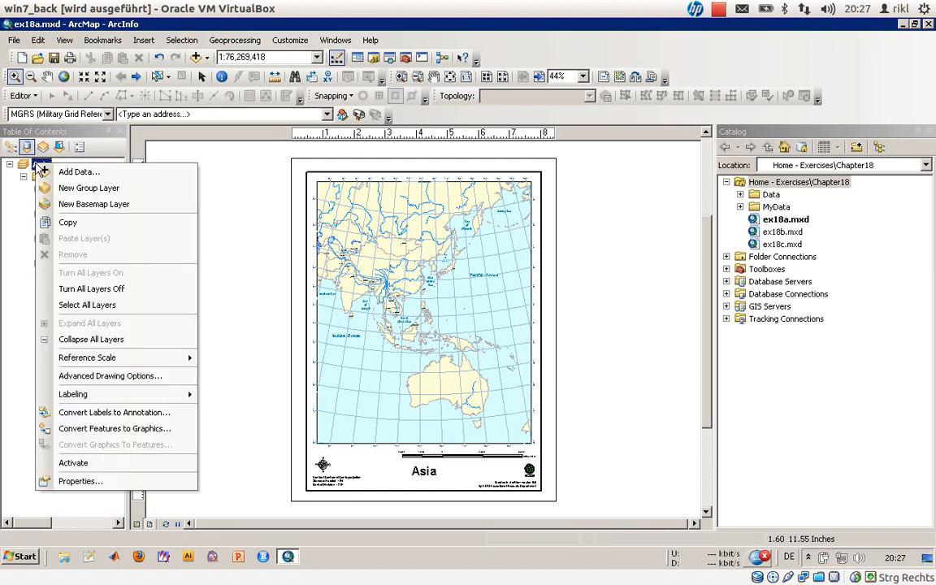
pyautogui.moveTo(77, 481)
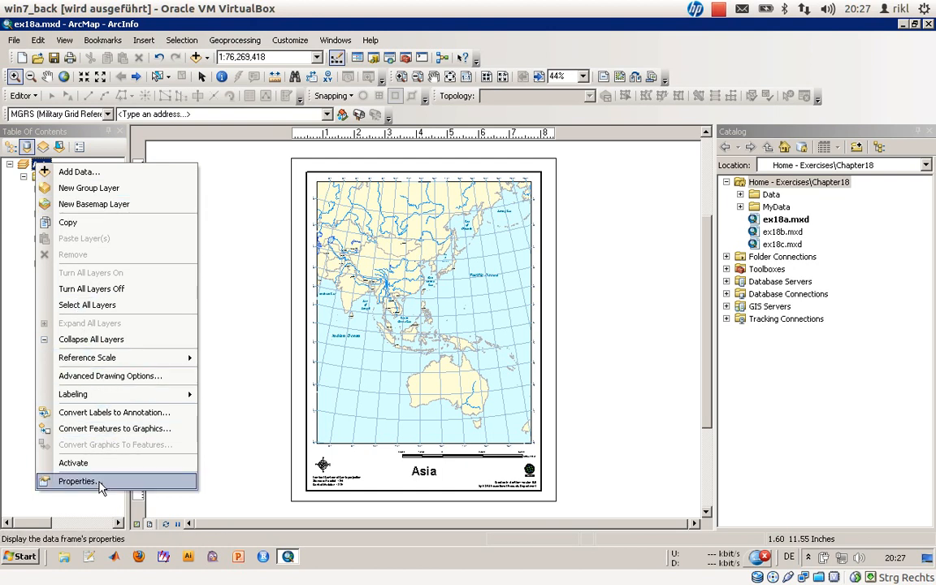
pyautogui.click(77, 481)
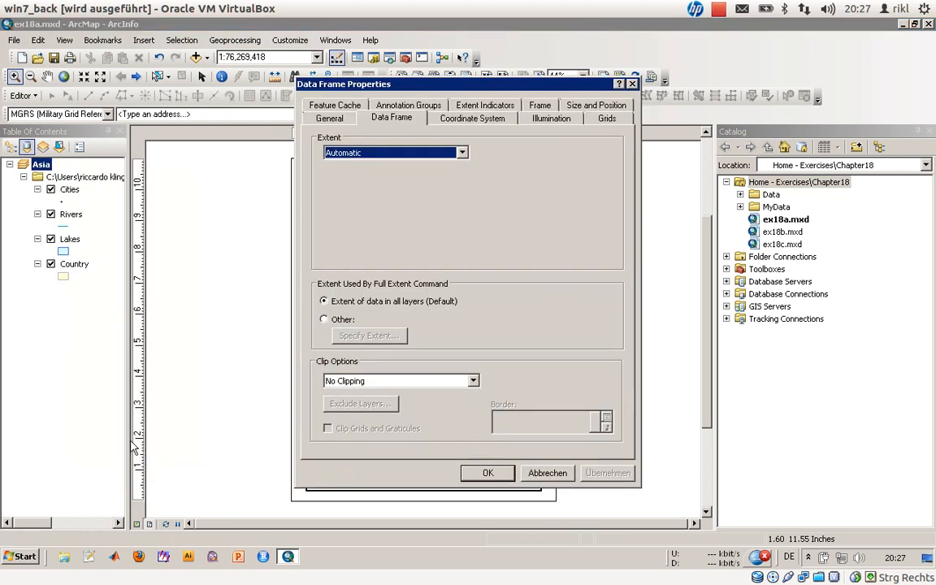
pyautogui.click(329, 118)
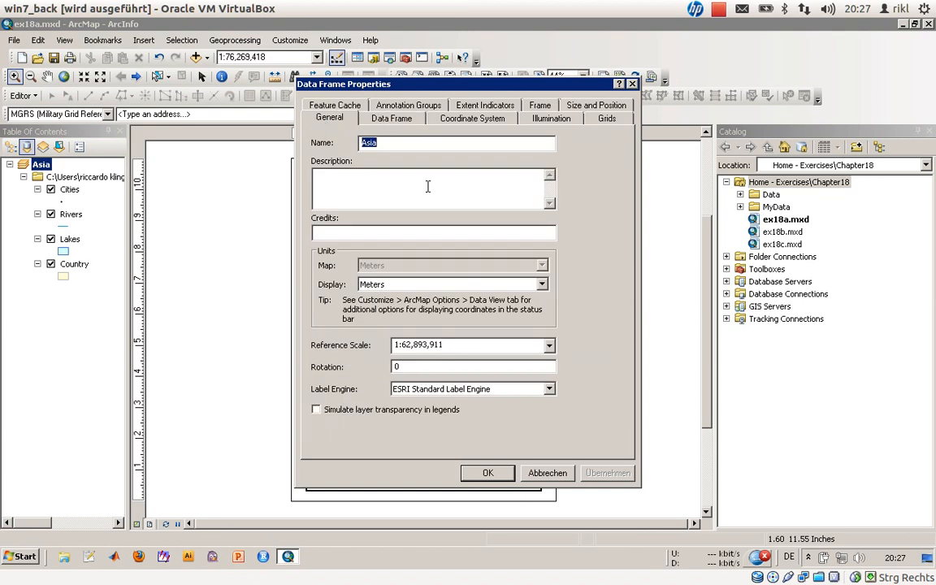
pyautogui.click(471, 345)
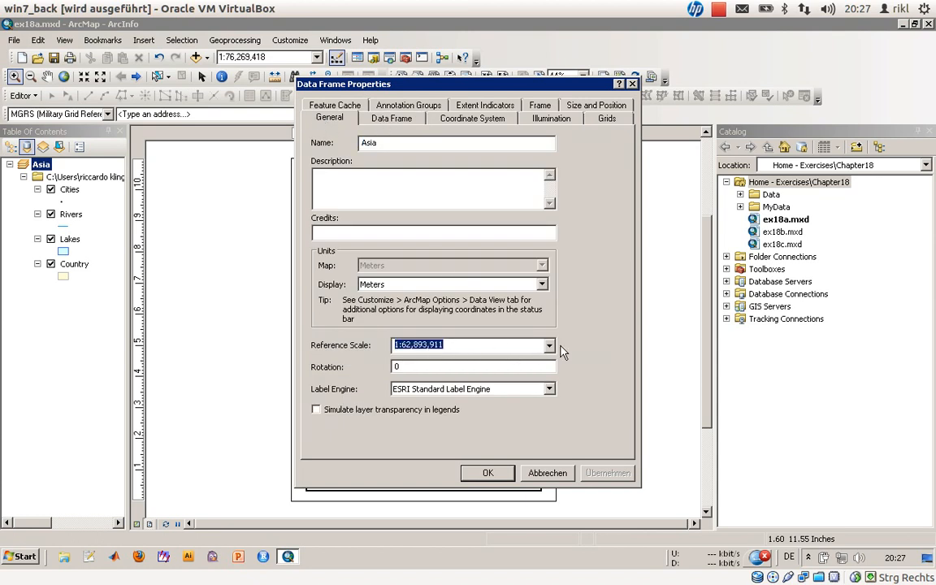
pyautogui.click(549, 345)
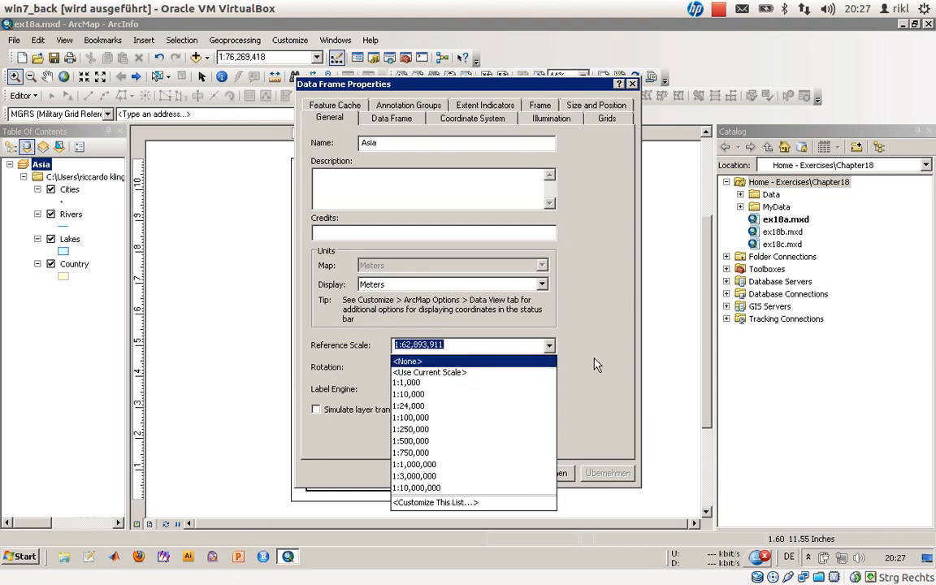
# Give the Asia frame a fixed 1:10,000,000 extent and pan toward the South China Sea.
pyautogui.click(391, 118)
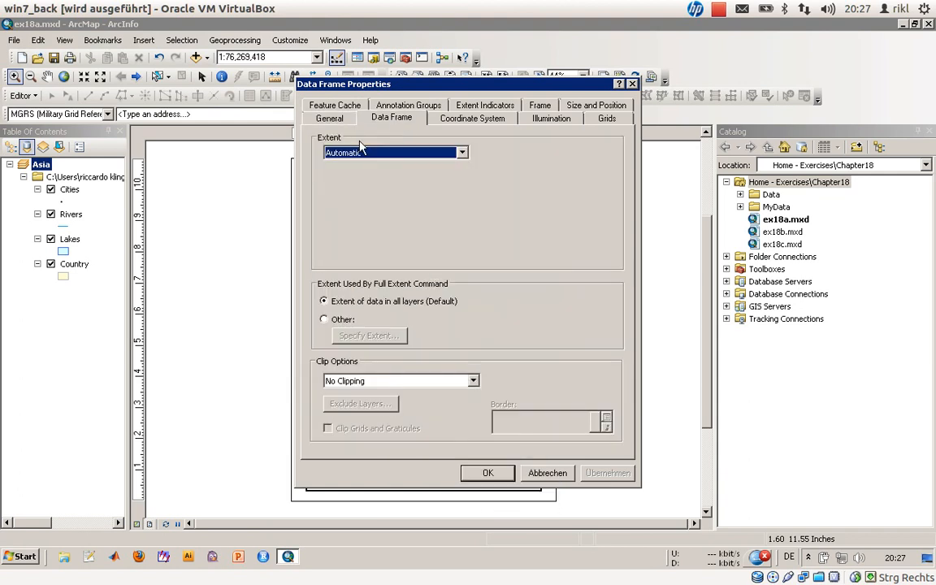
pyautogui.moveTo(375, 157)
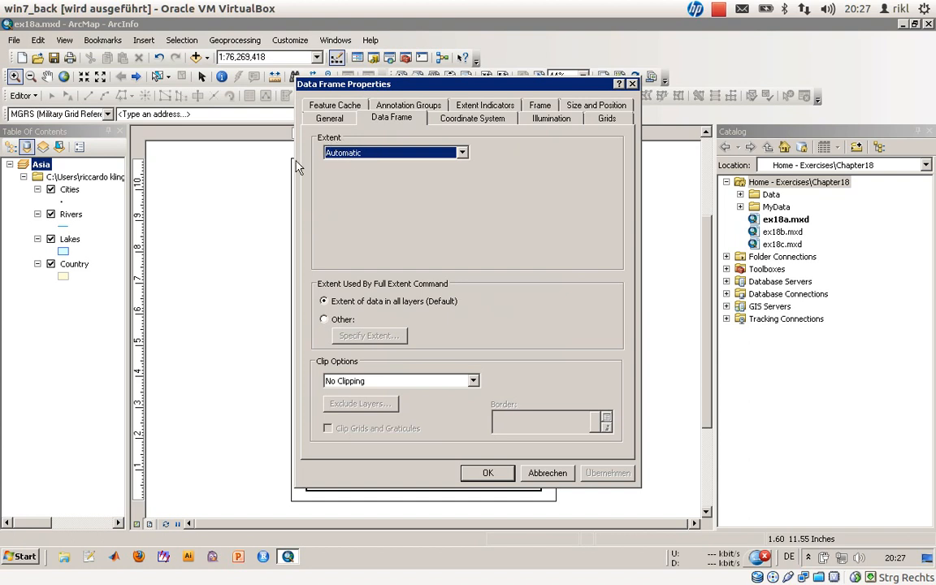
pyautogui.click(462, 152)
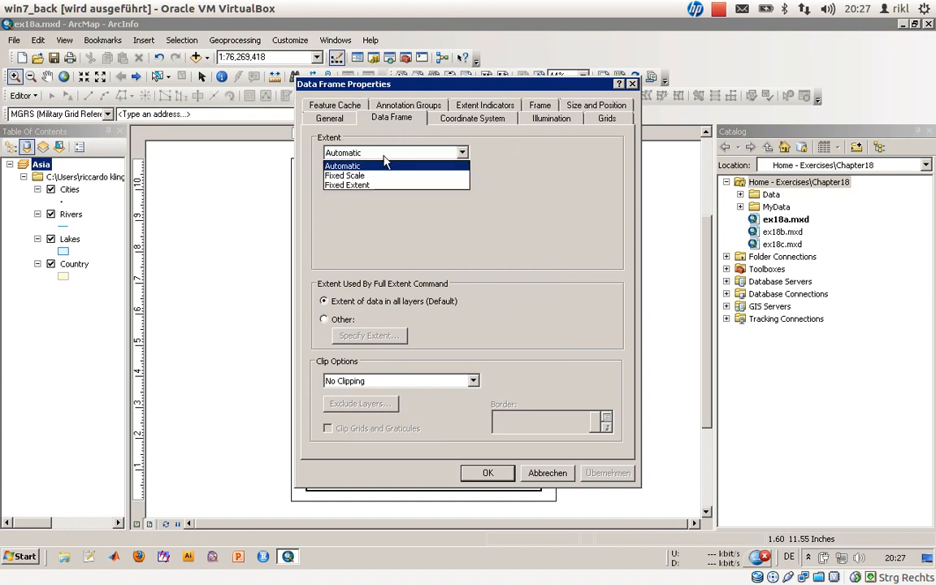
pyautogui.click(344, 175)
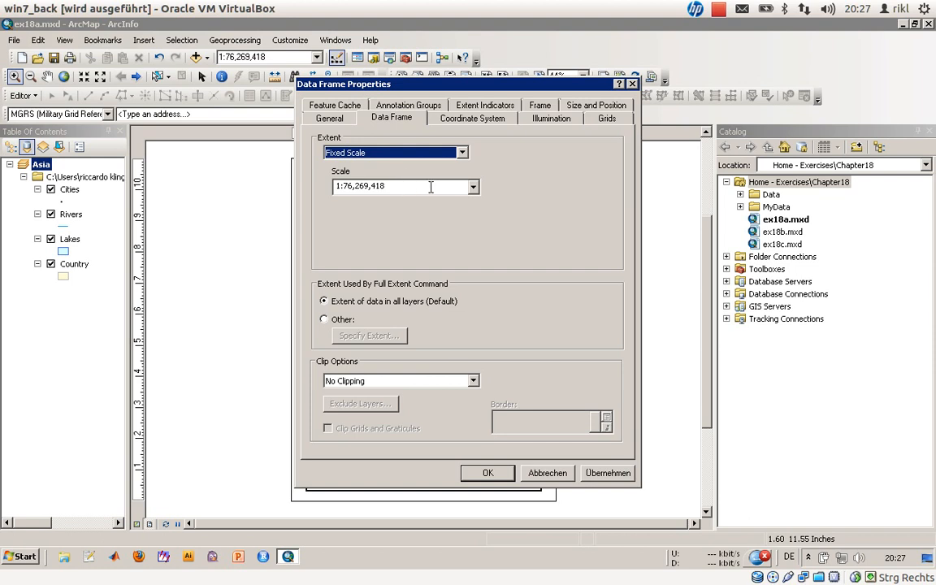
pyautogui.doubleClick(358, 186)
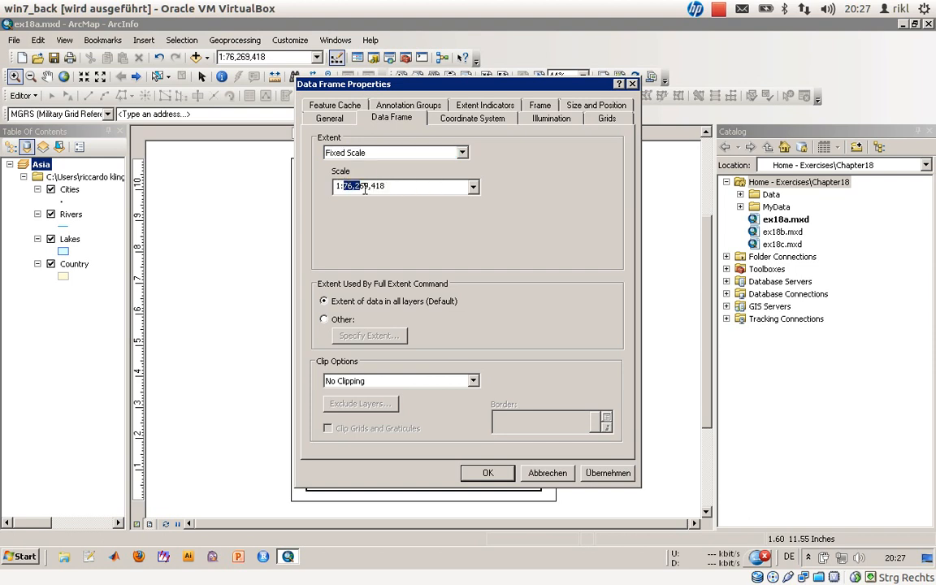
pyautogui.write('1:10.')
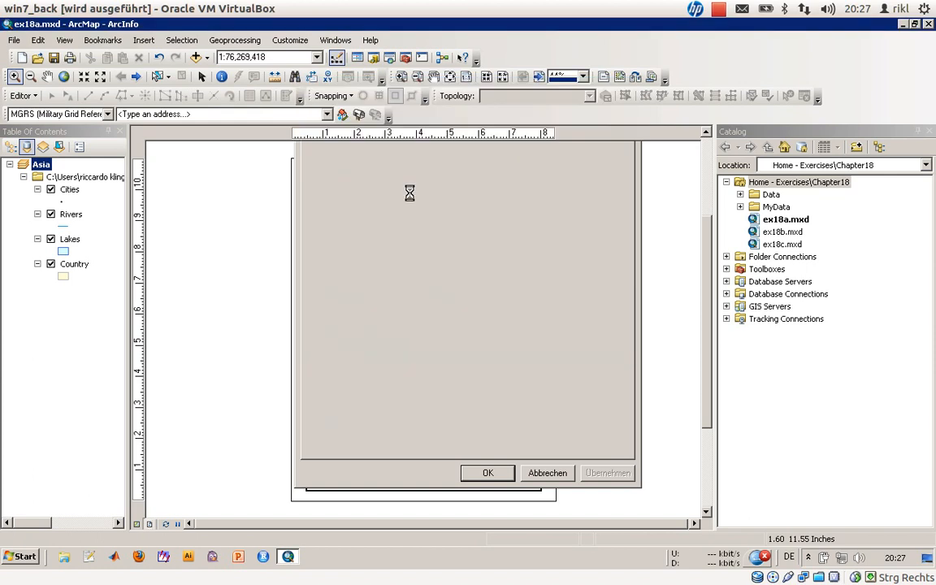
pyautogui.click(488, 473)
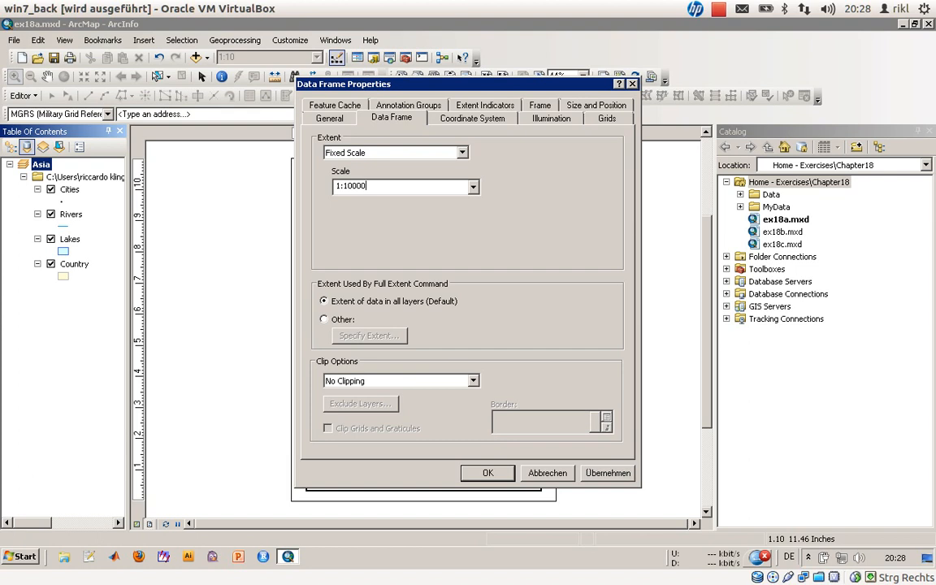
pyautogui.click(487, 473)
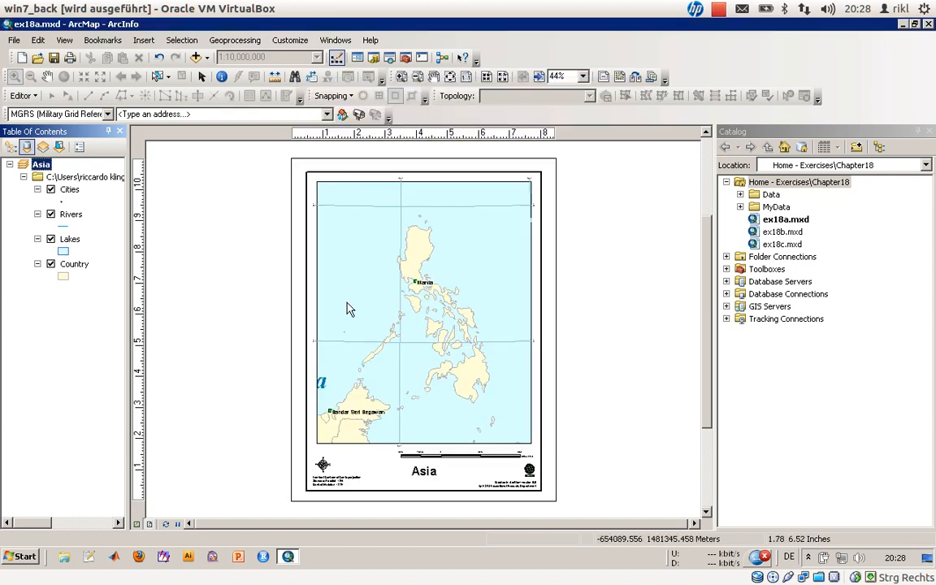
pyautogui.moveTo(390, 323)
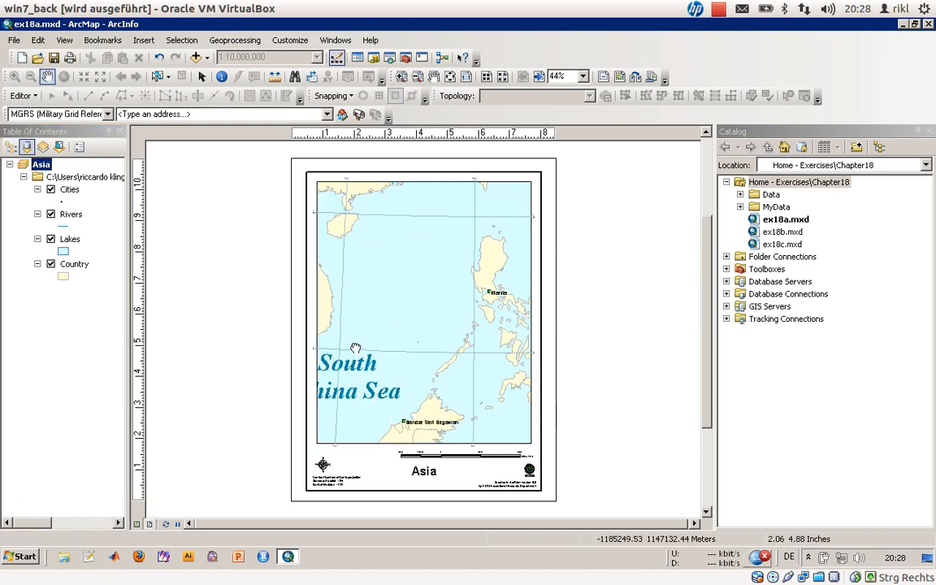
pyautogui.moveTo(356, 348); pyautogui.dragTo(423, 345)
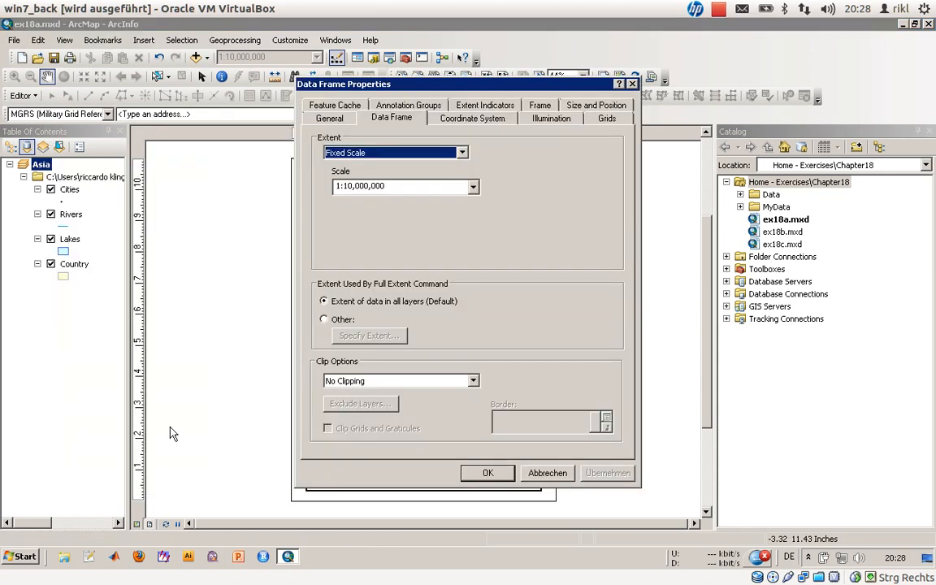
# Close the properties, recenter on the Philippines, and go back to the previous full Asia extent.
pyautogui.click(395, 153)
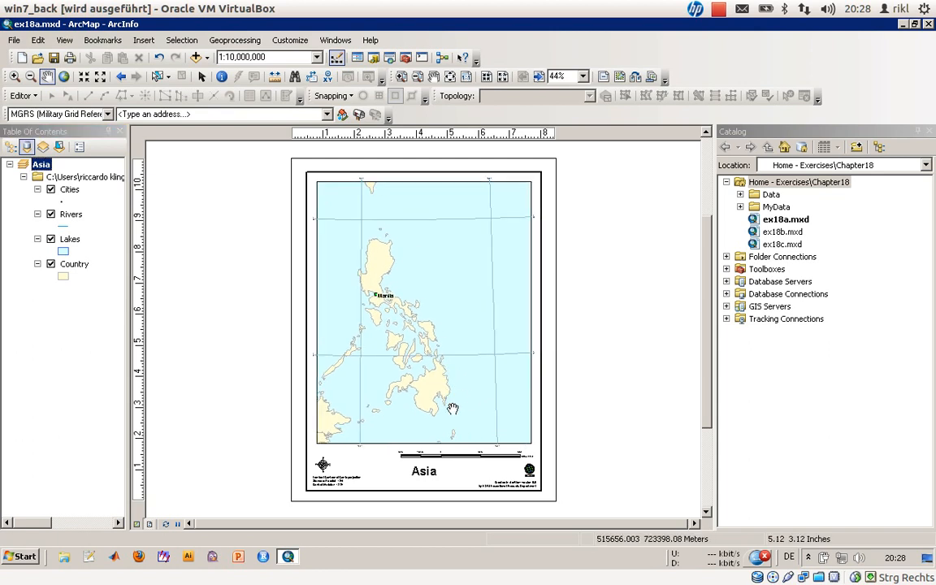
pyautogui.moveTo(452, 409); pyautogui.dragTo(449, 399)
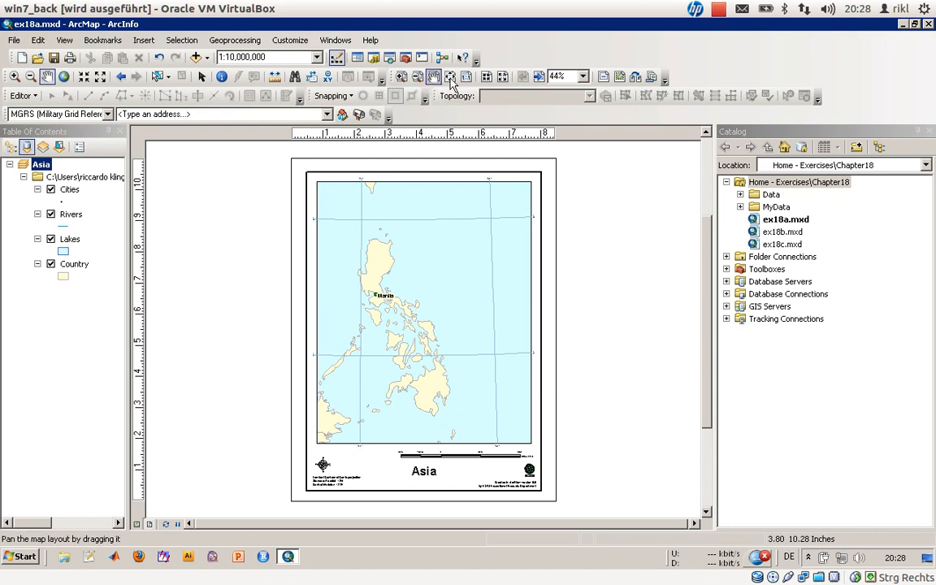
pyautogui.moveTo(450, 76)
pyautogui.write('1:10')
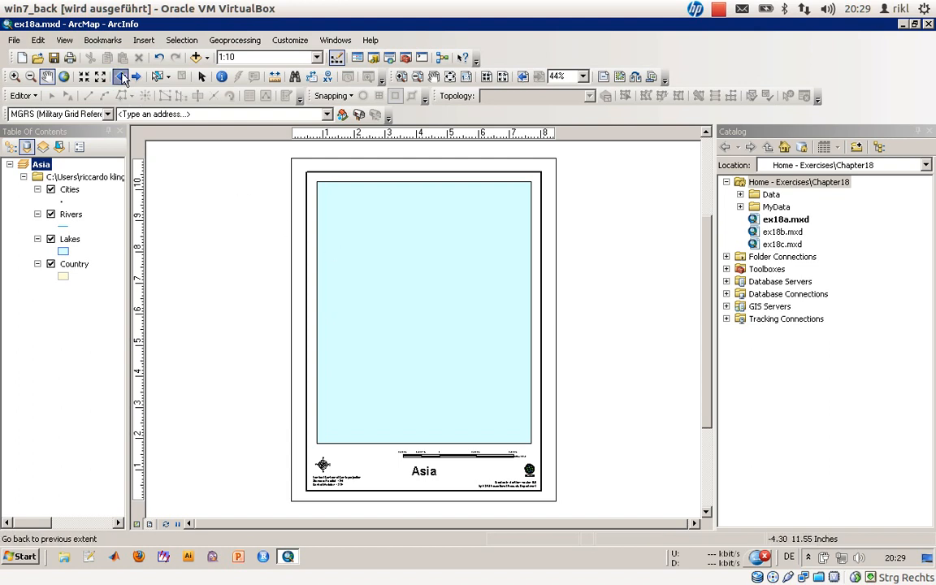
pyautogui.click(120, 76)
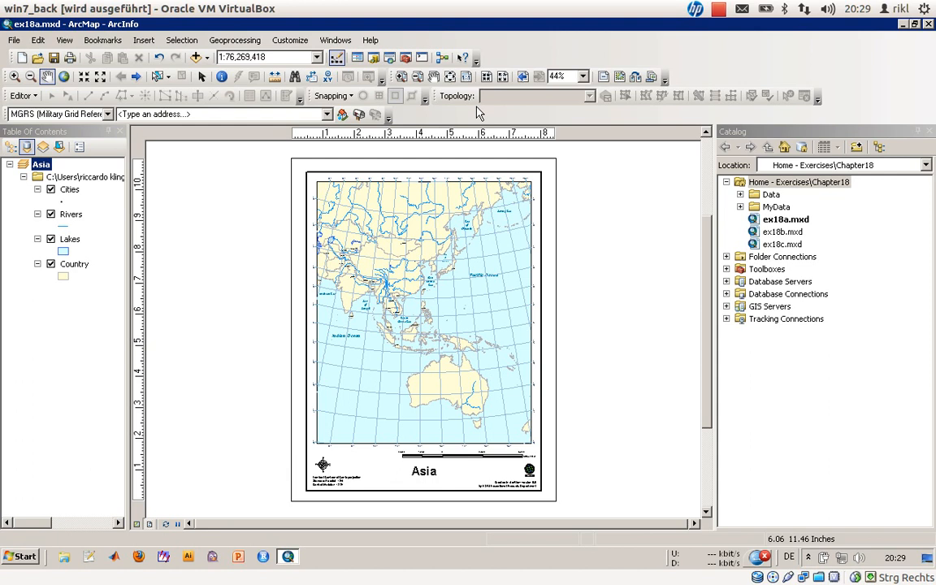
pyautogui.moveTo(470, 136)
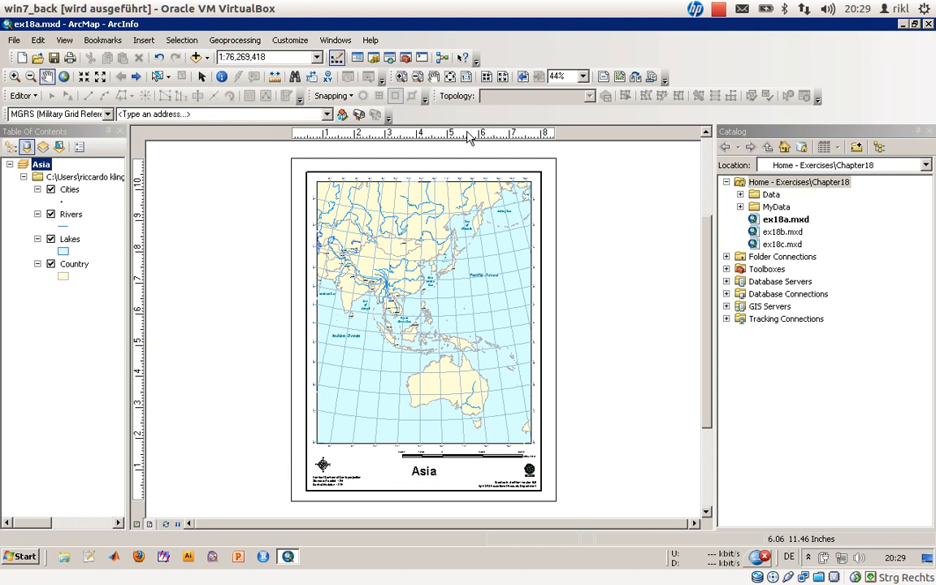
pyautogui.moveTo(477, 83)
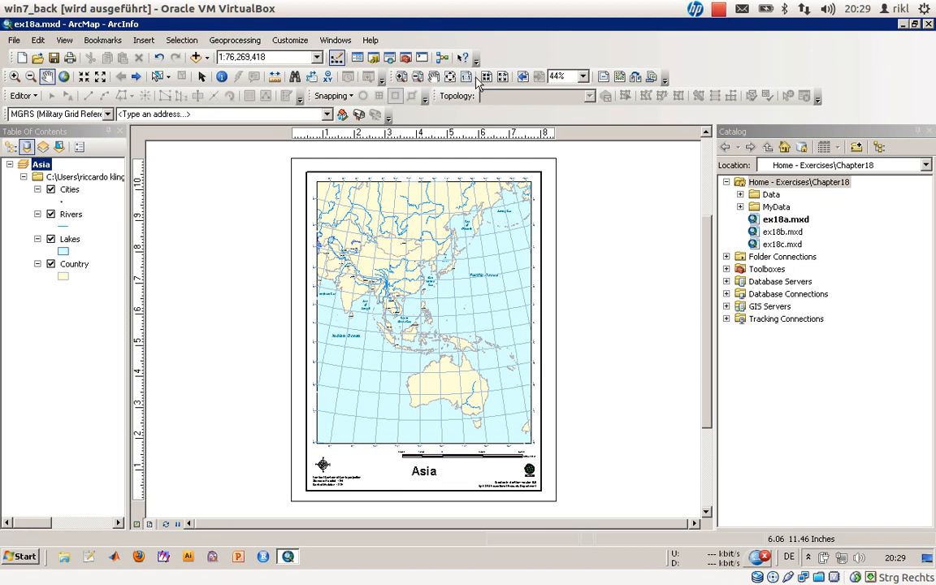
pyautogui.moveTo(399, 77)
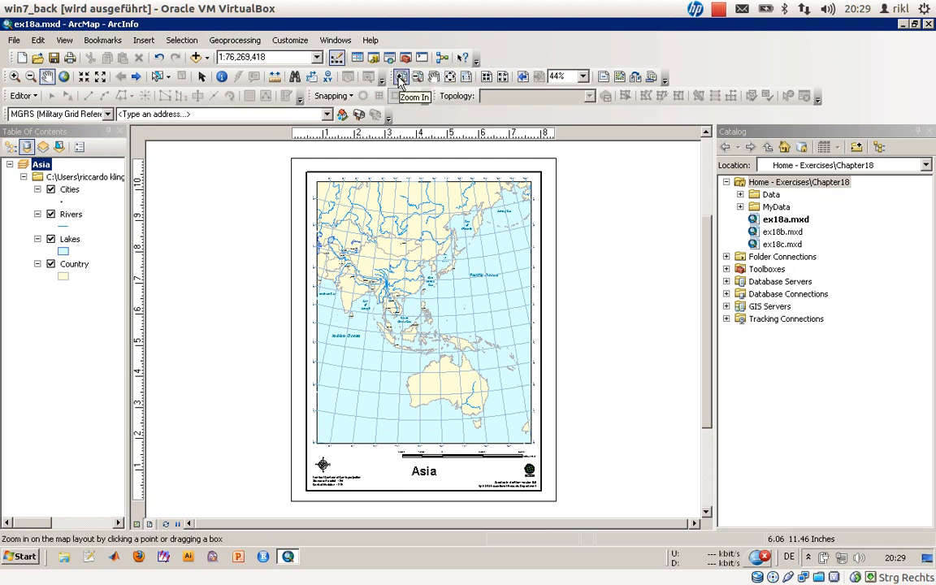
pyautogui.click(30, 76)
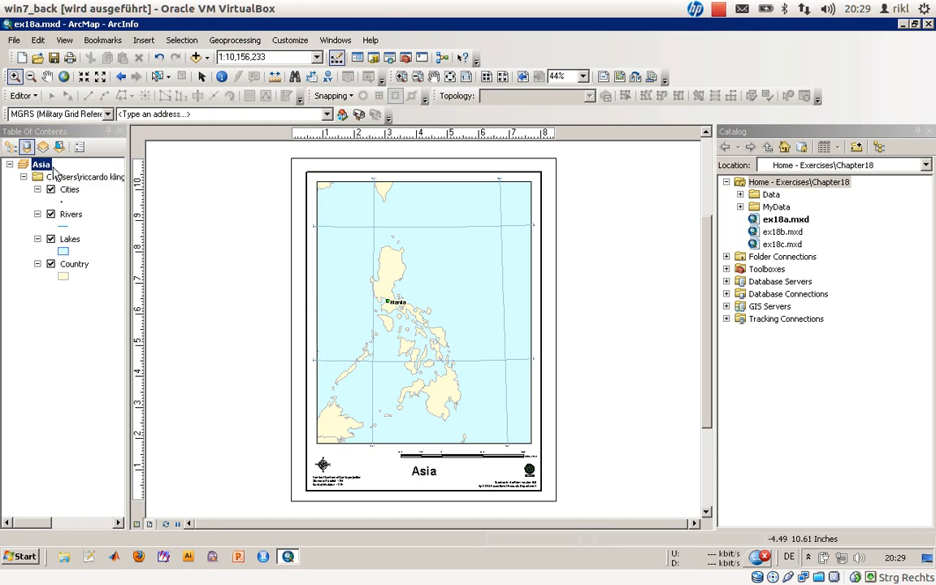
# In the Asia frame's Graticule properties, set the X Axis interval to 5 degrees.
pyautogui.rightClick(42, 164)
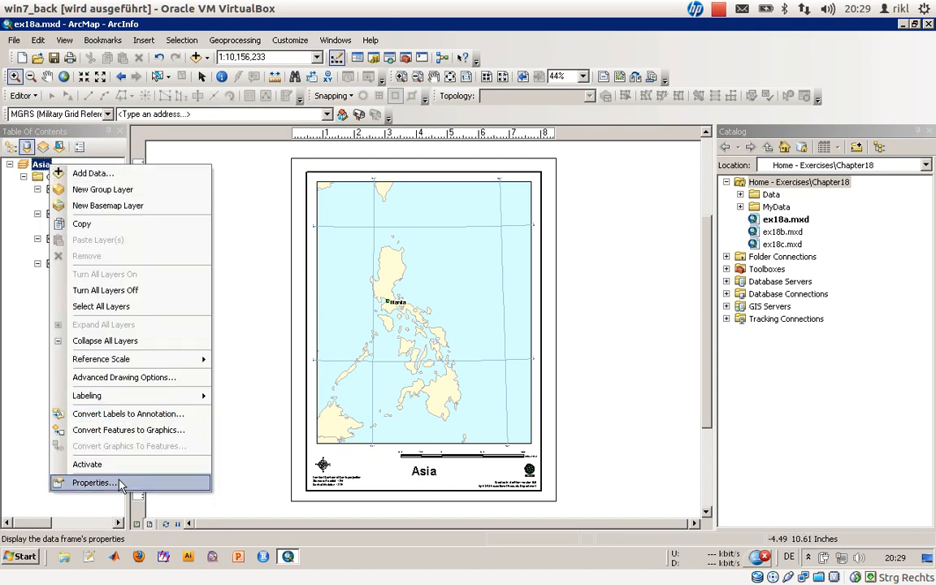
pyautogui.click(94, 483)
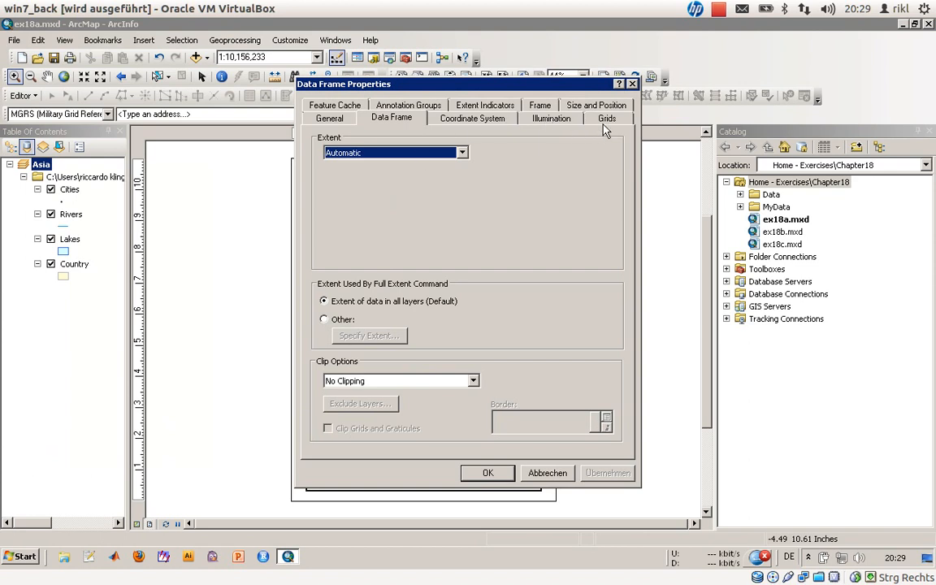
pyautogui.click(607, 117)
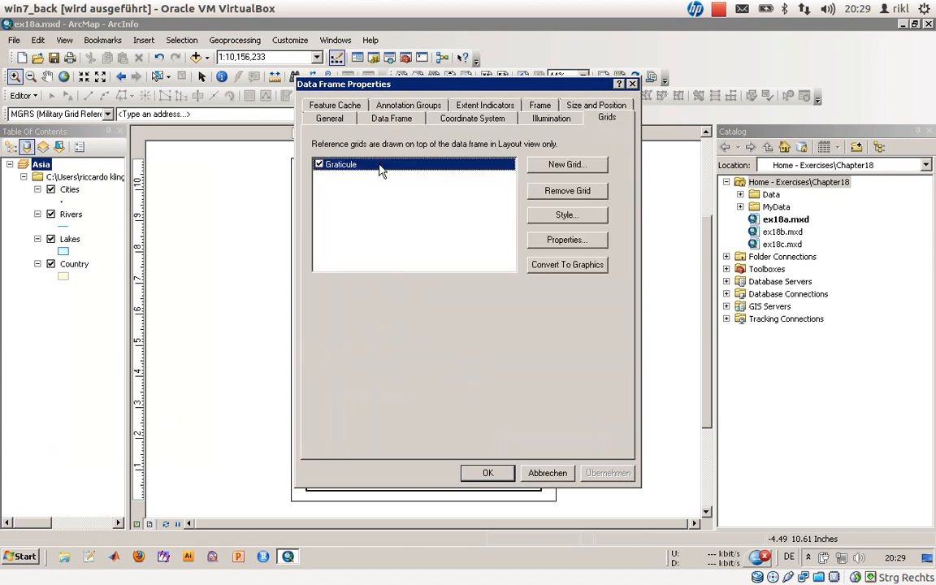
pyautogui.moveTo(500, 201)
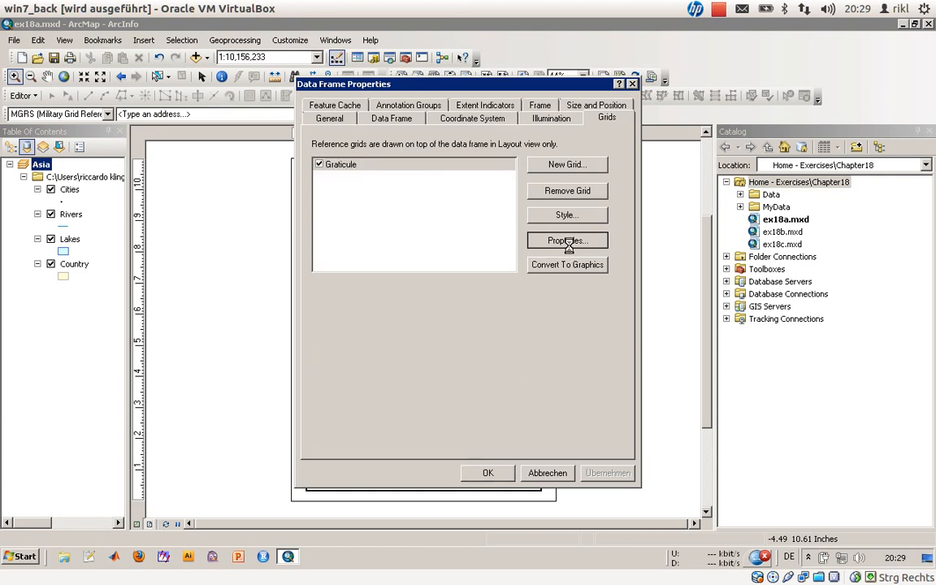
pyautogui.click(566, 240)
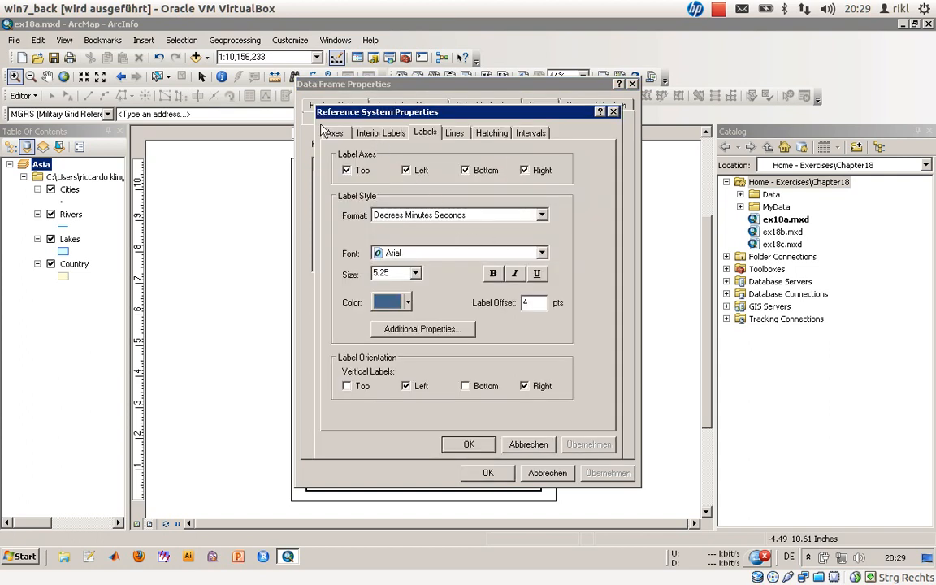
pyautogui.moveTo(377, 112); pyautogui.dragTo(212, 86)
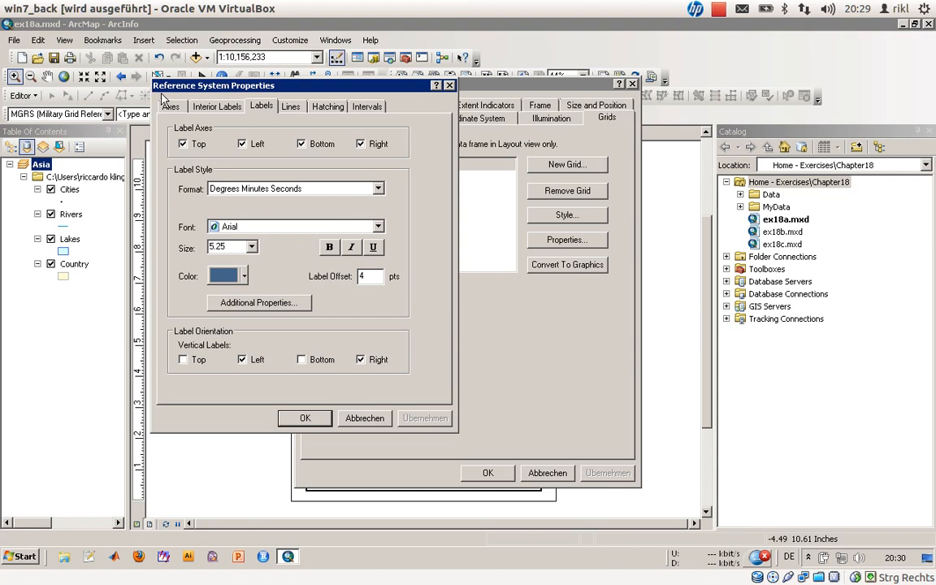
pyautogui.click(217, 106)
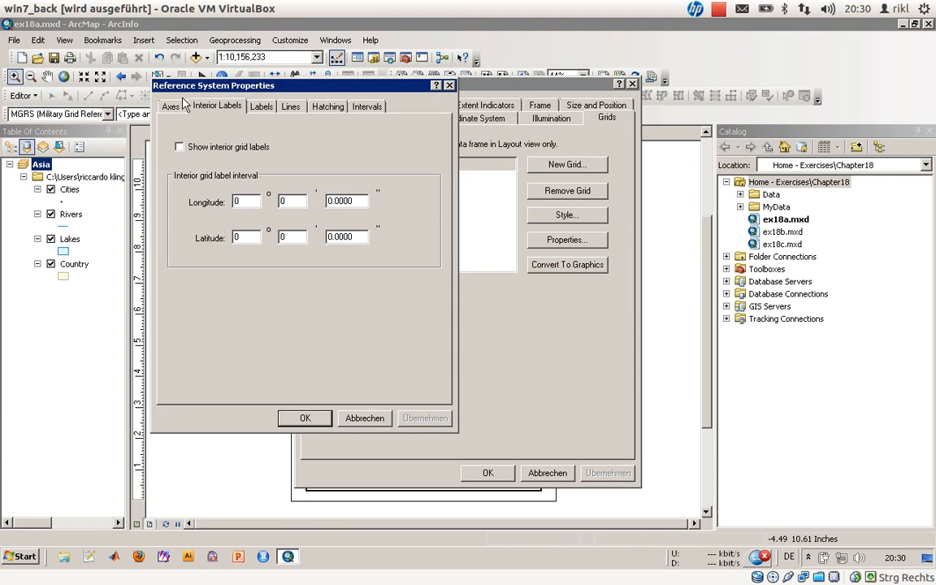
pyautogui.click(290, 106)
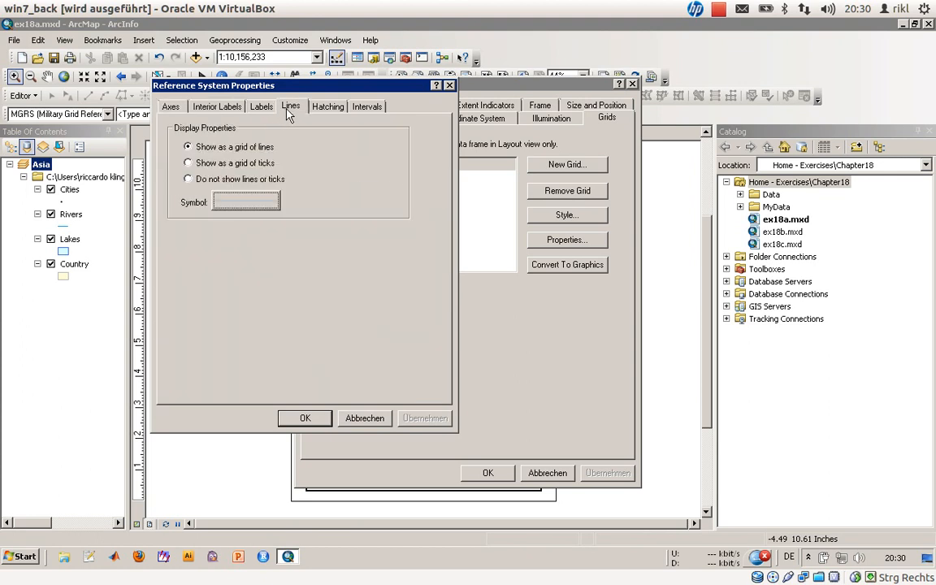
pyautogui.click(366, 106)
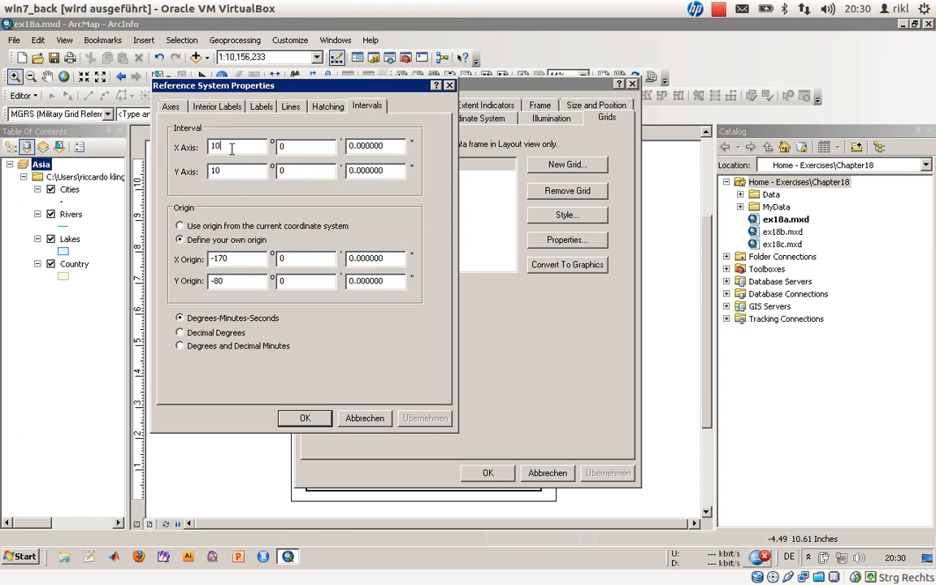
pyautogui.write('5')
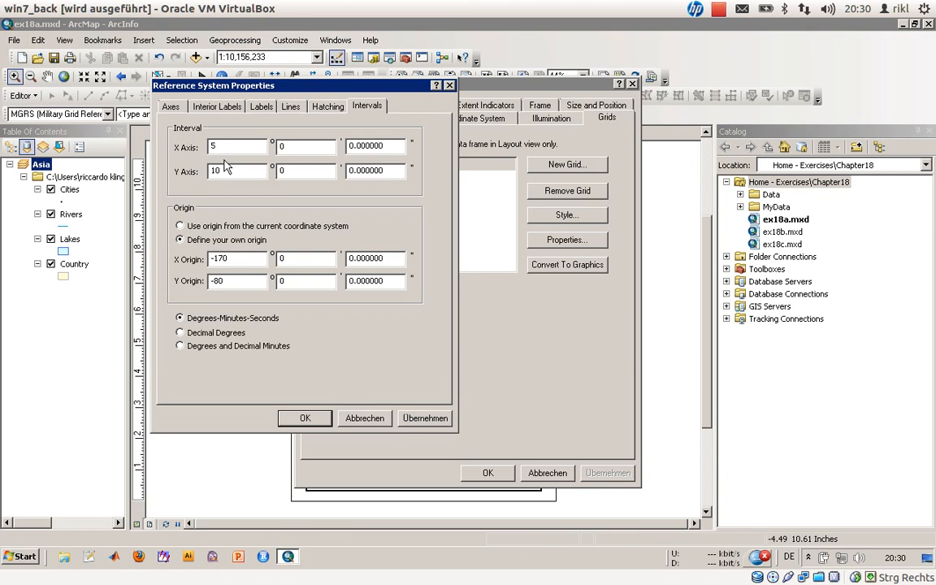
pyautogui.write('5')
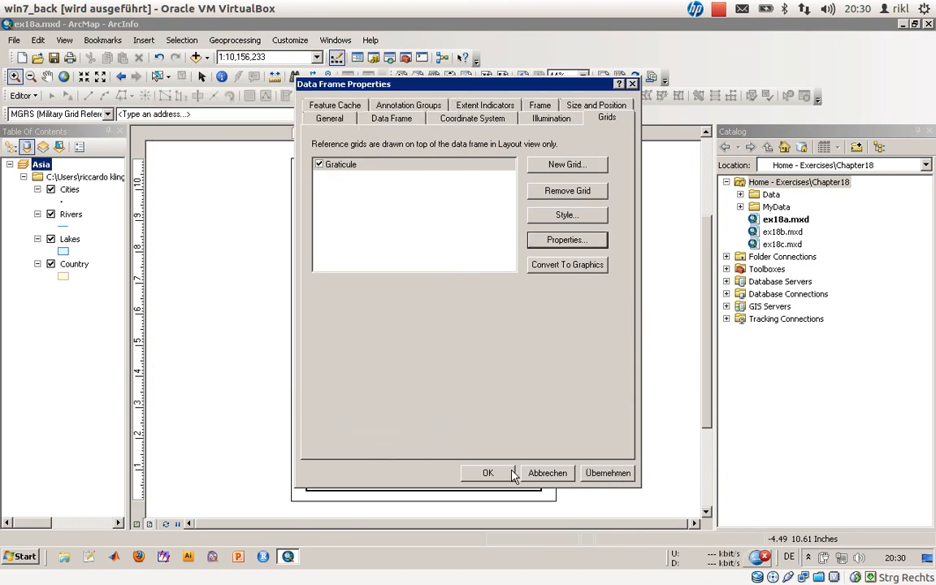
pyautogui.click(487, 473)
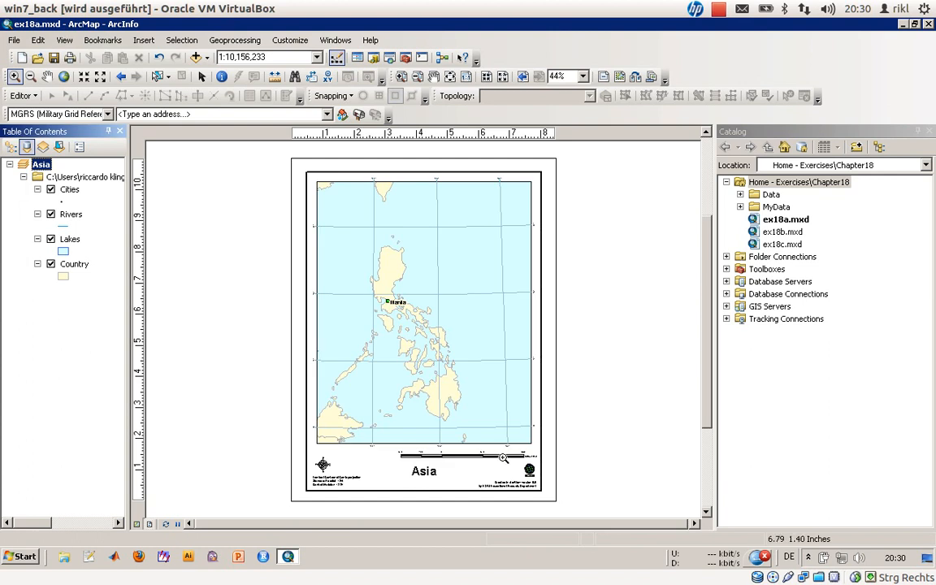
pyautogui.moveTo(486, 432)
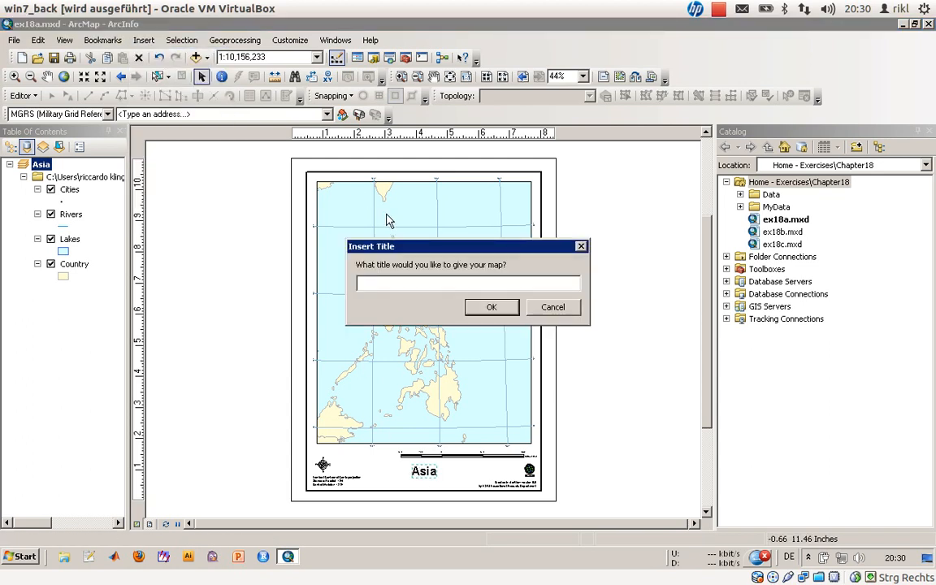
# Type 'Philipines' in the title prompt, review the title Properties tabs, and cancel.
pyautogui.write('P')
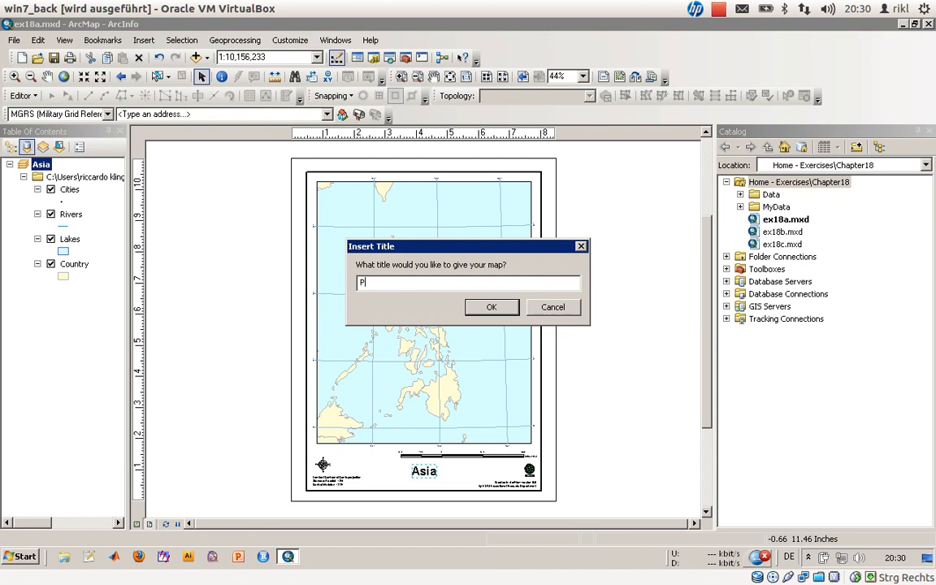
pyautogui.write('hilipines')
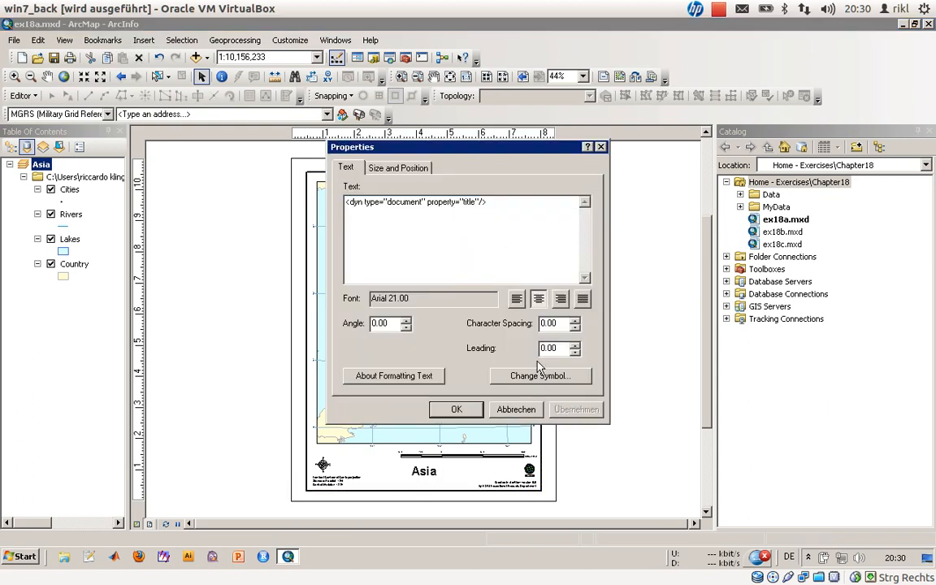
pyautogui.click(456, 409)
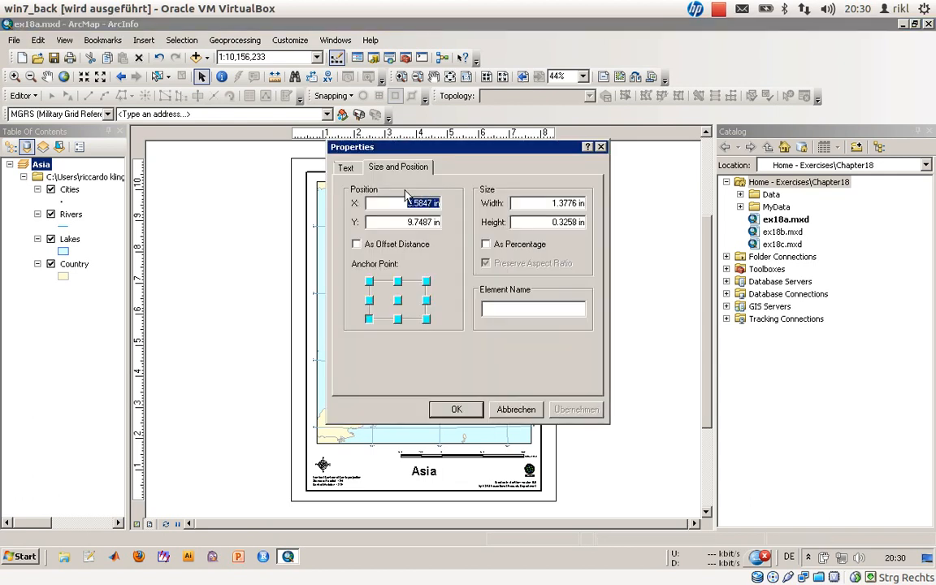
pyautogui.click(346, 167)
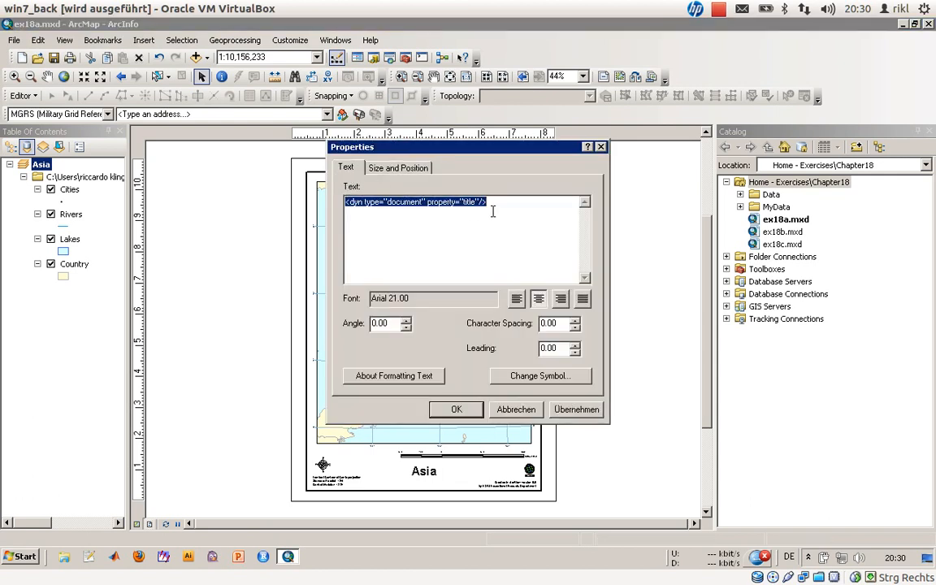
pyautogui.click(488, 201)
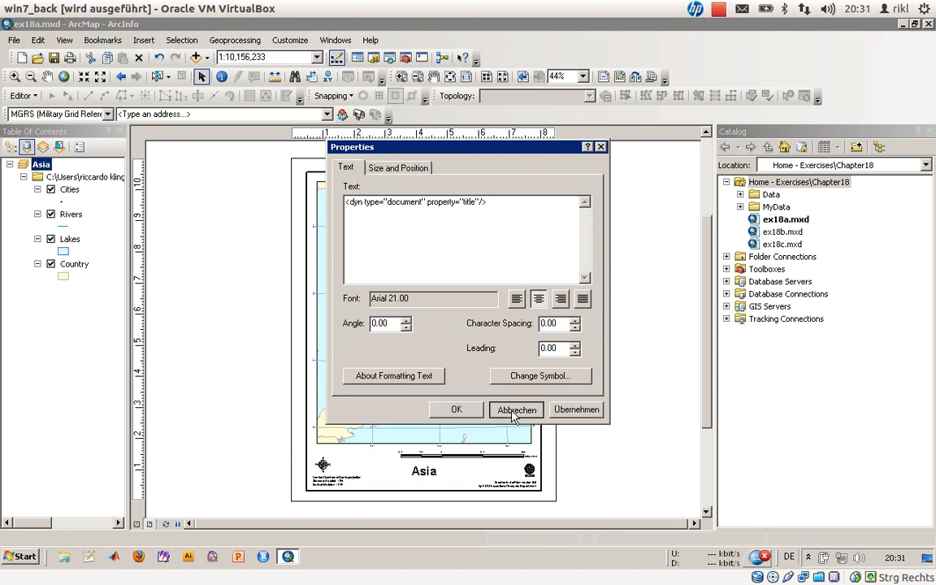
pyautogui.click(516, 409)
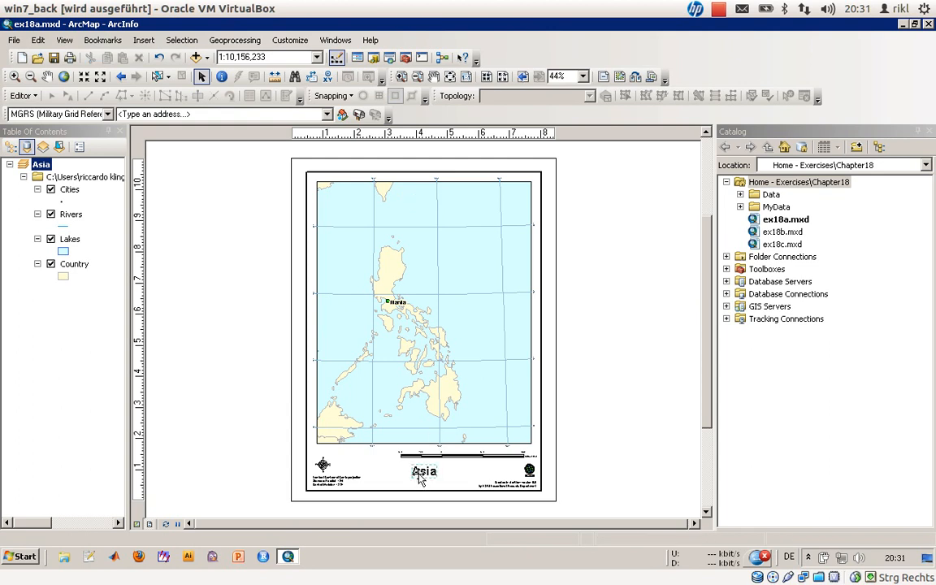
# Replace the Asia title text with 'Philippines' in the title's Properties dialog.
pyautogui.doubleClick(424, 471)
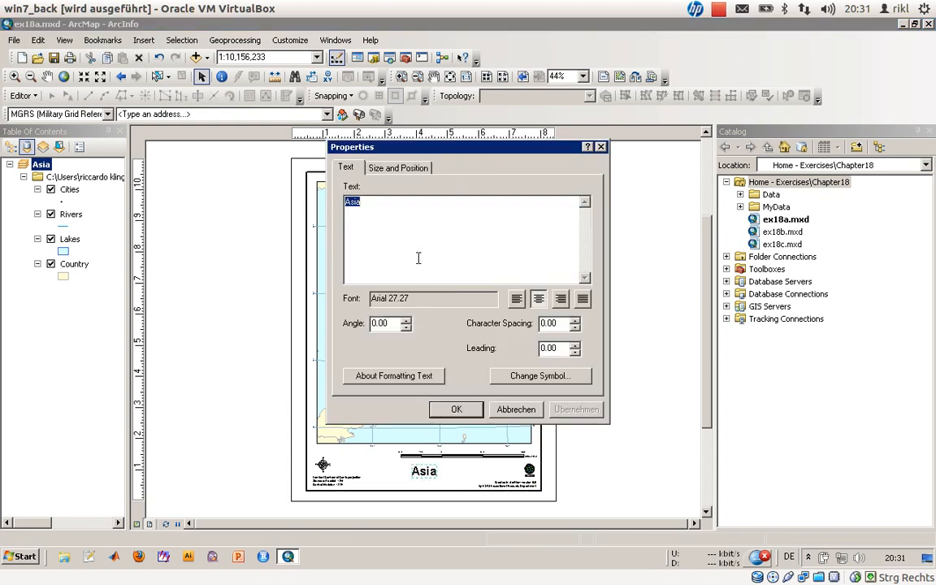
pyautogui.write('Philippines')
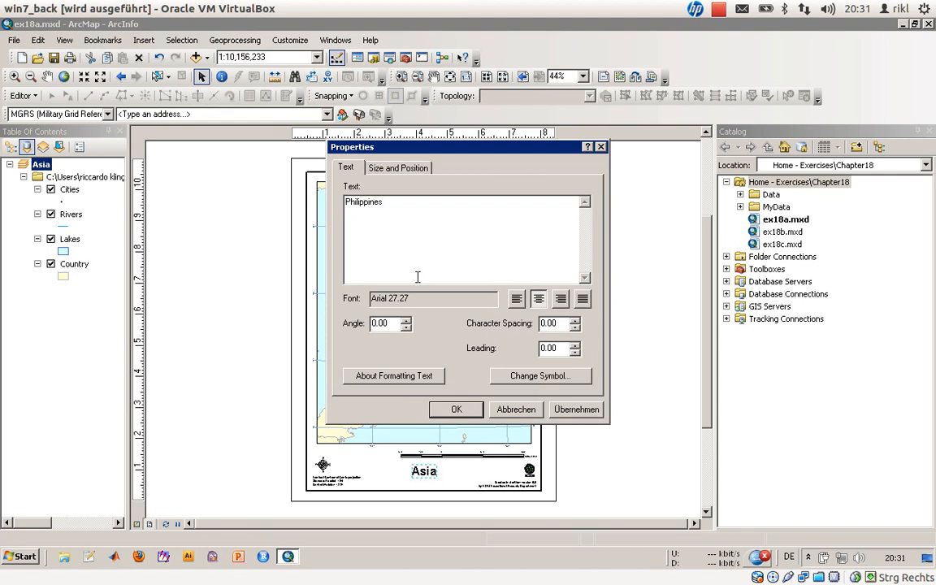
pyautogui.click(456, 409)
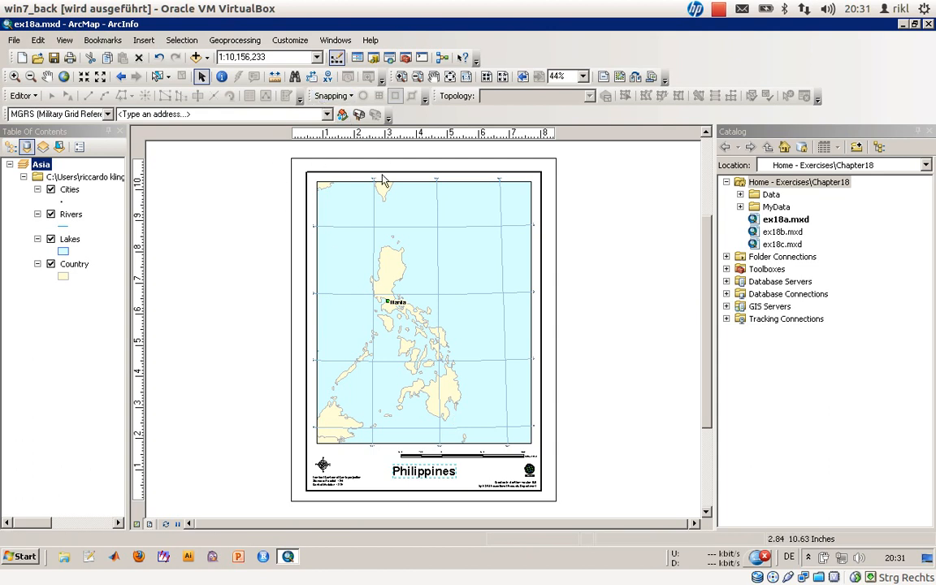
pyautogui.moveTo(437, 293)
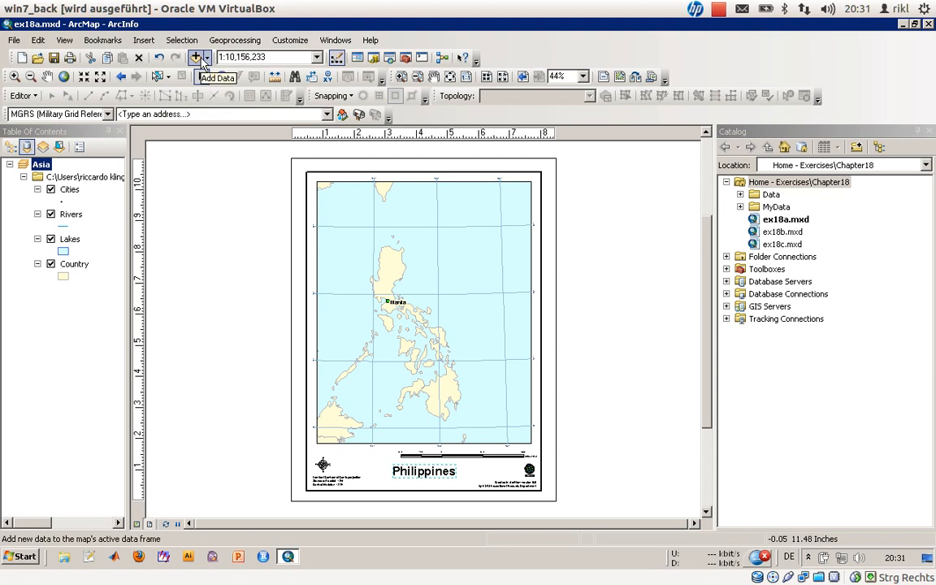
# Add latlong_etang.txt from the Chapter18 > Data folder to the map.
pyautogui.click(195, 57)
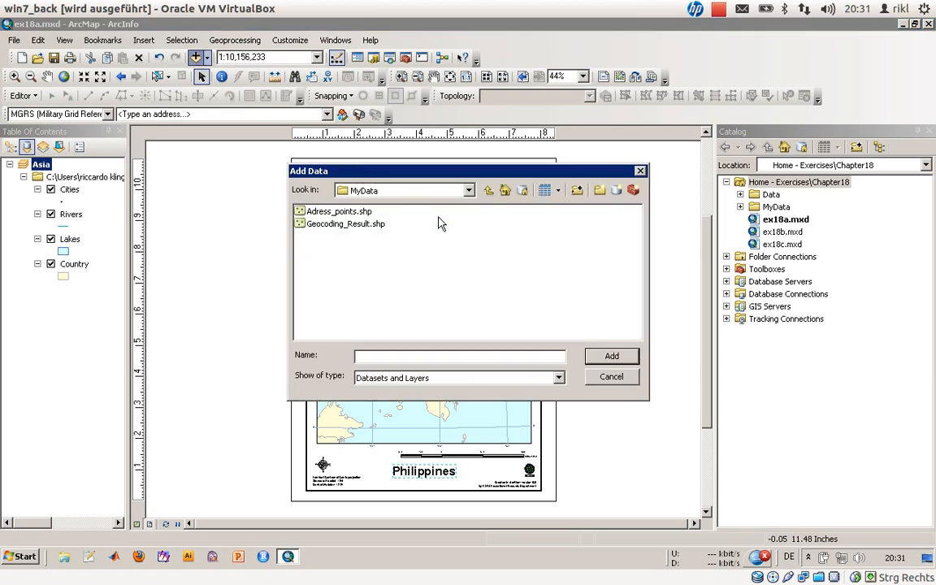
pyautogui.click(468, 189)
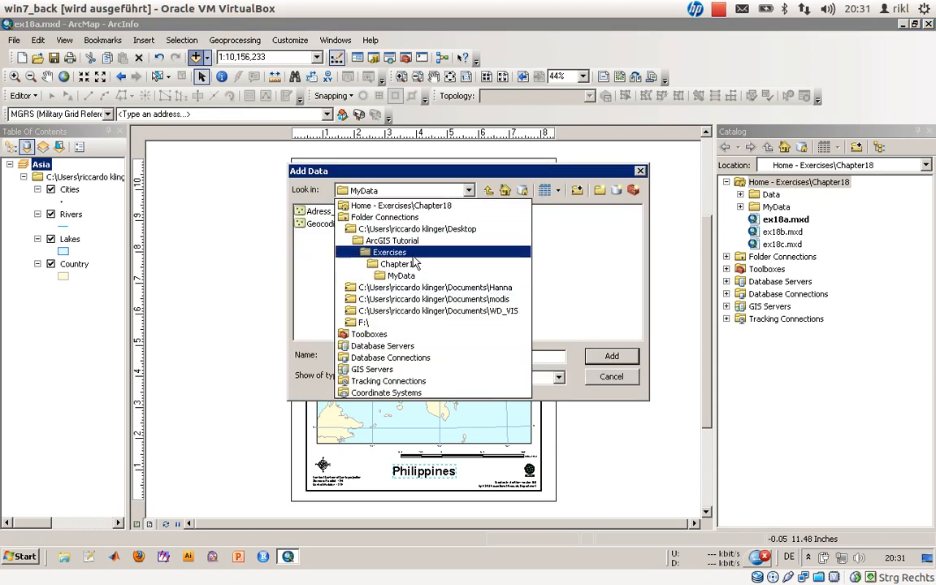
pyautogui.click(400, 263)
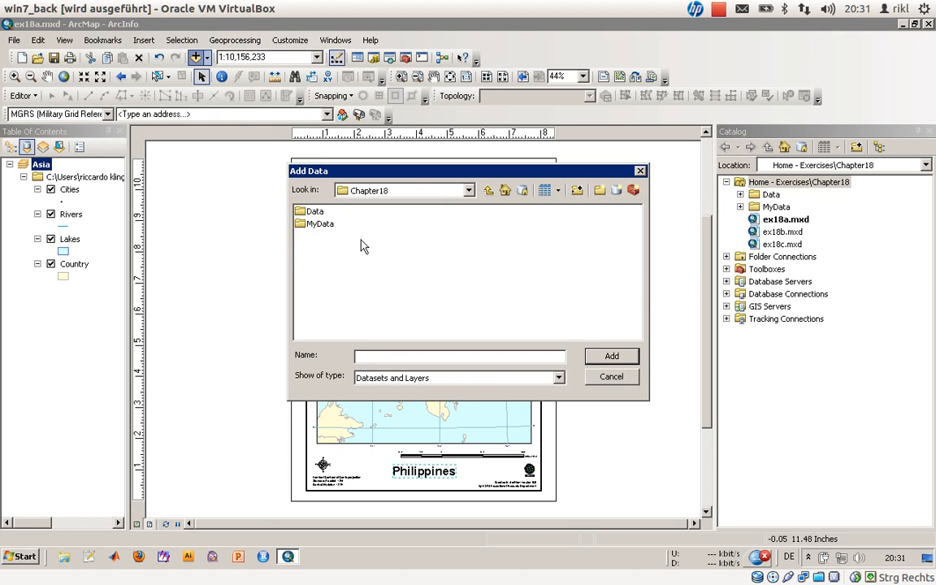
pyautogui.click(336, 248)
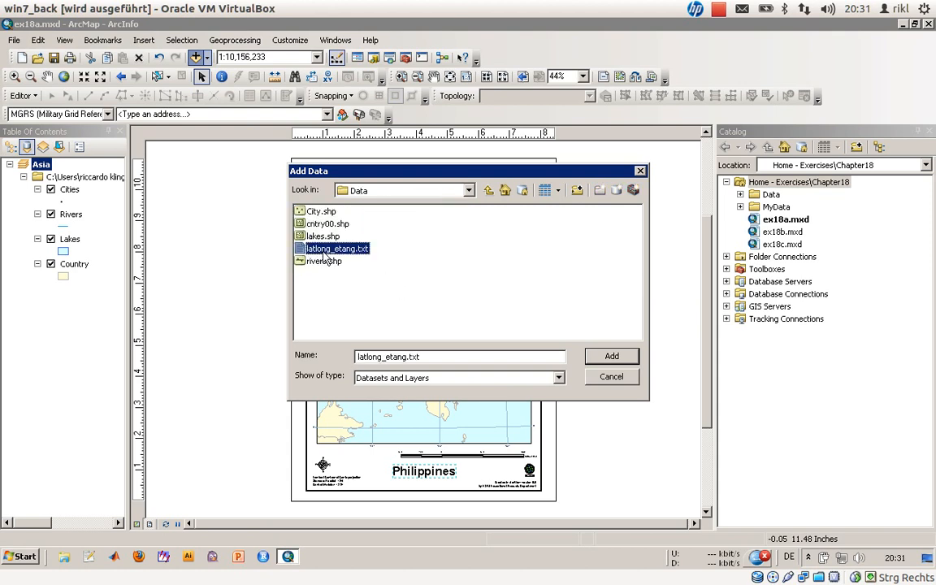
pyautogui.moveTo(328, 259)
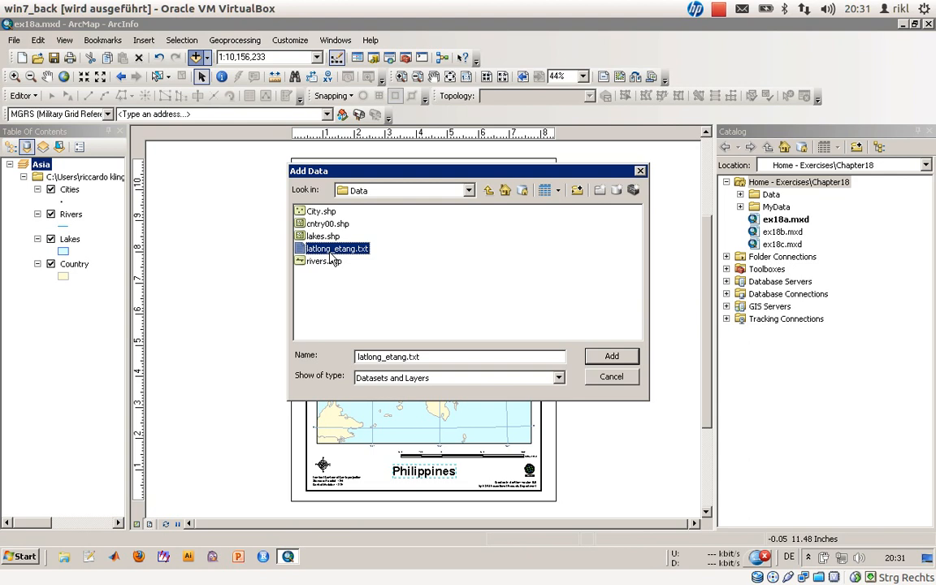
pyautogui.click(611, 356)
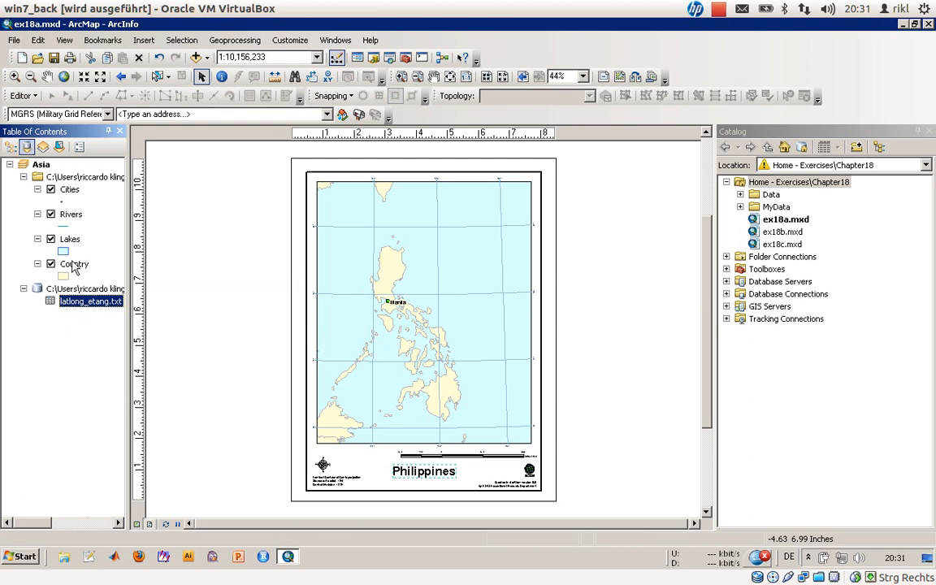
# Open the latlong_etang.txt table, select its Latitude and Longitude columns, then close it.
pyautogui.rightClick(89, 302)
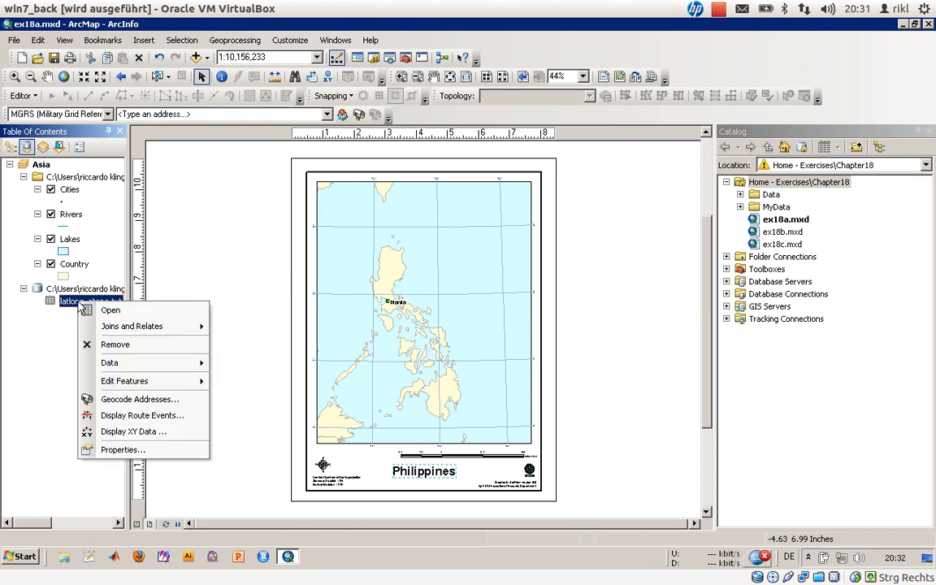
pyautogui.click(102, 336)
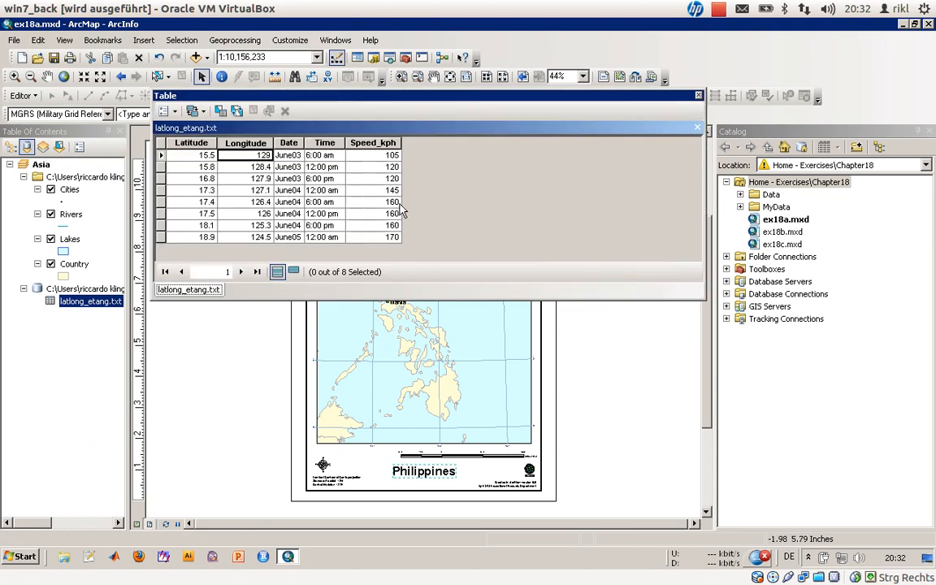
pyautogui.click(245, 142)
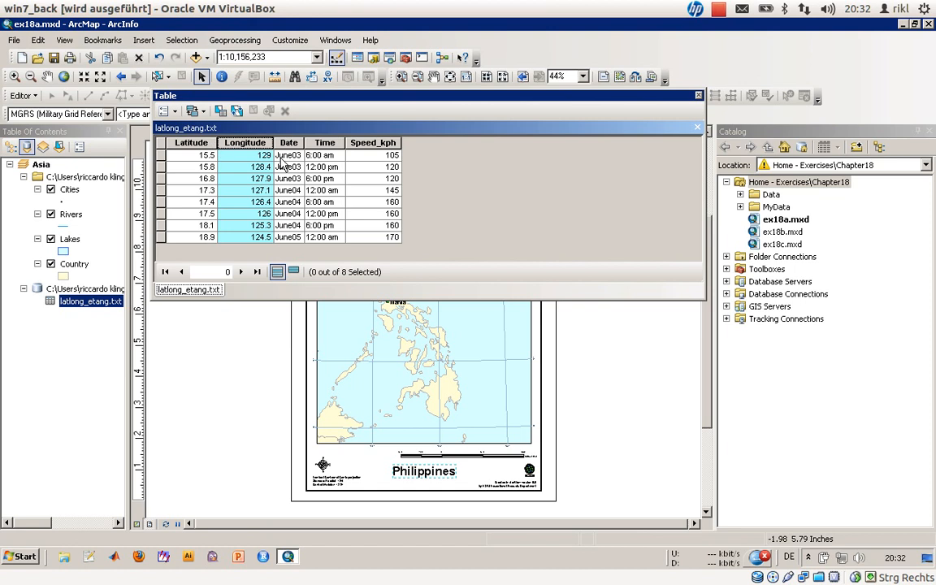
pyautogui.moveTo(284, 166)
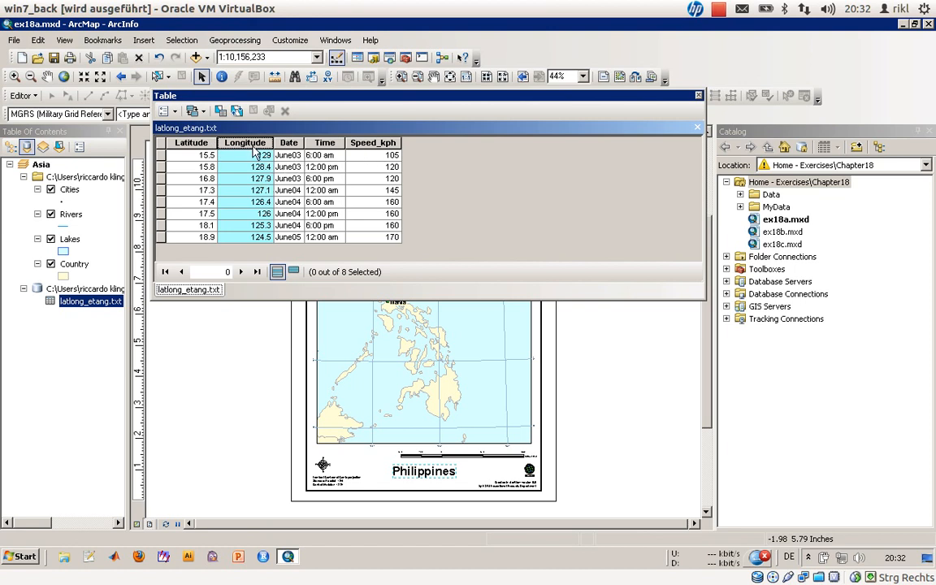
pyautogui.moveTo(202, 170)
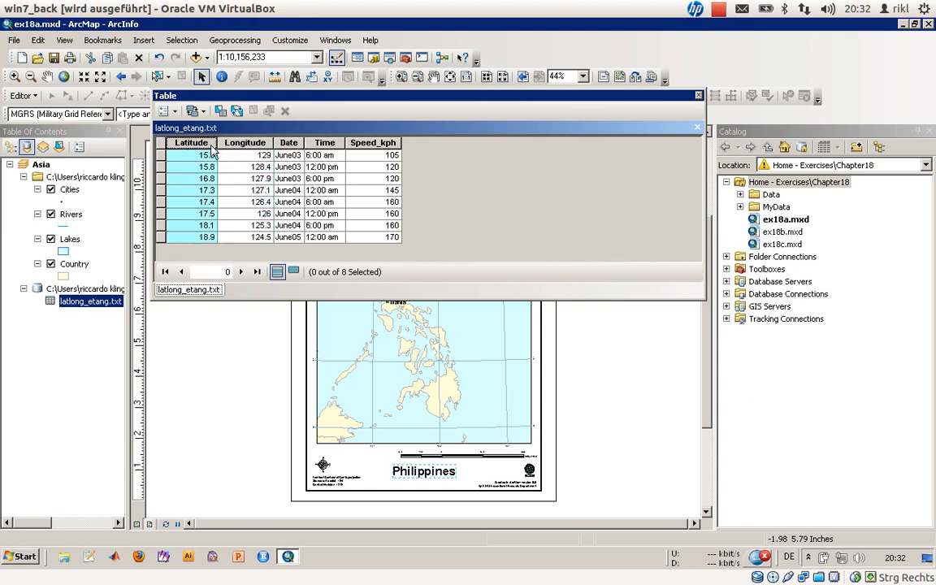
pyautogui.click(244, 142)
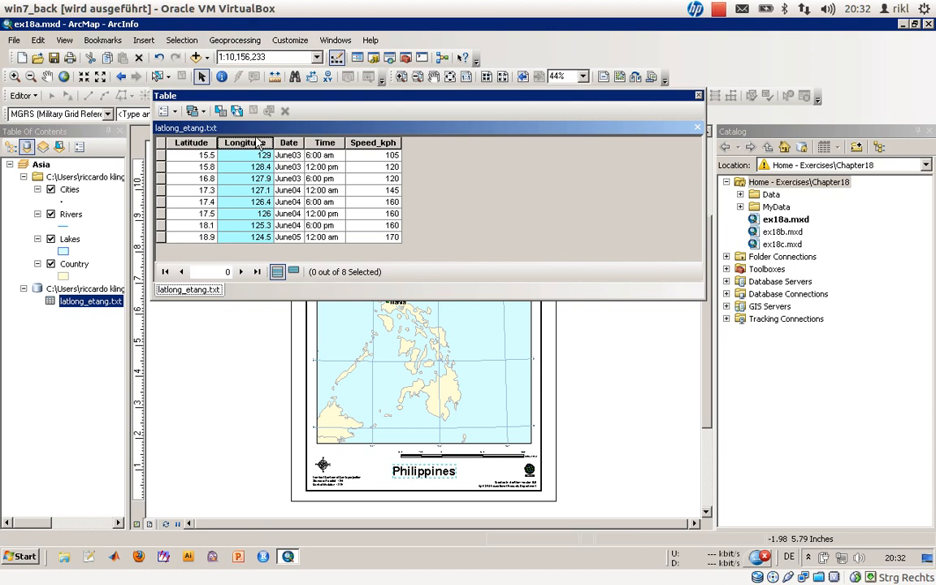
pyautogui.moveTo(234, 145)
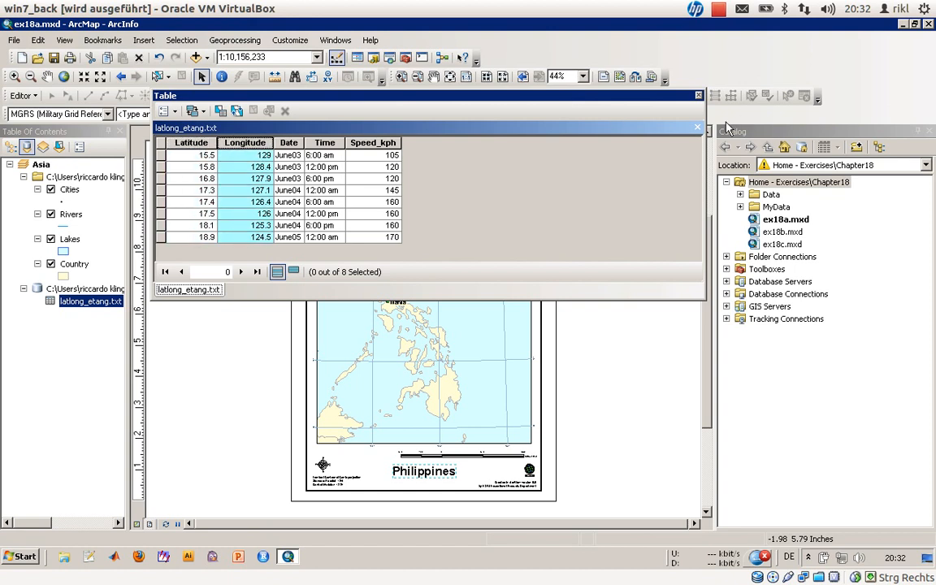
pyautogui.click(697, 128)
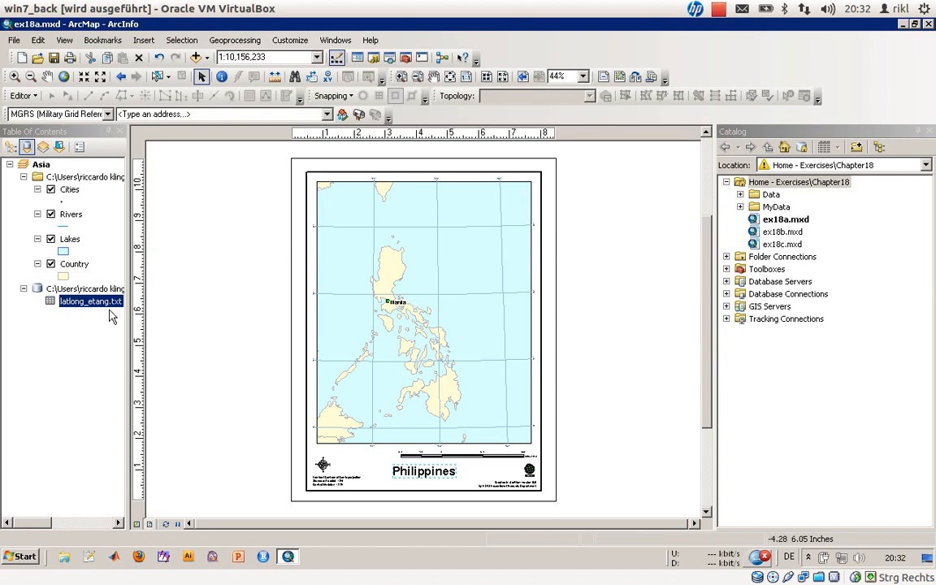
# Start Display XY Data for latlong_etang.txt with X=Longitude, Y=Latitude, and edit its coordinate system.
pyautogui.rightClick(89, 302)
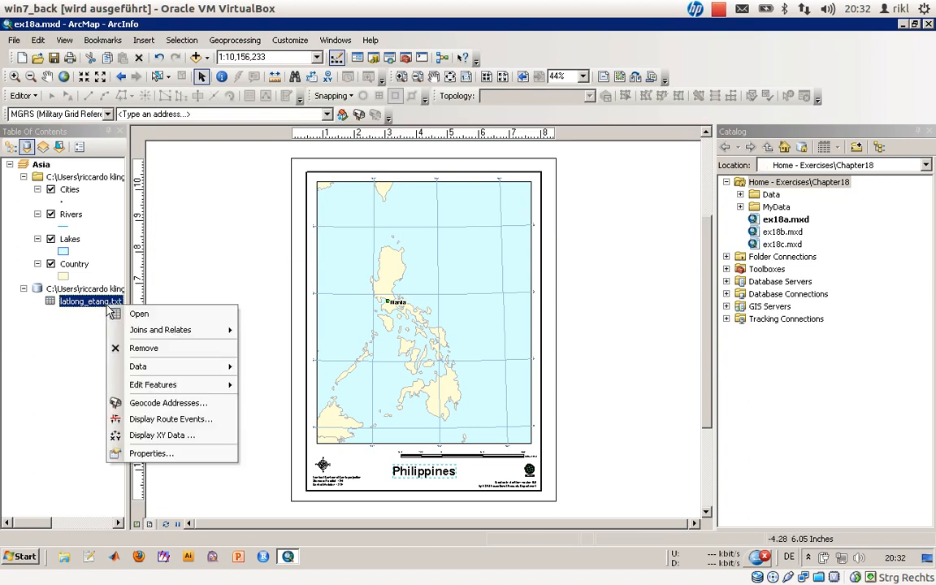
pyautogui.moveTo(162, 435)
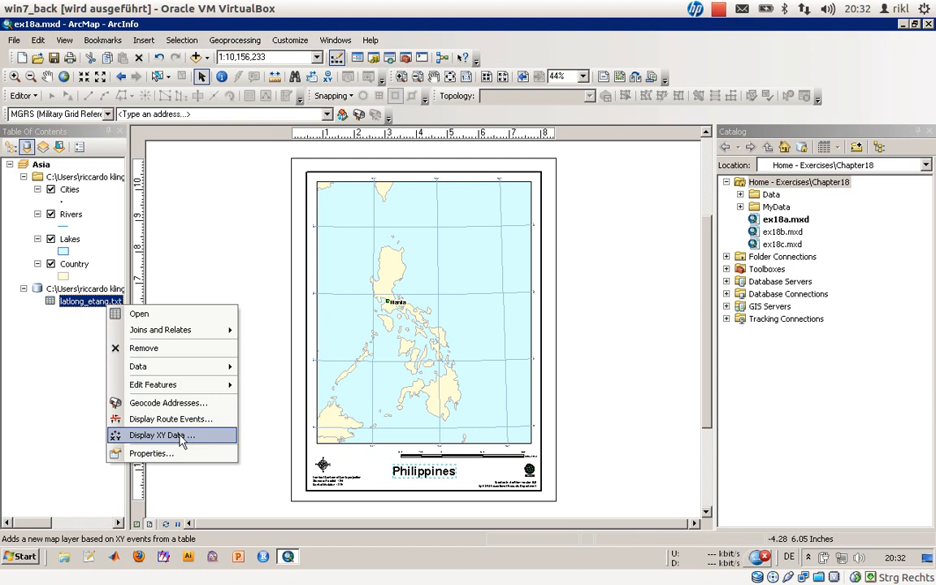
pyautogui.click(162, 436)
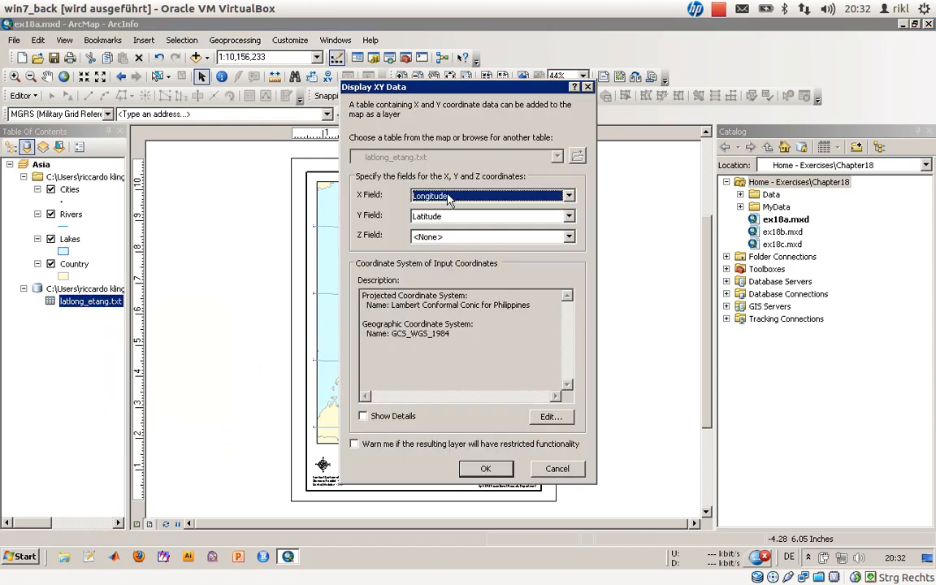
pyautogui.click(568, 195)
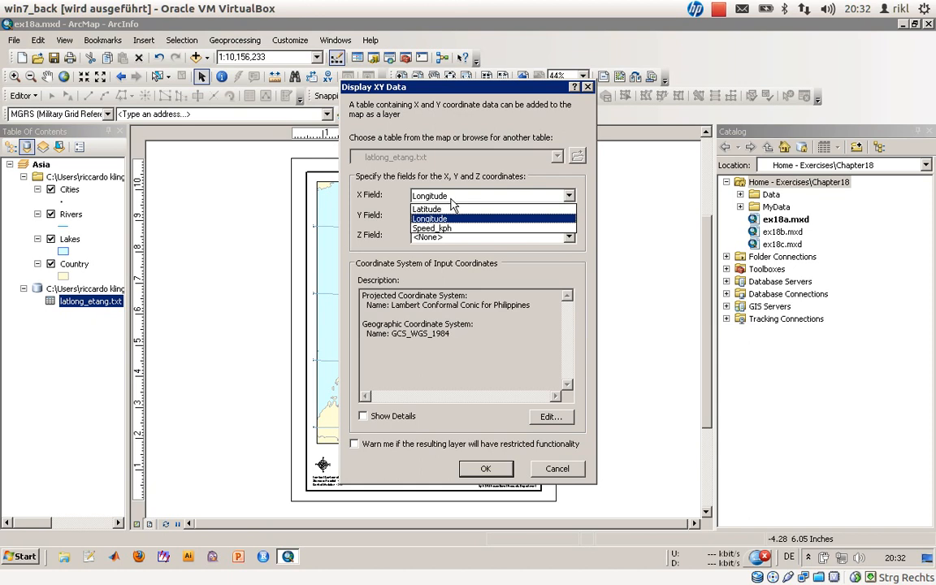
pyautogui.click(426, 208)
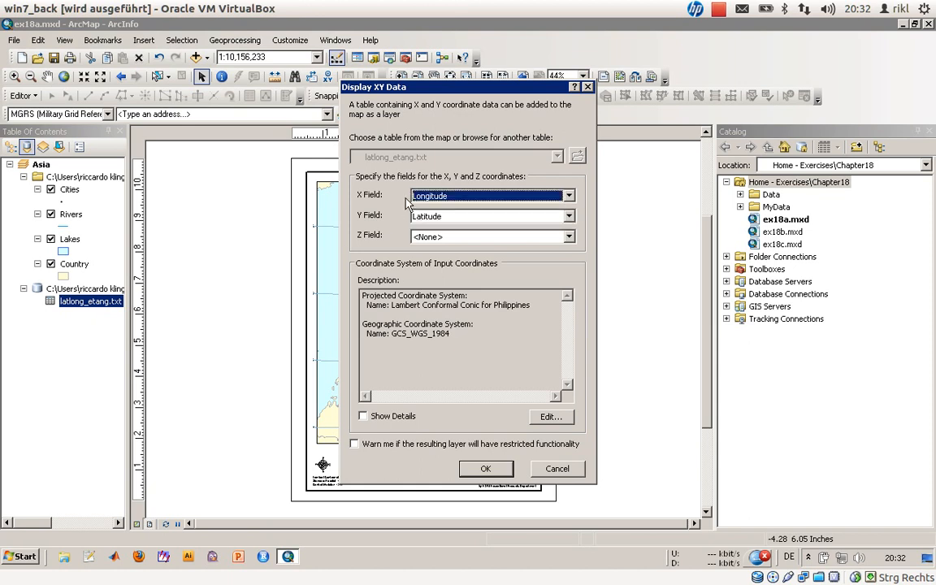
pyautogui.moveTo(378, 201)
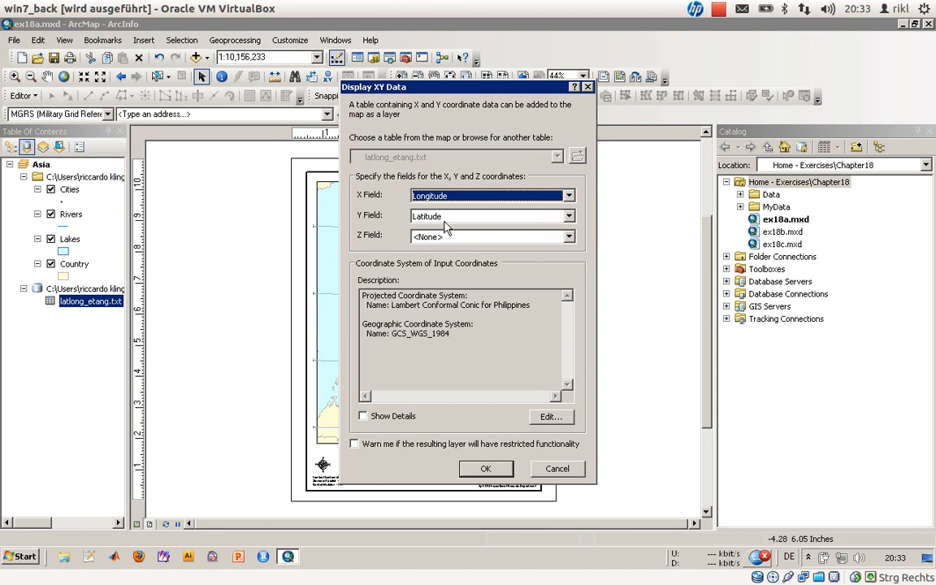
pyautogui.moveTo(447, 223)
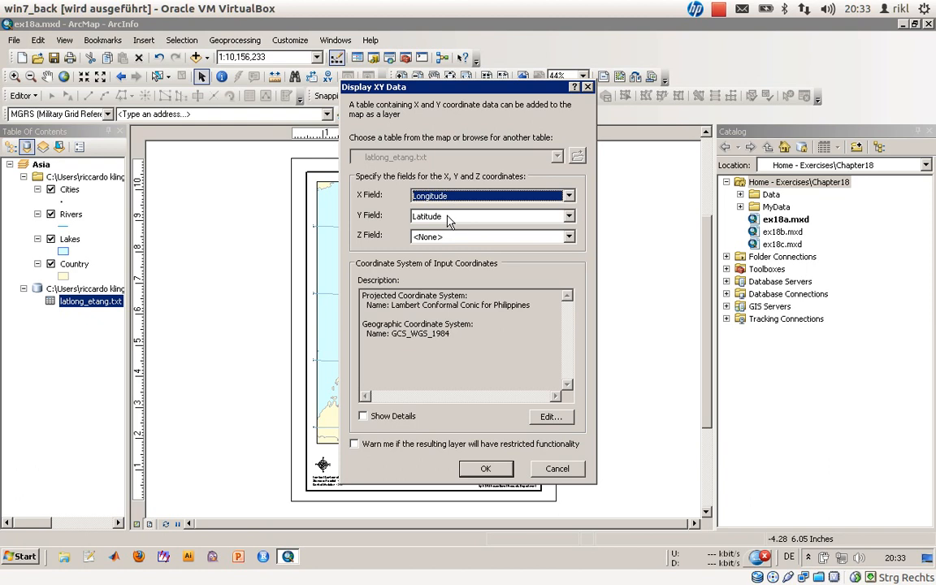
pyautogui.moveTo(381, 221)
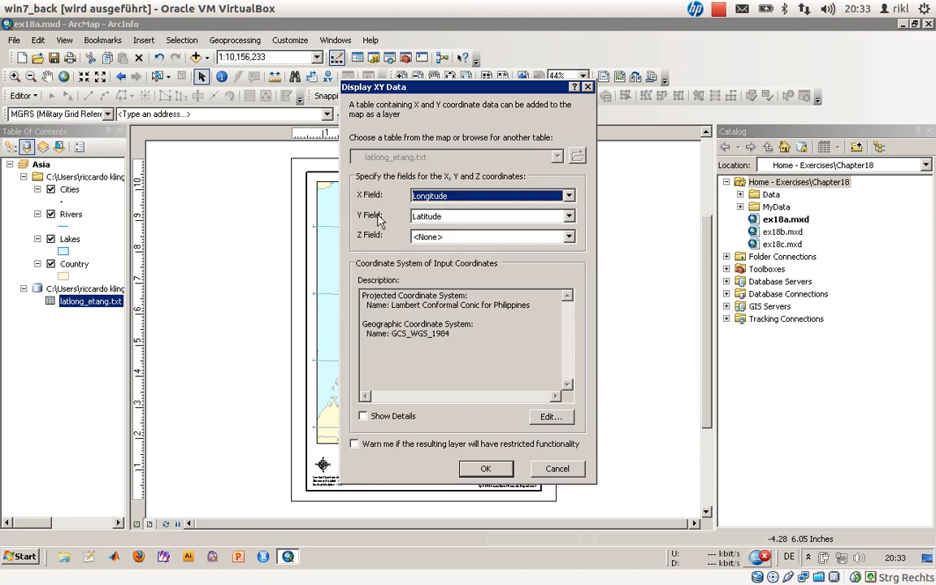
pyautogui.moveTo(410, 218)
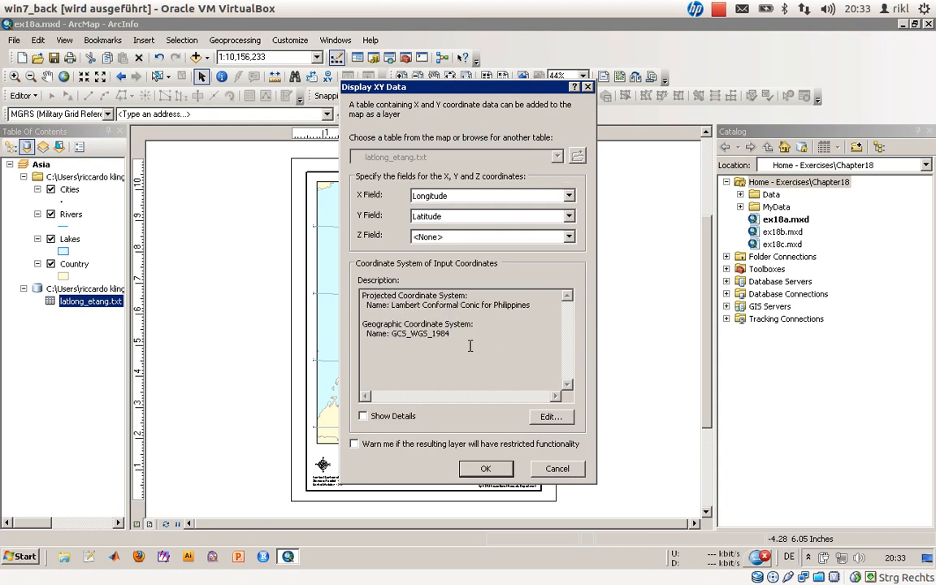
pyautogui.moveTo(495, 345)
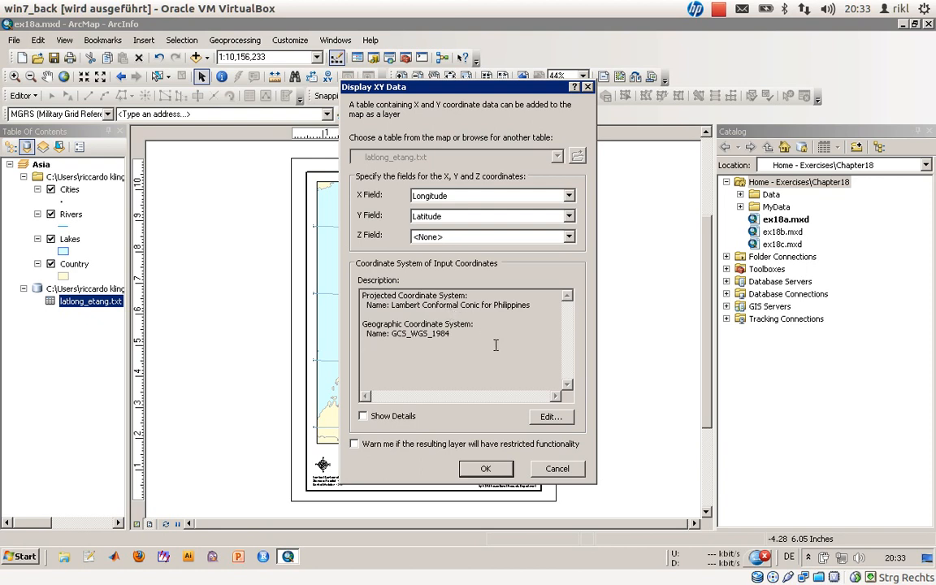
pyautogui.click(363, 342)
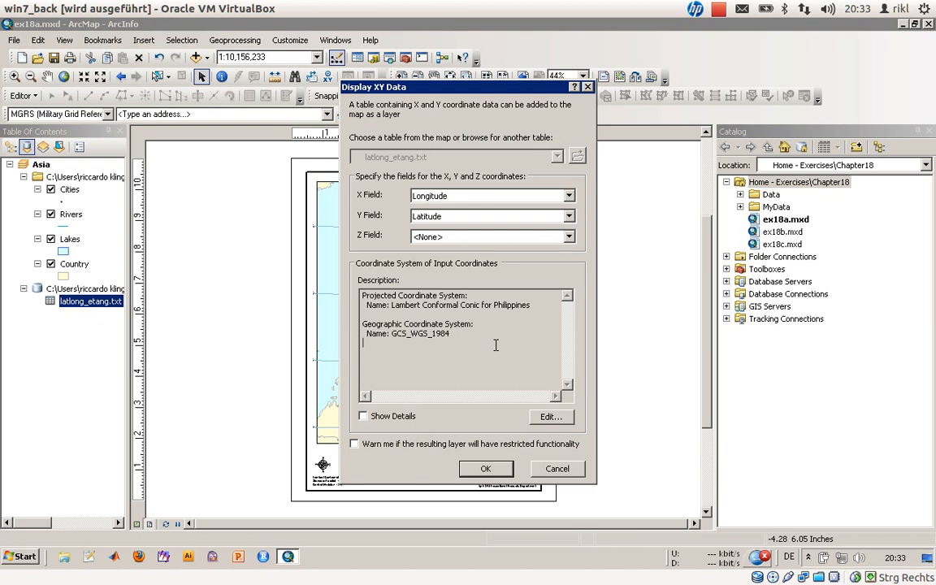
pyautogui.click(550, 416)
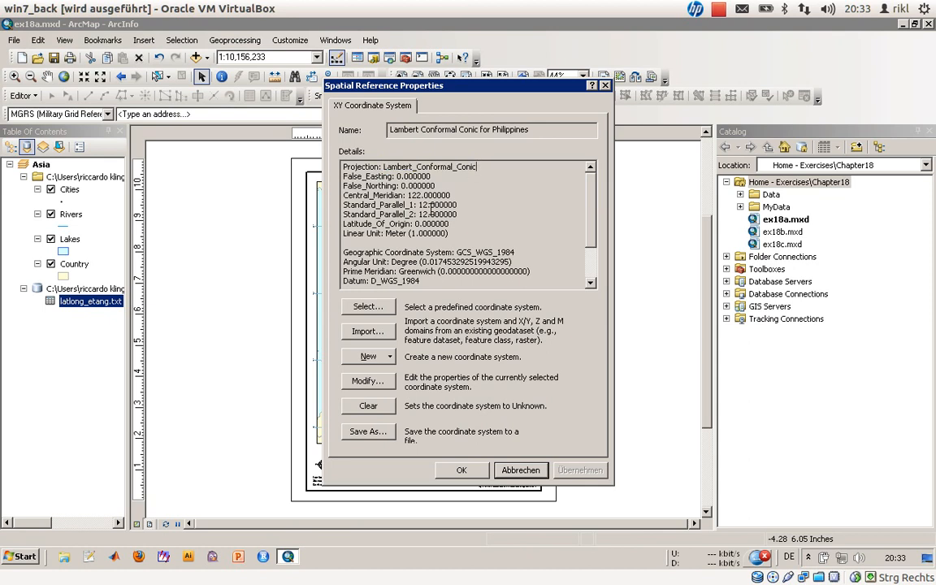
# Set GCS_WGS_1984 as the input coordinate system, show details, and plot the typhoon points.
pyautogui.doubleClick(475, 130)
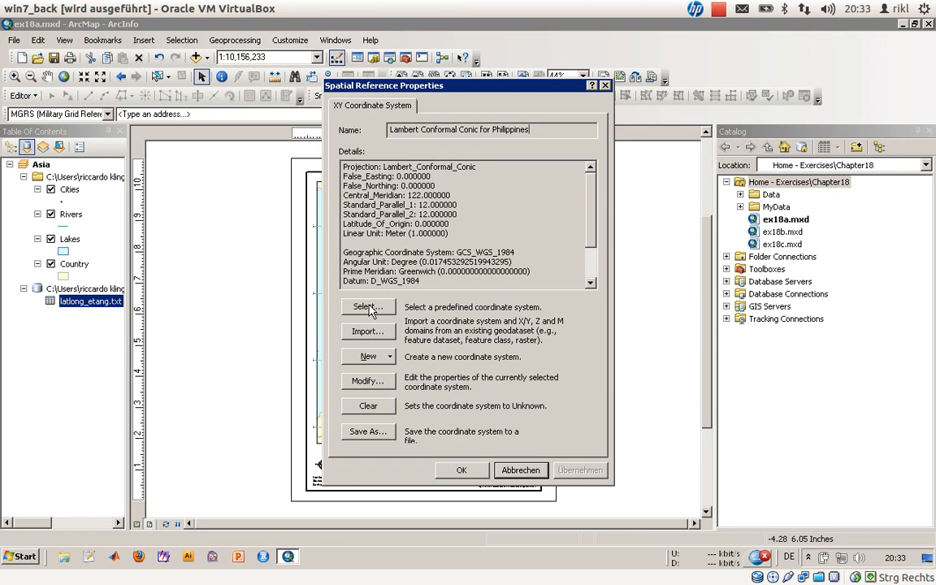
pyautogui.click(367, 306)
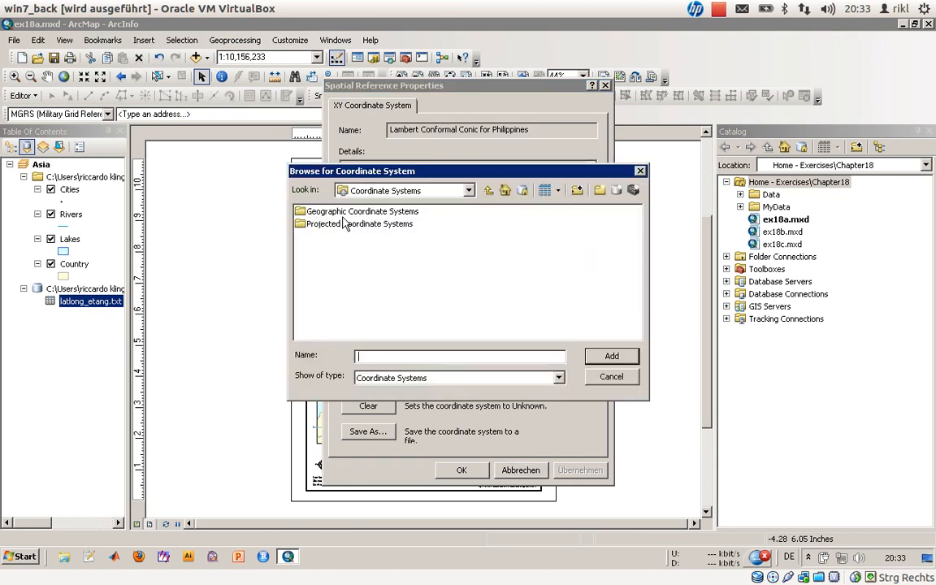
pyautogui.doubleClick(362, 210)
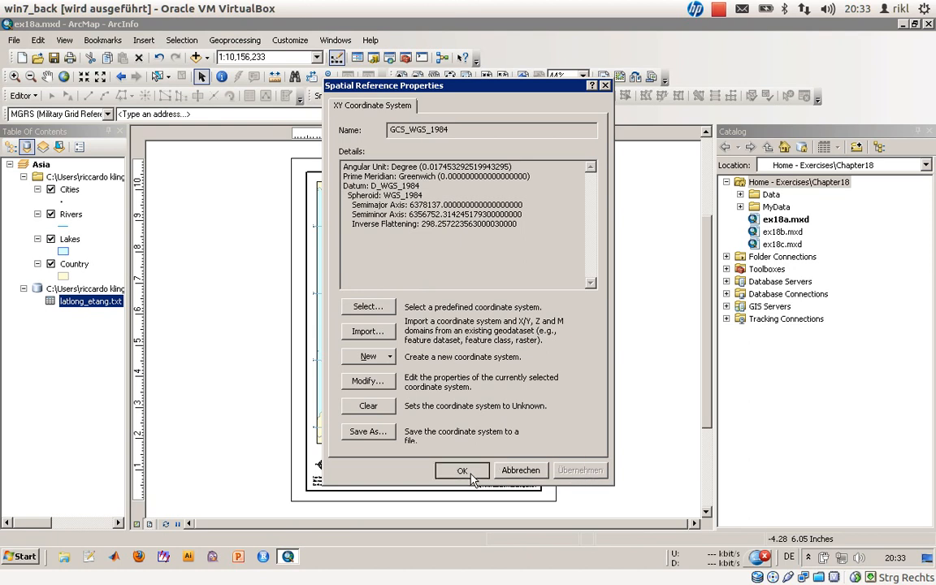
pyautogui.click(462, 470)
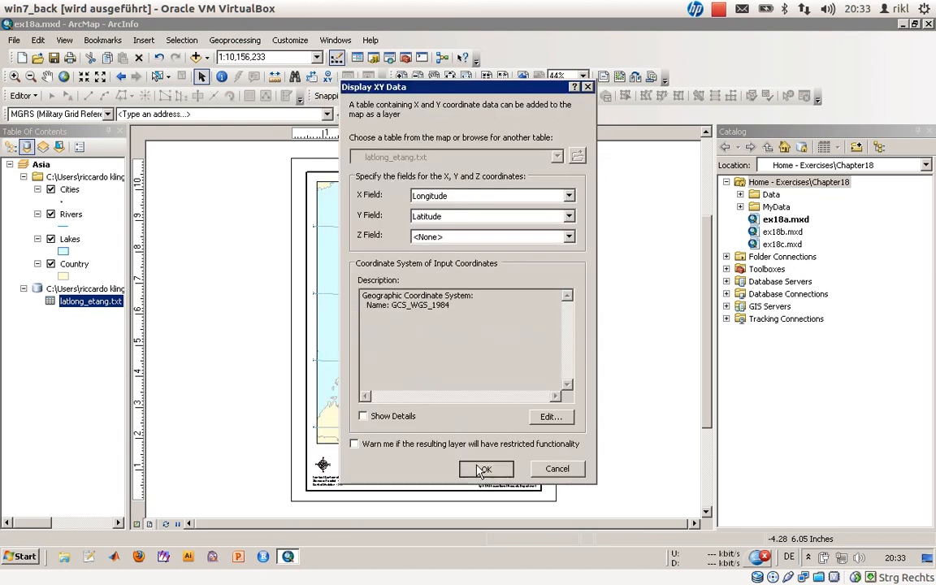
pyautogui.click(363, 416)
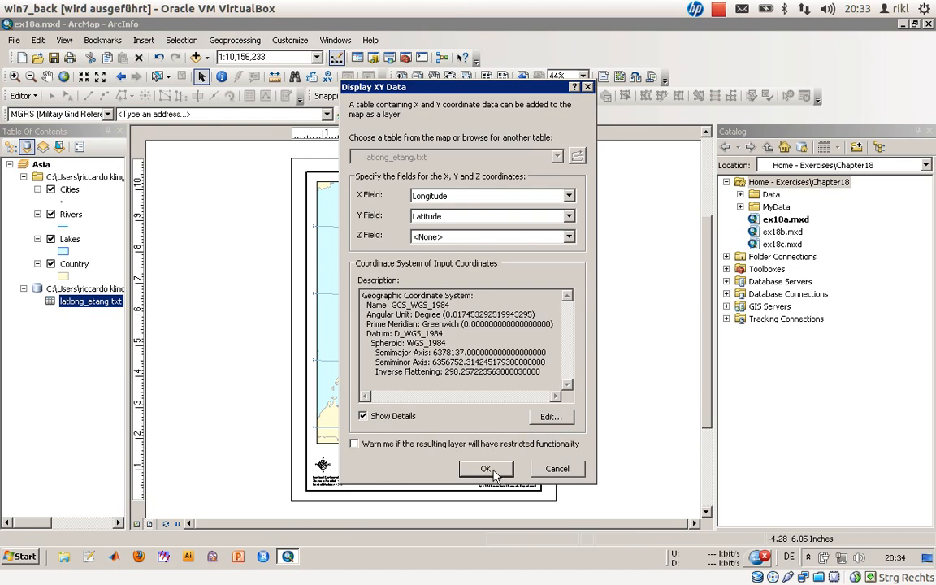
pyautogui.click(486, 469)
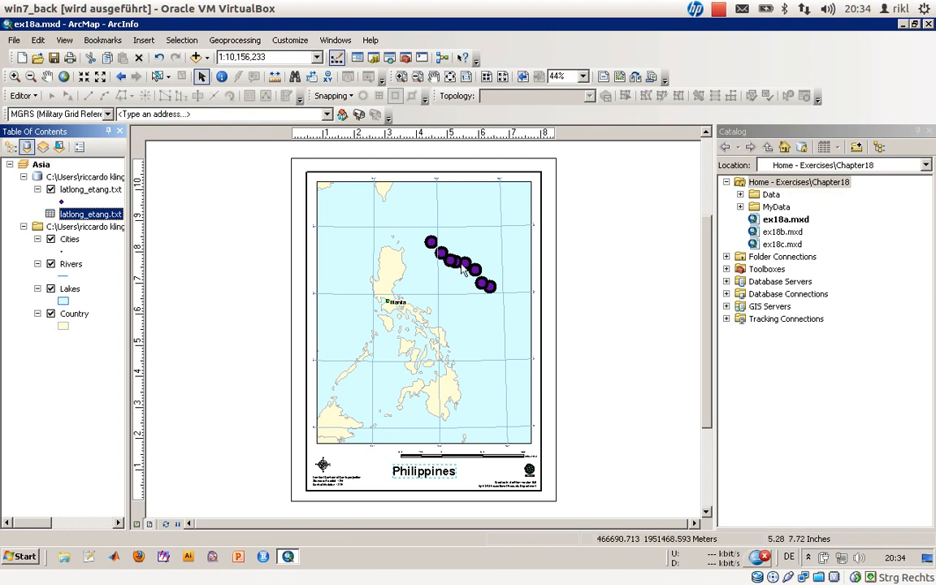
pyautogui.moveTo(500, 301)
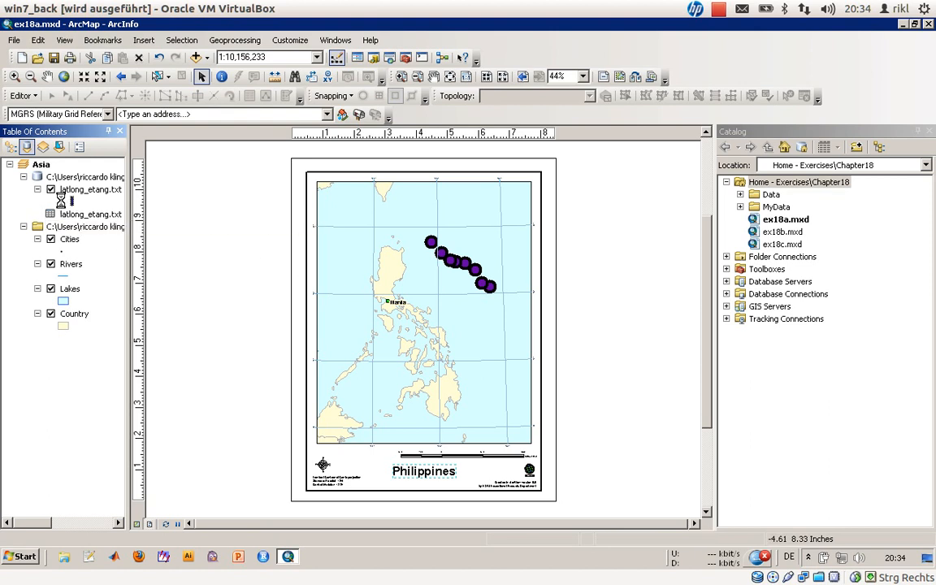
# Search symbols for 'Typhon' and apply the orange Weather Typhoon symbol at size 18.
pyautogui.click(71, 200)
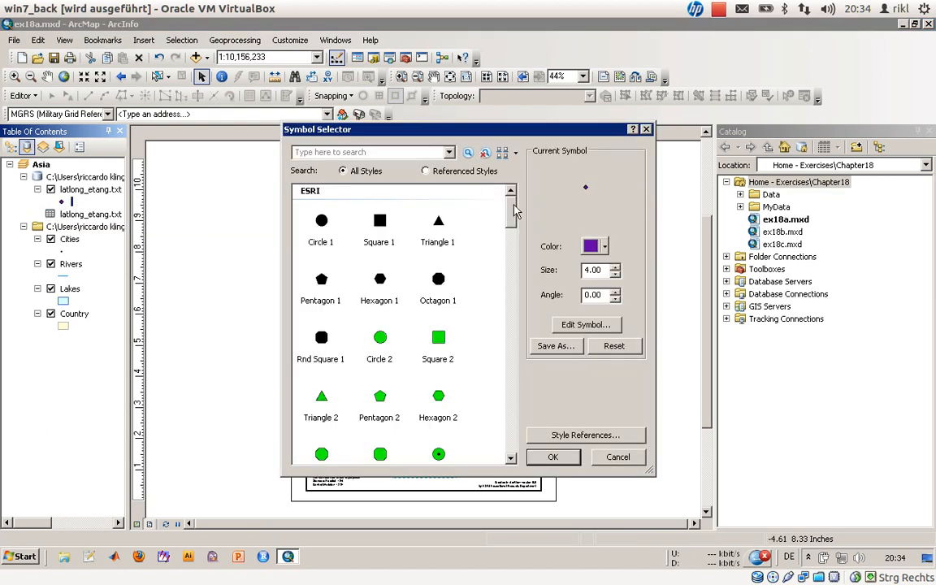
pyautogui.click(372, 152)
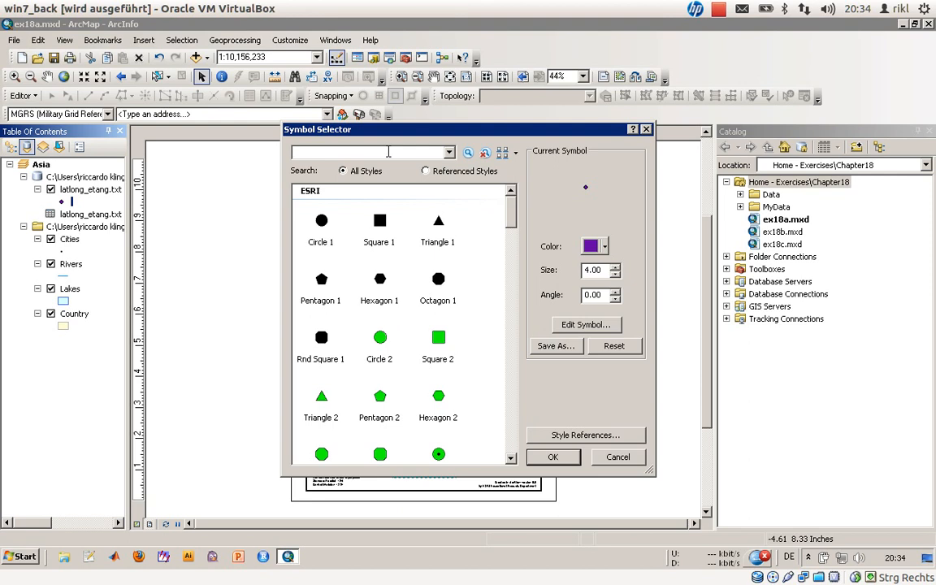
pyautogui.write('Typhon')
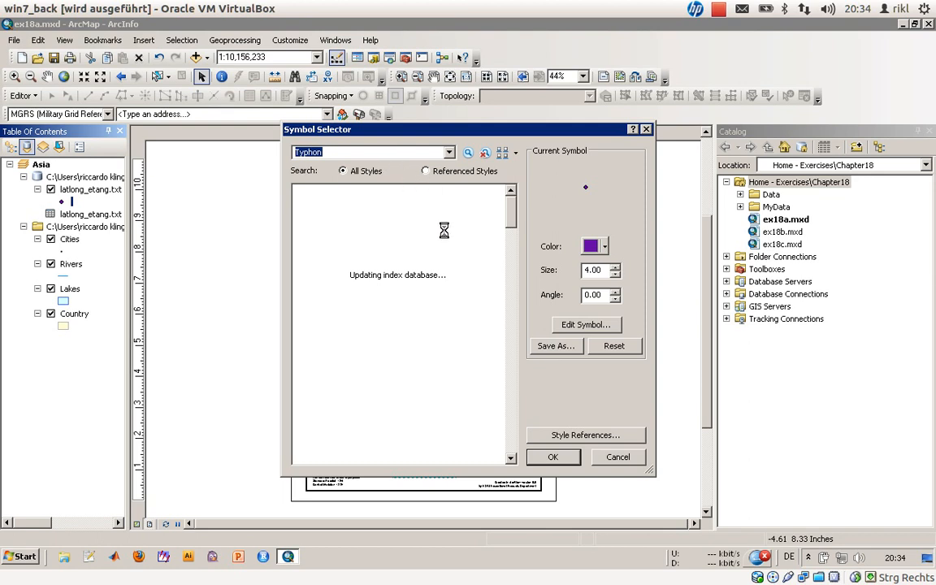
pyautogui.moveTo(461, 272)
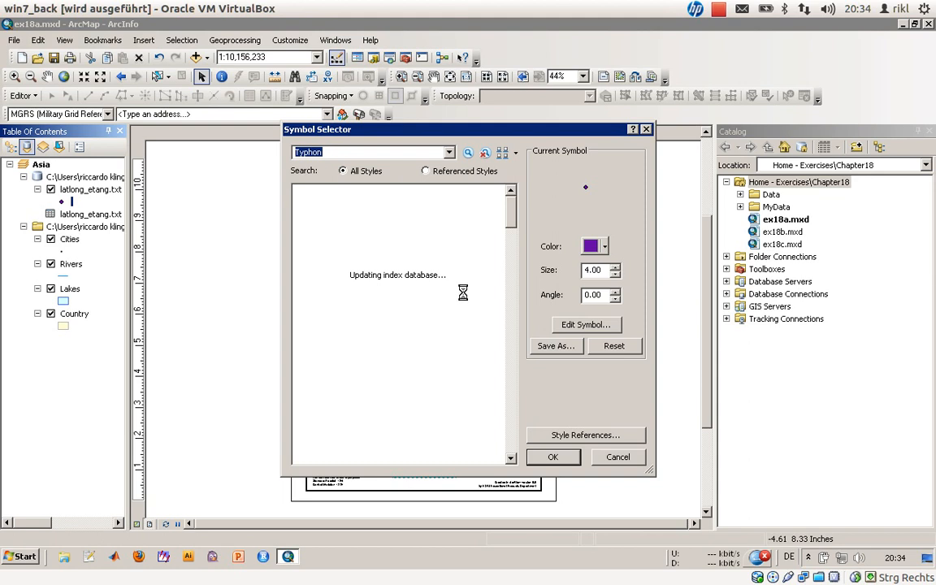
pyautogui.moveTo(463, 296)
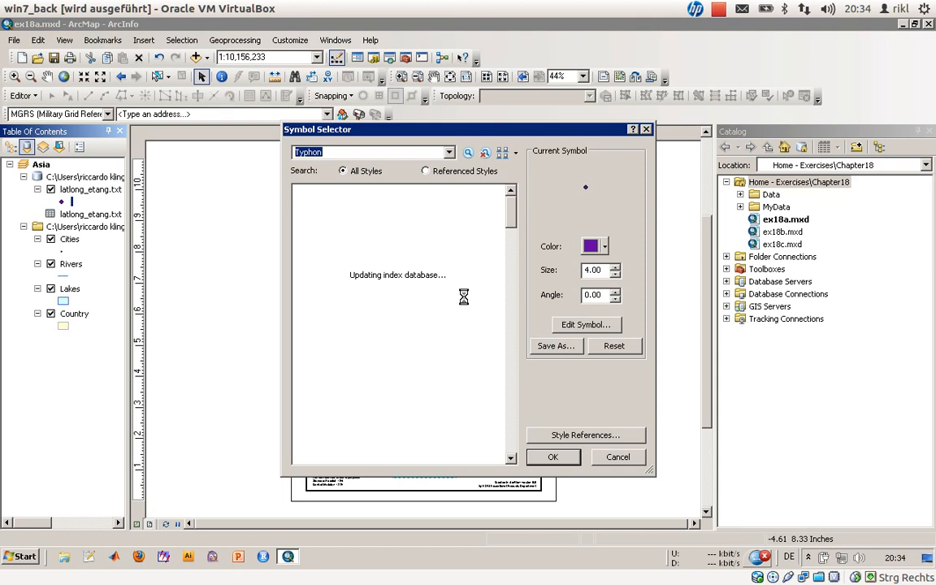
pyautogui.moveTo(462, 296)
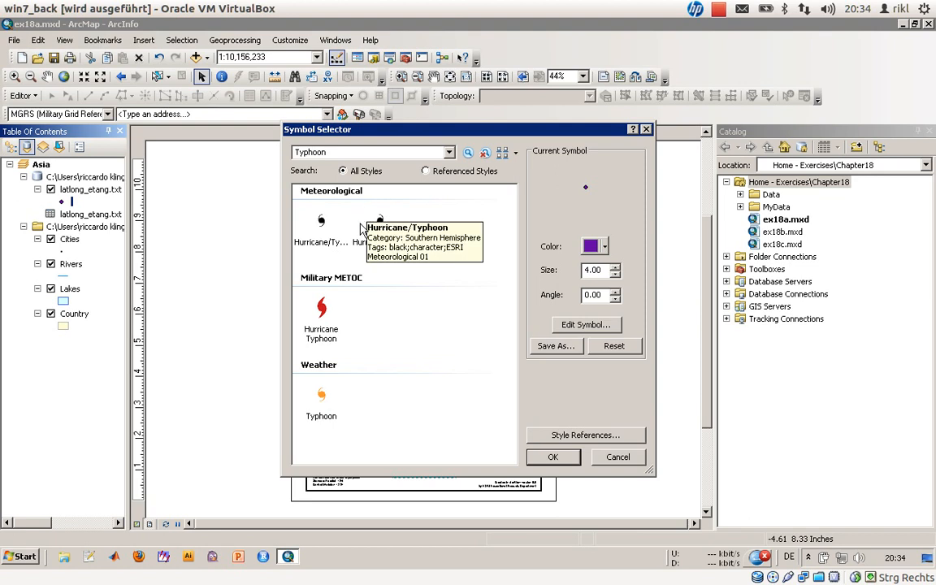
pyautogui.click(321, 309)
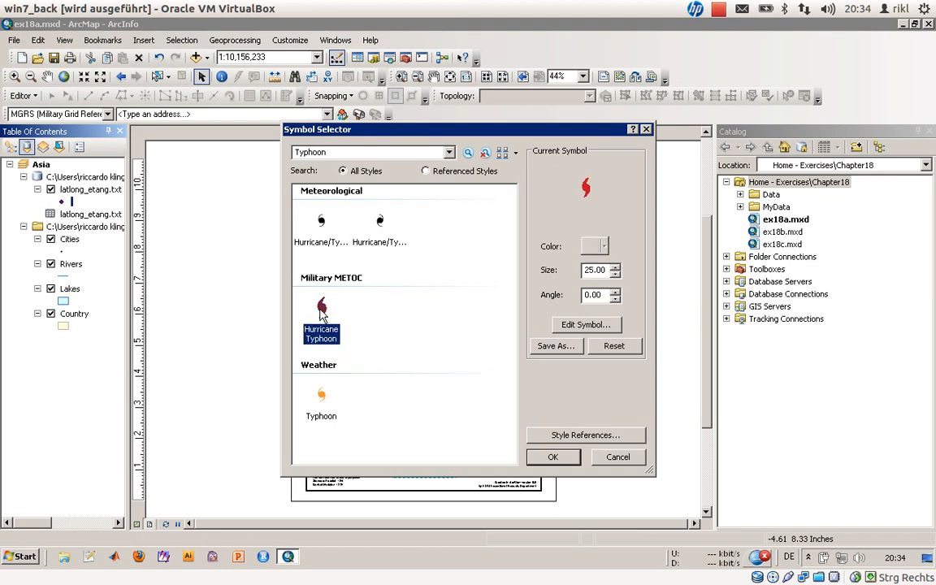
pyautogui.click(321, 398)
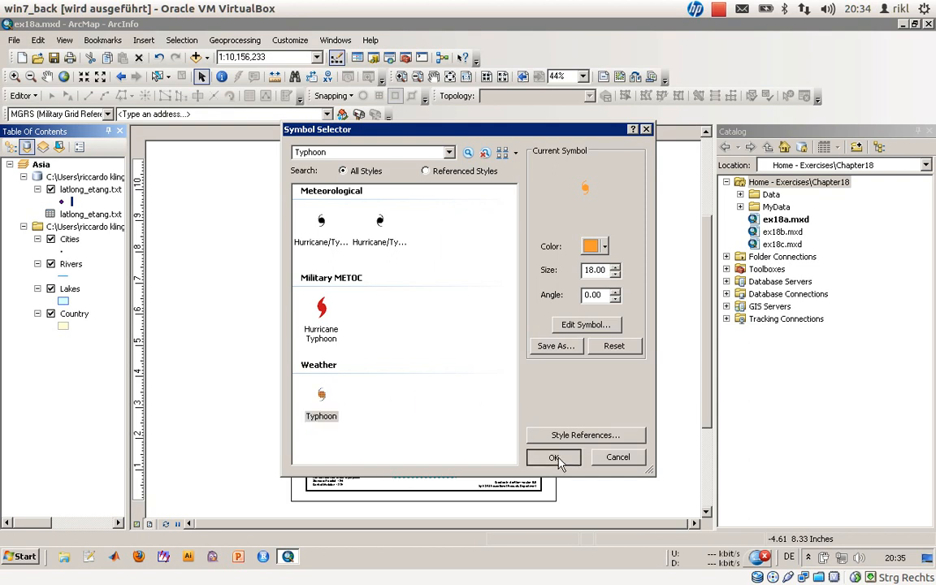
pyautogui.click(553, 457)
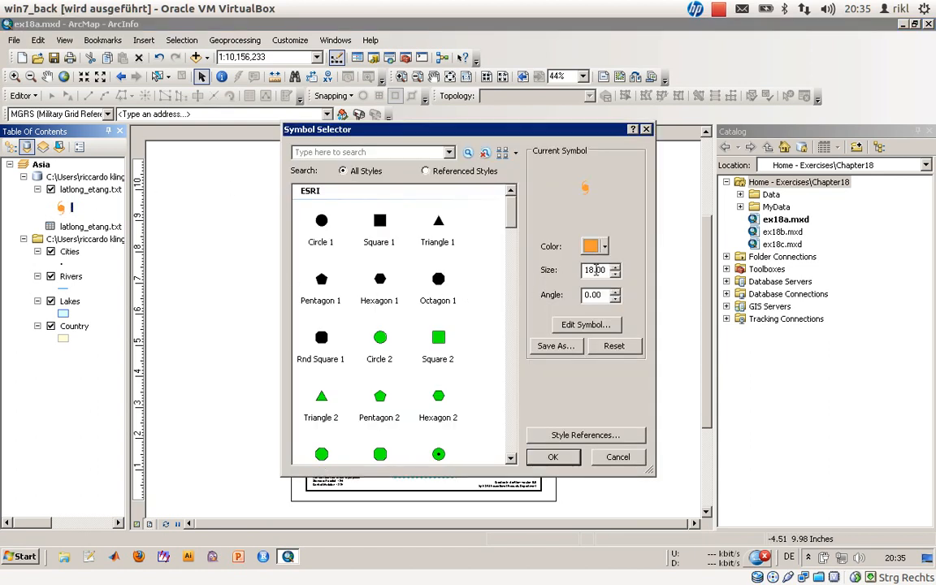
pyautogui.click(553, 457)
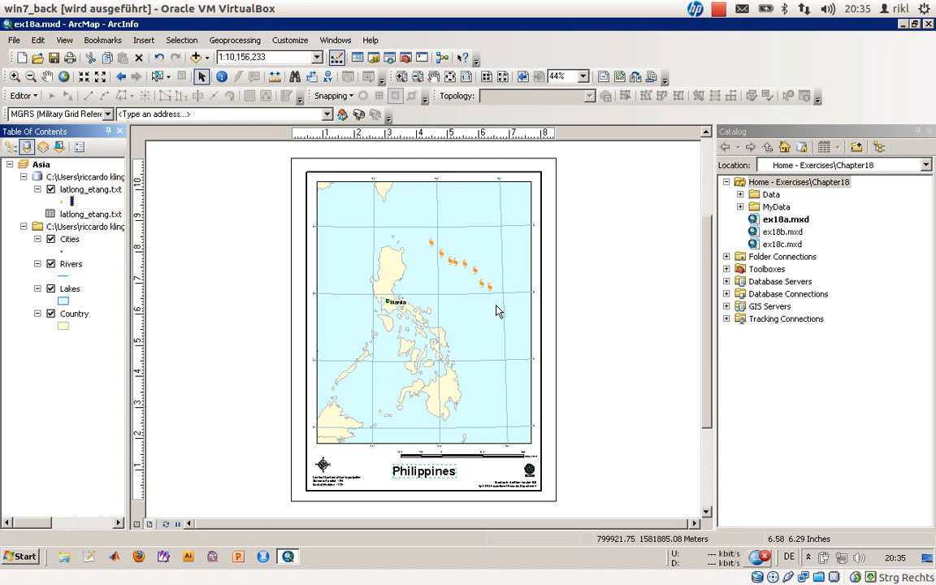
pyautogui.moveTo(497, 312)
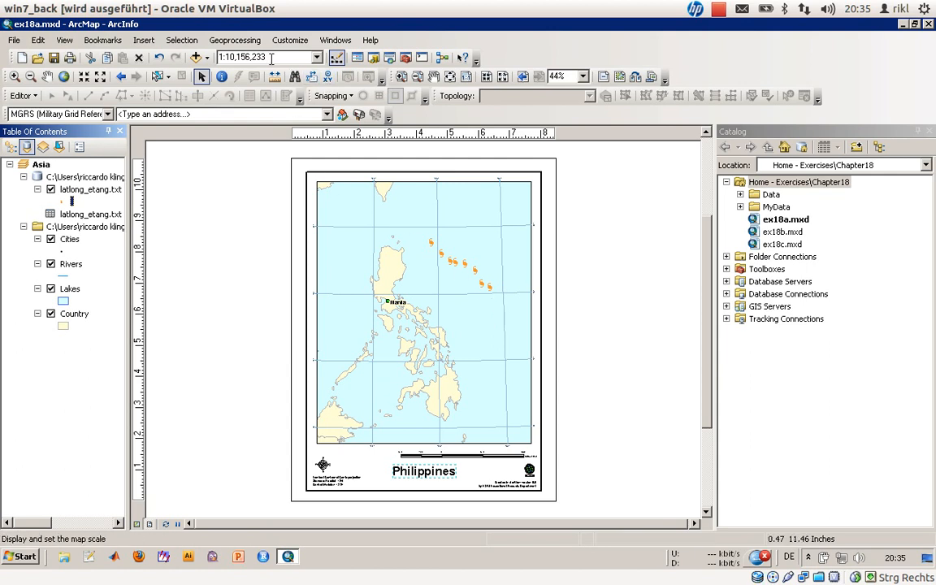
# Enable the Draw toolbar and switch its drawing shape to Curve for tracing the typhoon path.
pyautogui.click(290, 39)
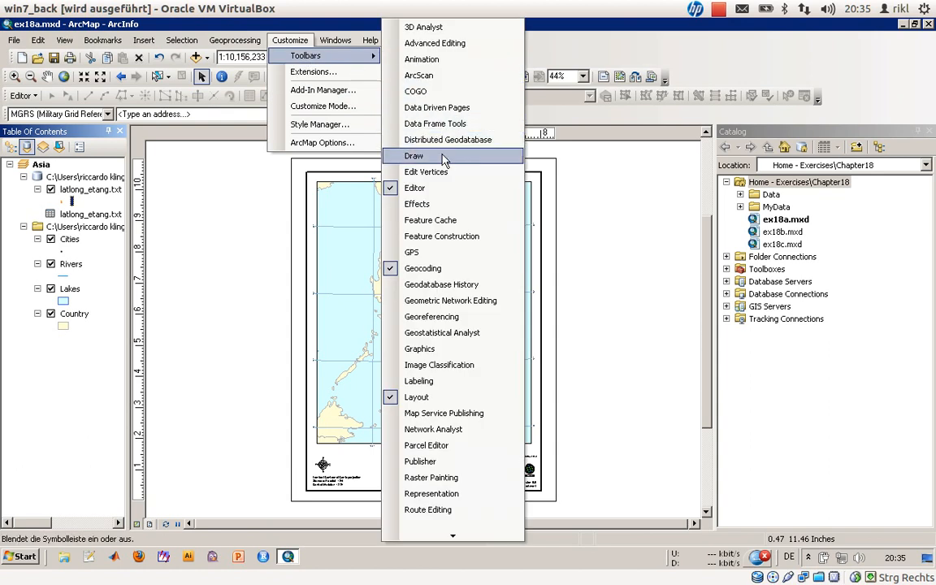
pyautogui.click(413, 156)
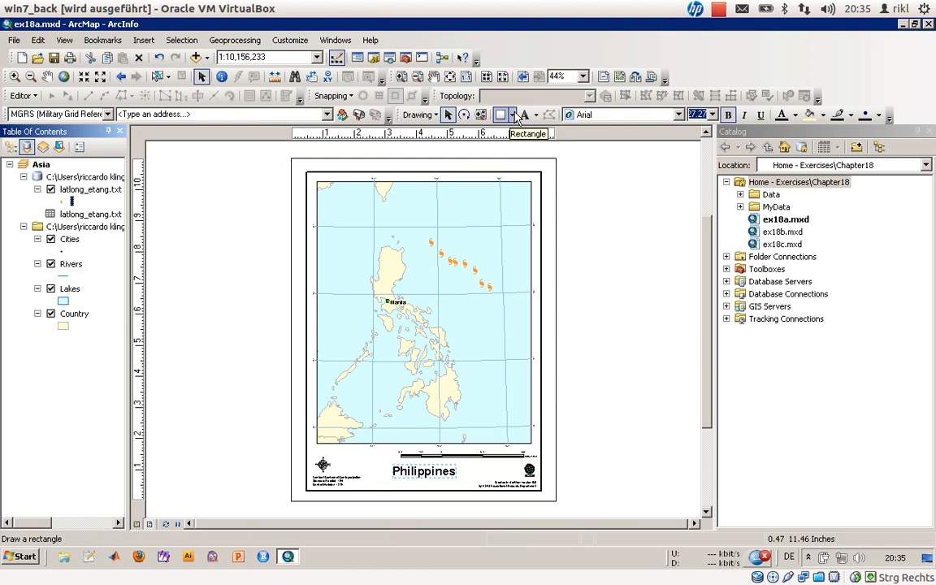
pyautogui.moveTo(744, 115)
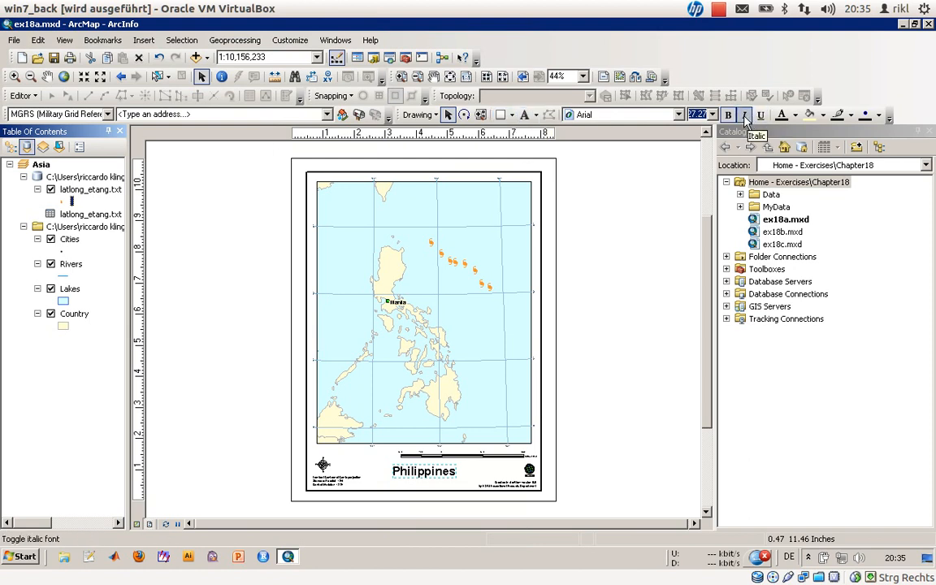
pyautogui.click(511, 114)
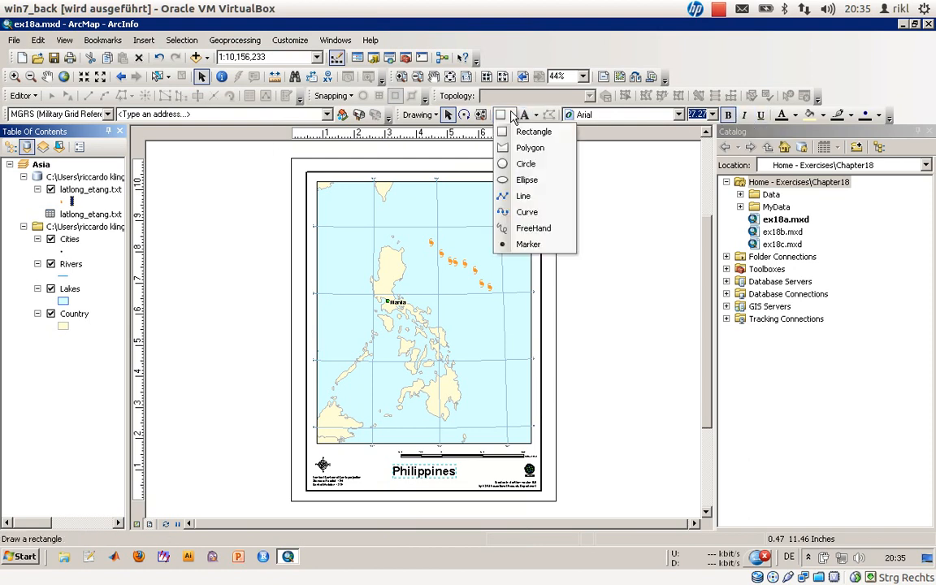
pyautogui.moveTo(475, 207)
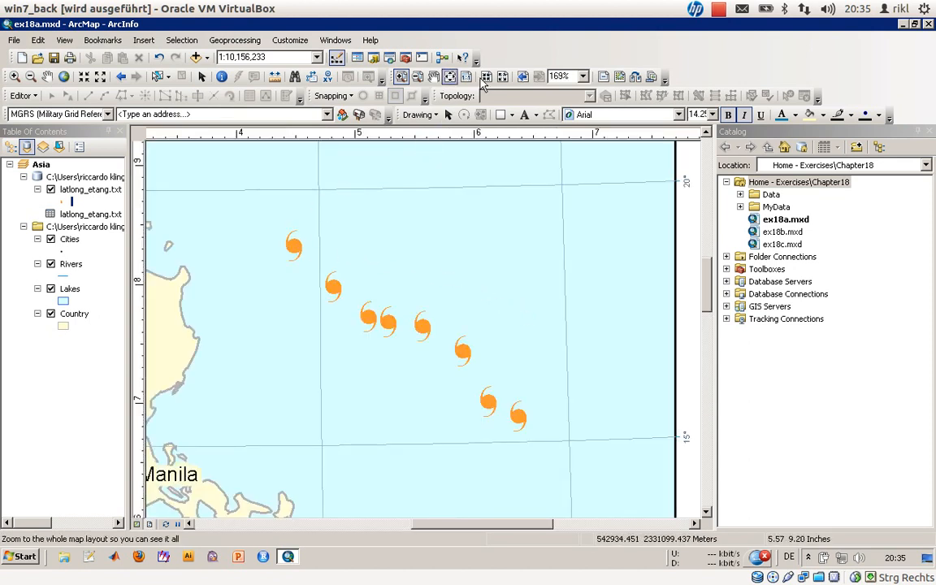
pyautogui.click(512, 114)
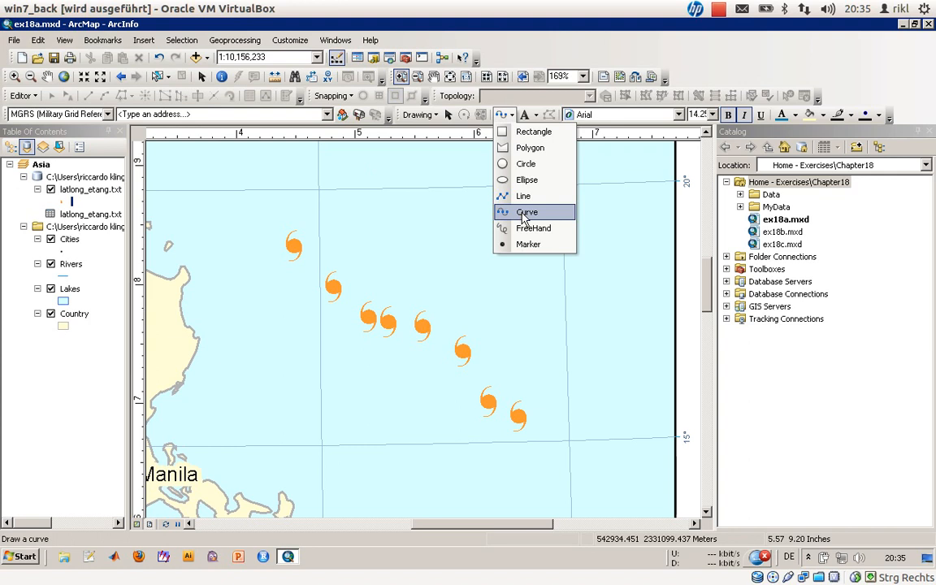
pyautogui.click(527, 212)
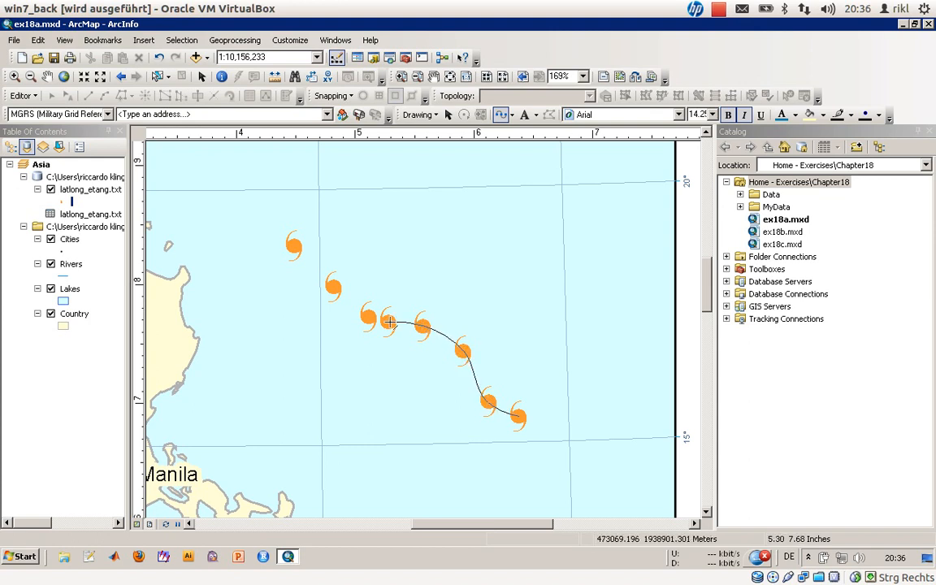
pyautogui.moveTo(371, 317)
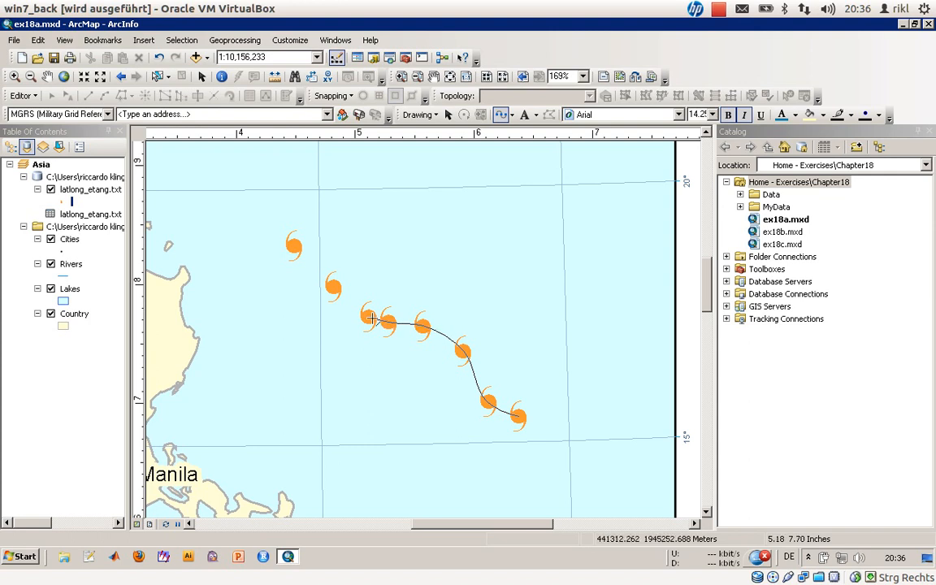
pyautogui.moveTo(365, 316)
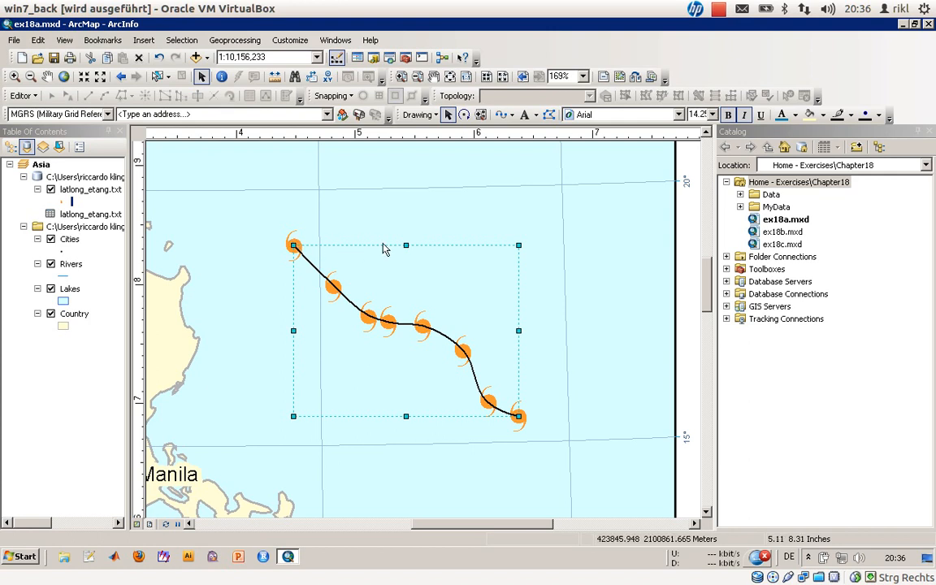
# Add a callout at the northwestern typhoon point reading 'June 5 12:00am - 170kph'.
pyautogui.click(419, 114)
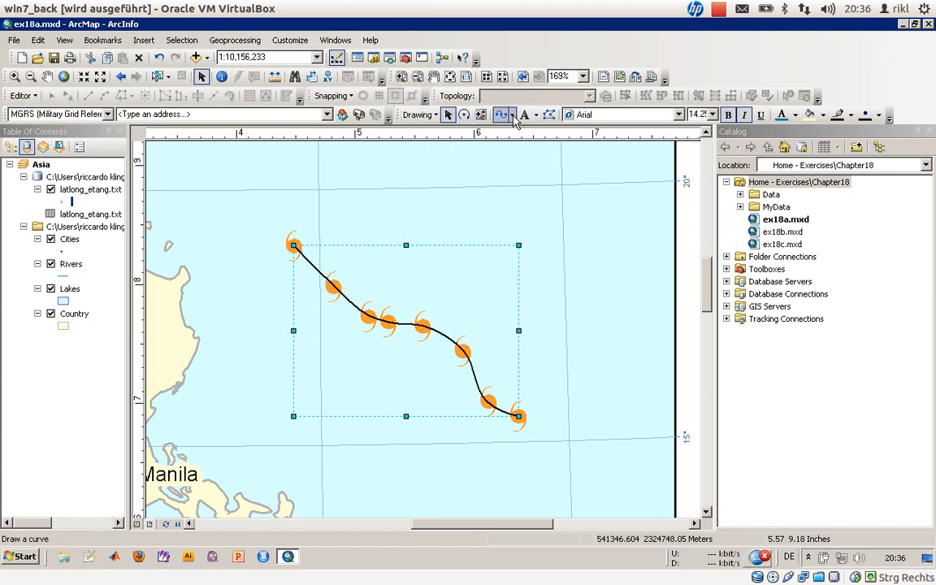
pyautogui.click(536, 115)
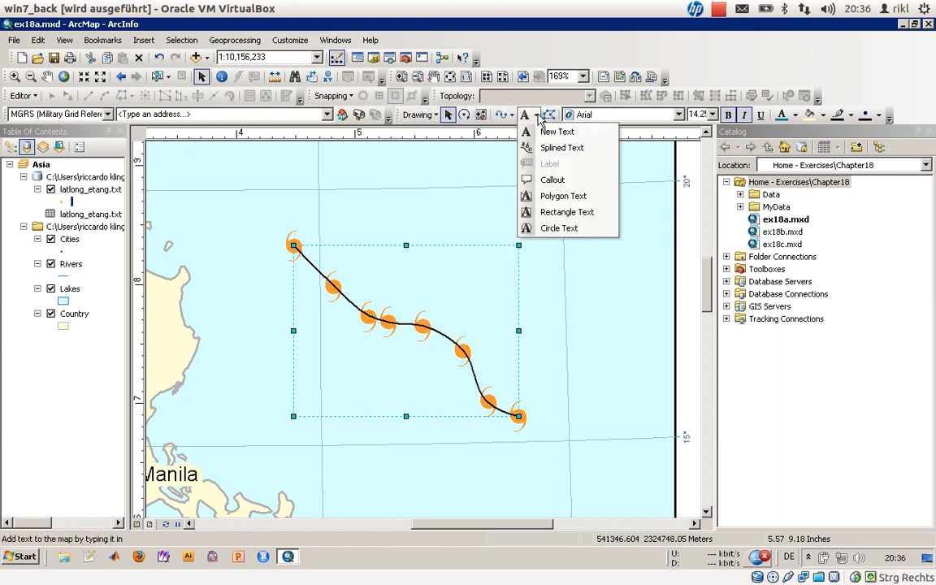
pyautogui.click(557, 131)
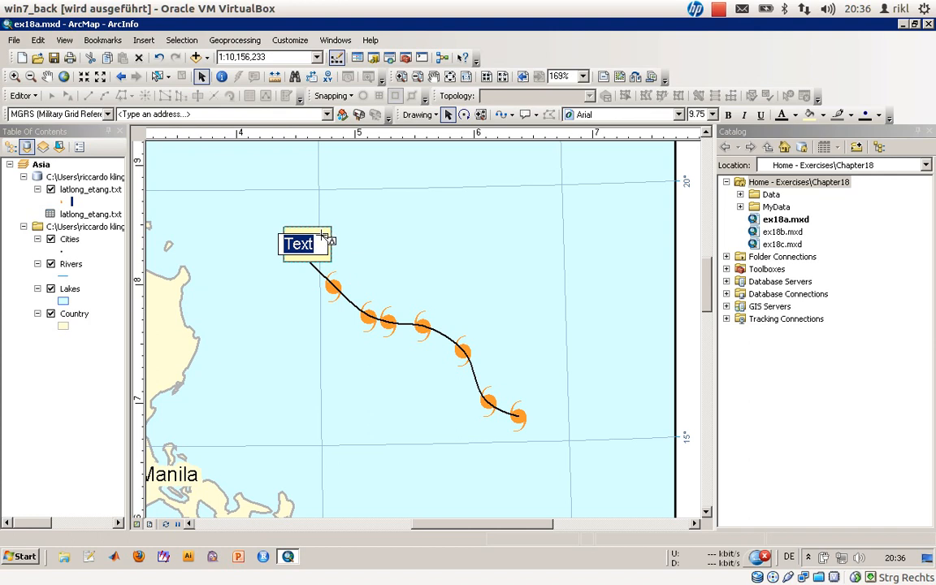
pyautogui.write('June 5')
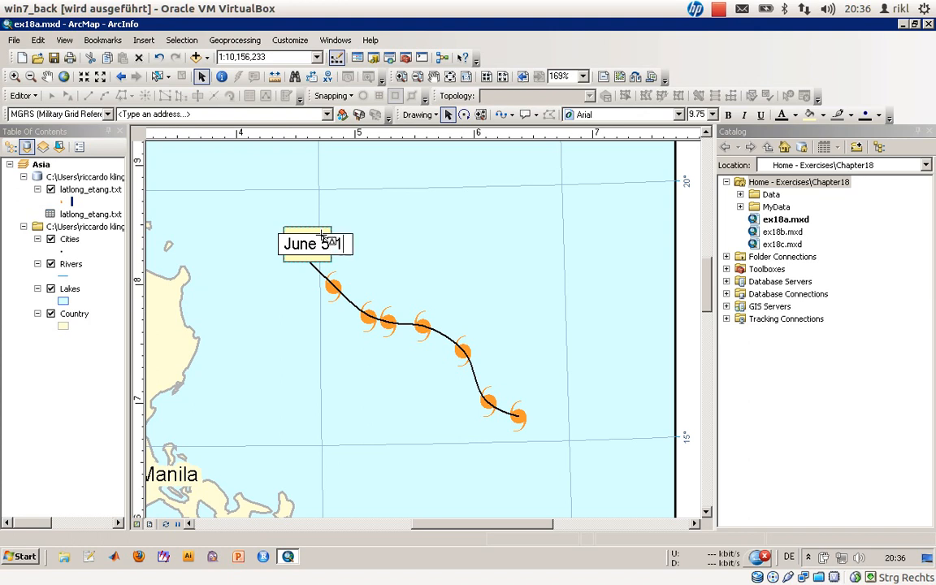
pyautogui.write('12:090a')
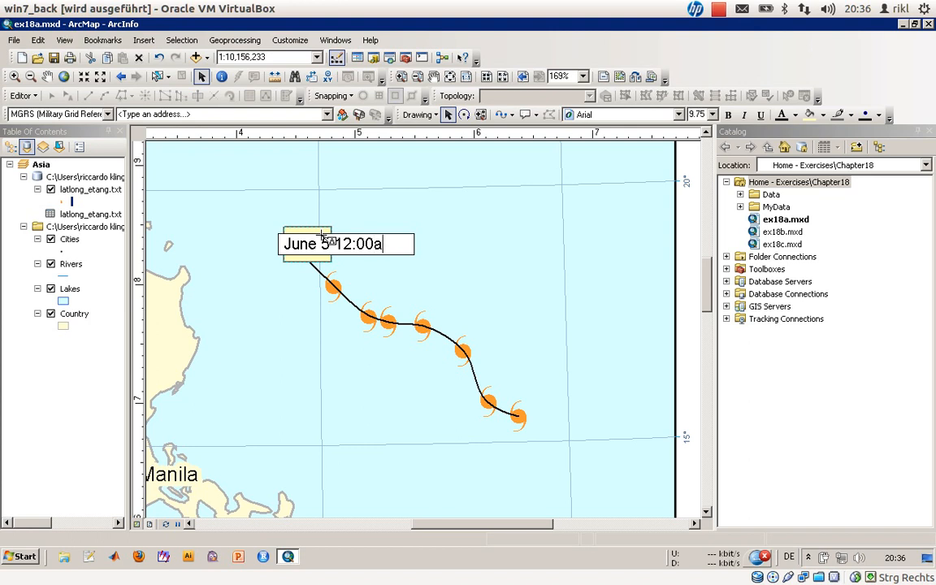
pyautogui.write('m - 1')
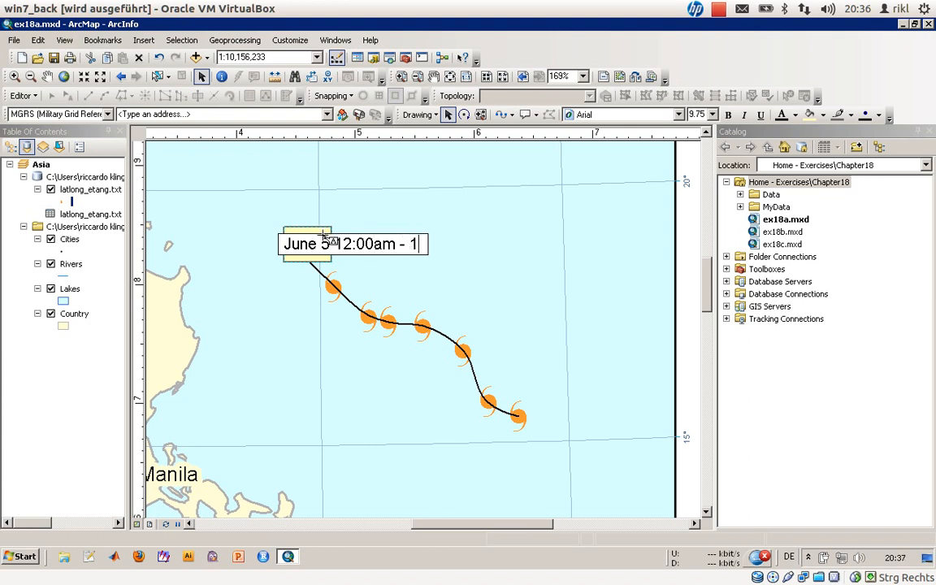
pyautogui.write('70km/h')
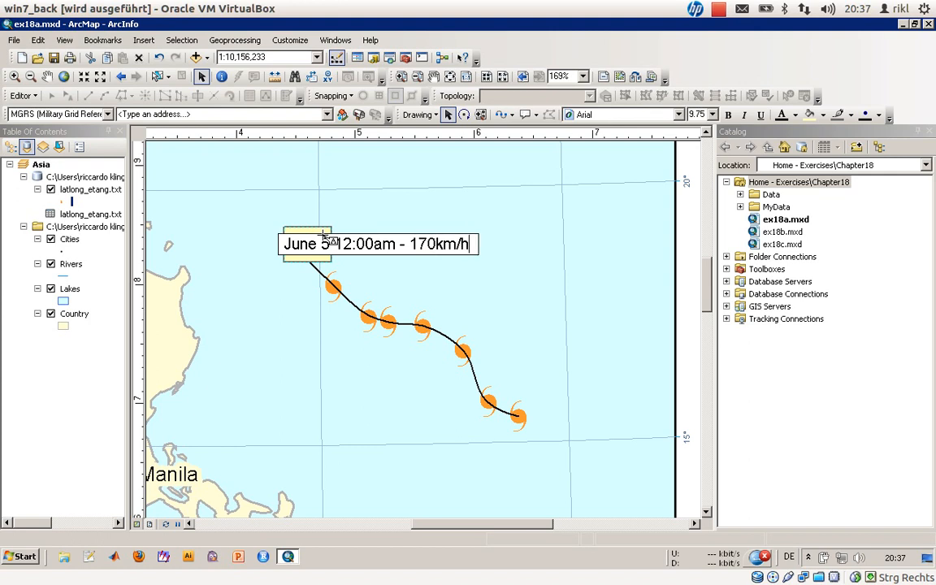
pyautogui.press('BackSpace')
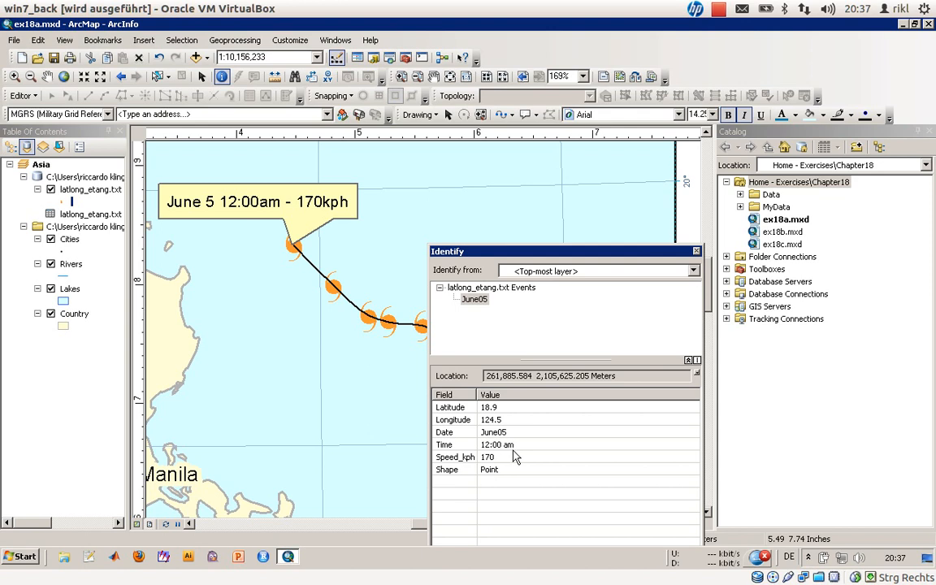
# Check the June 3 point's attributes and place its 'June 3 6:00am - 105kph' callout above the track's end.
pyautogui.click(697, 251)
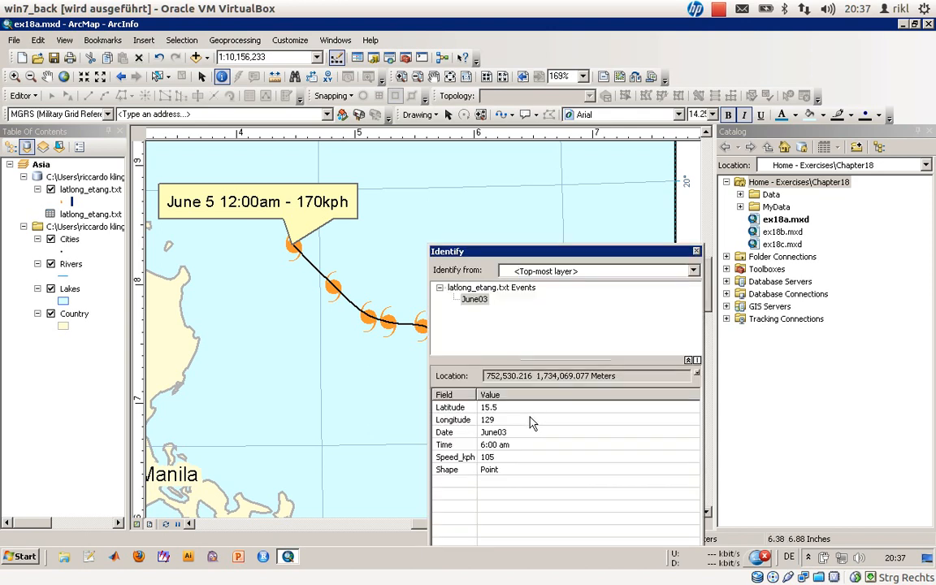
pyautogui.moveTo(520, 454)
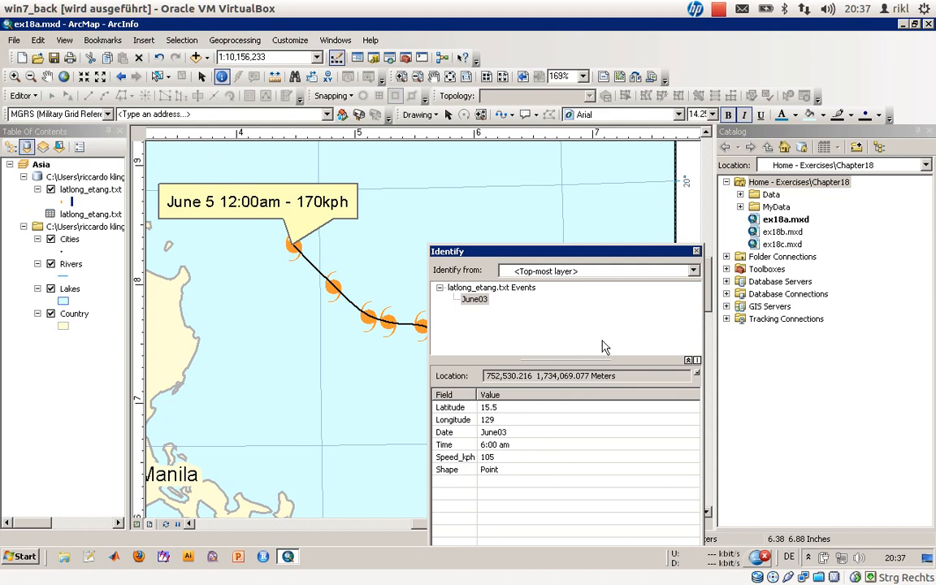
pyautogui.click(697, 250)
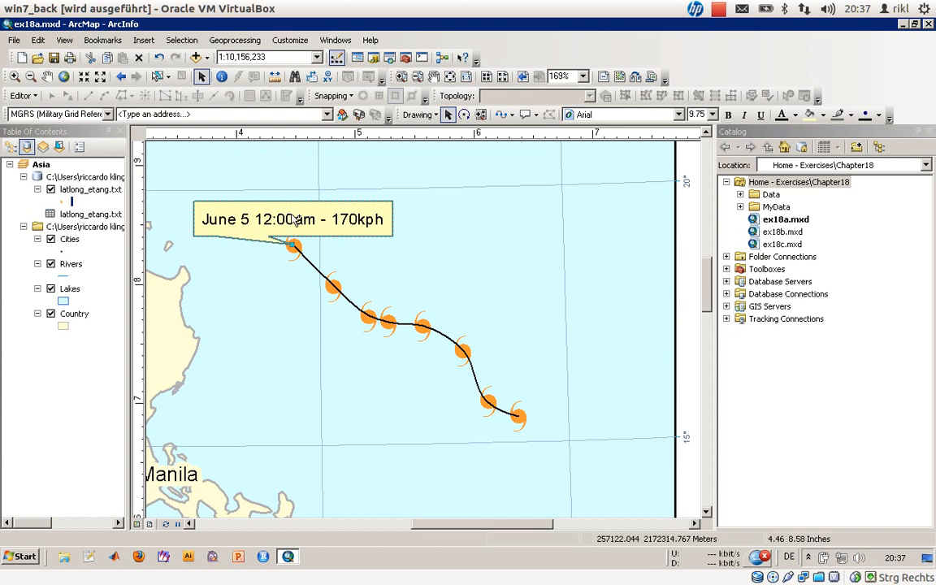
pyautogui.moveTo(376, 245)
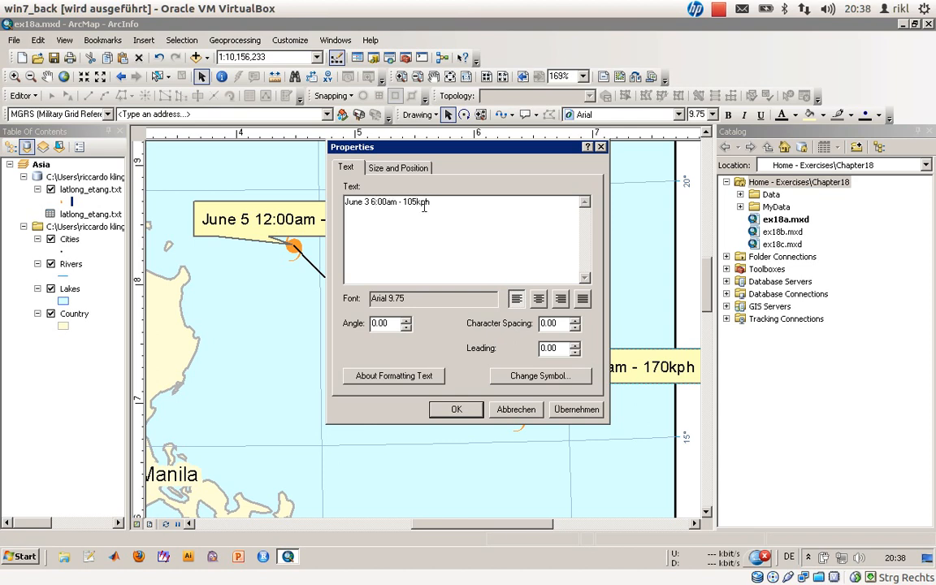
pyautogui.click(455, 408)
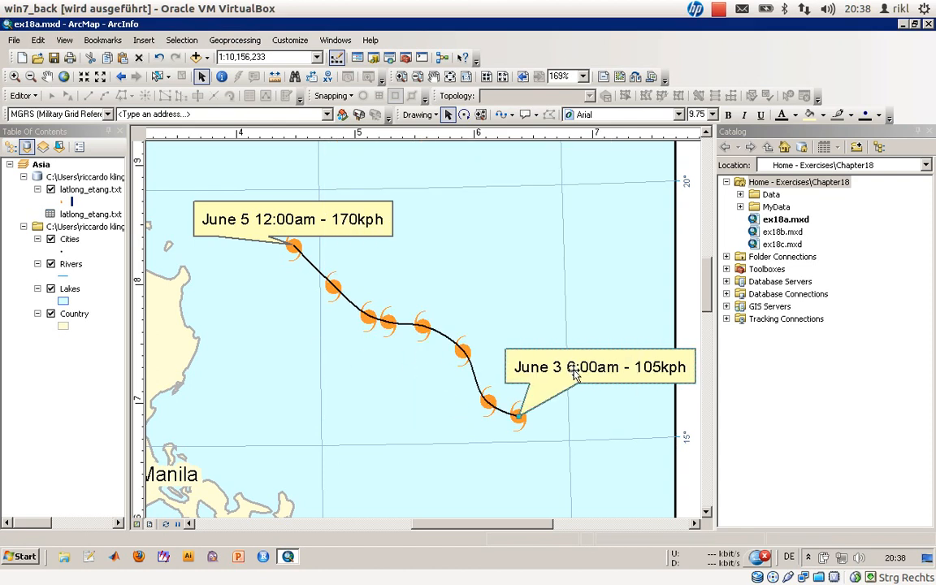
pyautogui.moveTo(602, 367); pyautogui.dragTo(568, 352)
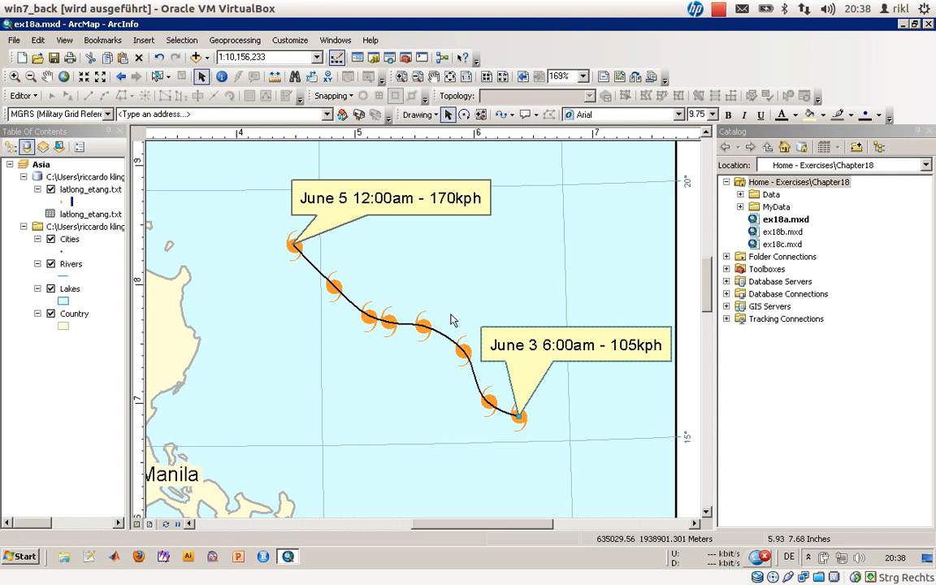
# Undo the last edit, view the whole page, then actual size, and pan to the storm track.
pyautogui.click(390, 198)
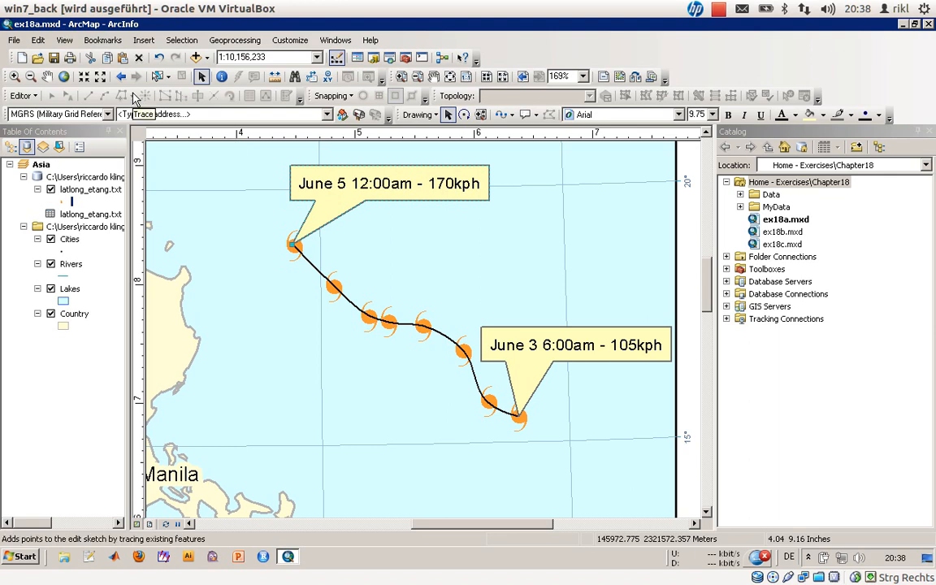
pyautogui.moveTo(450, 78)
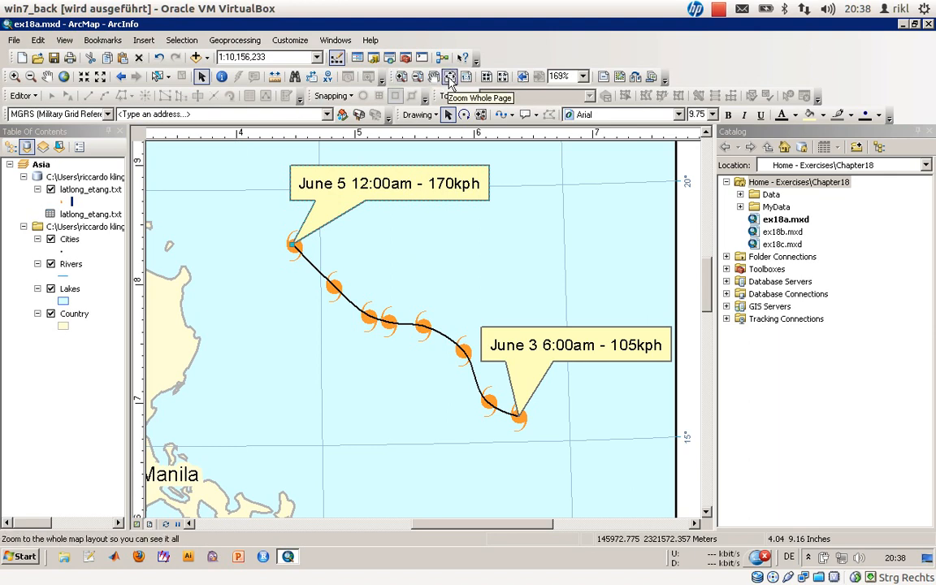
pyautogui.click(451, 76)
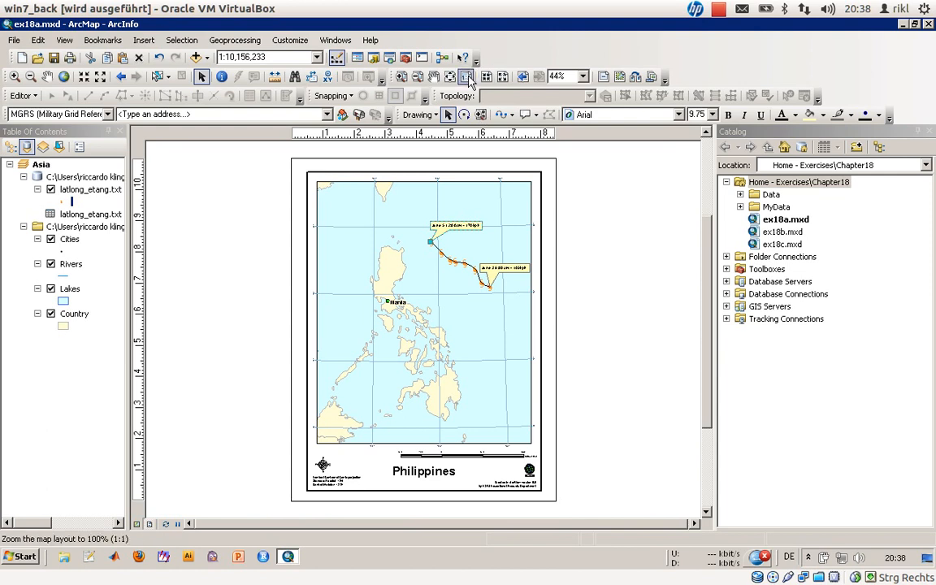
pyautogui.click(467, 77)
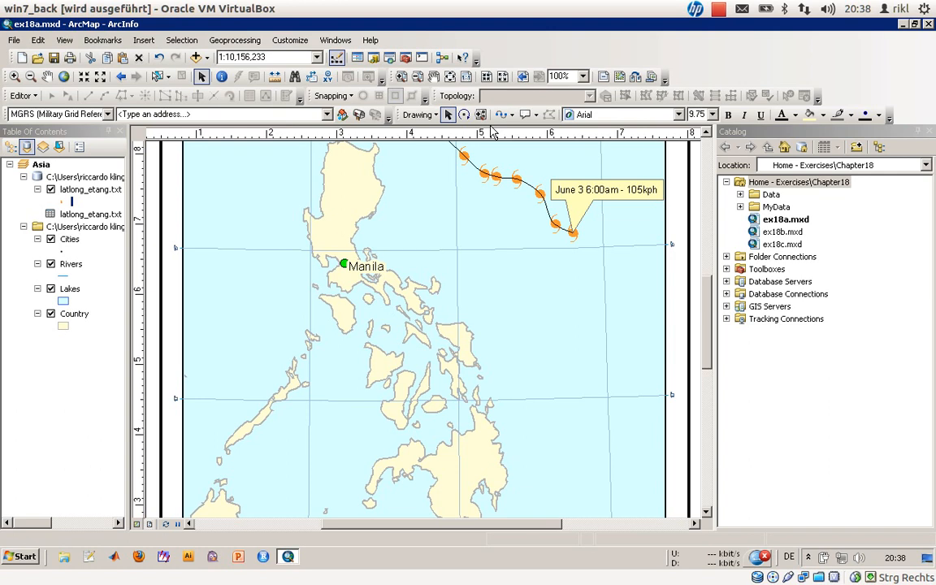
pyautogui.moveTo(587, 193)
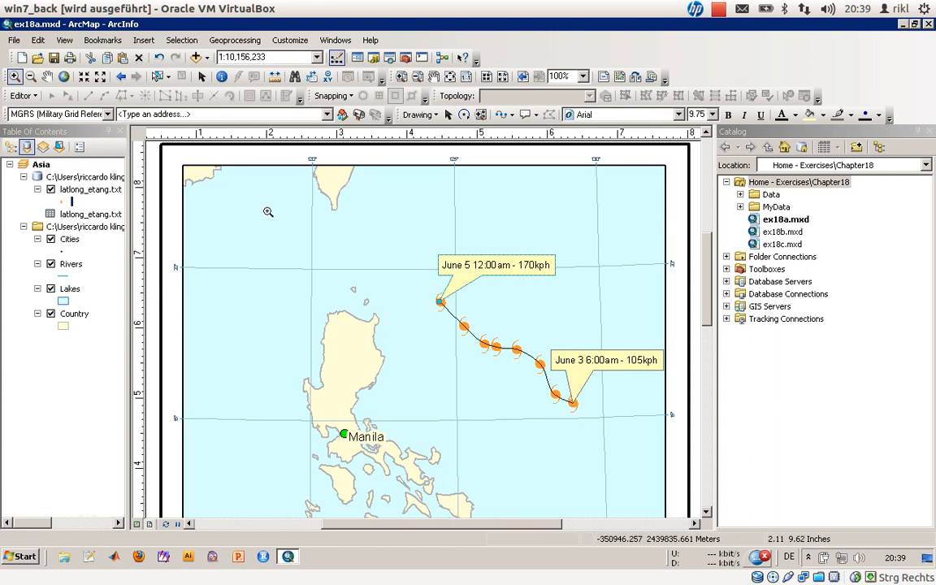
pyautogui.moveTo(268, 223); pyautogui.dragTo(666, 462)
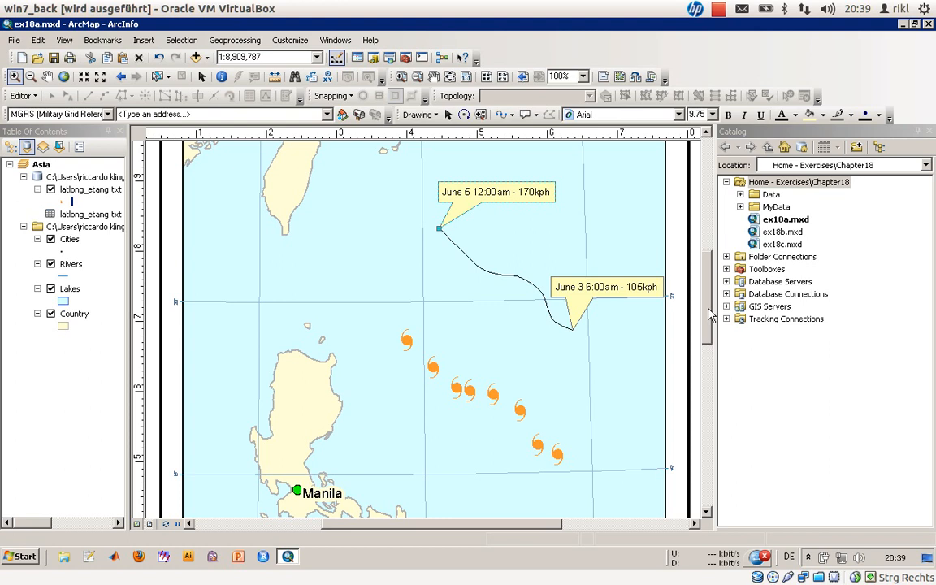
pyautogui.moveTo(611, 314)
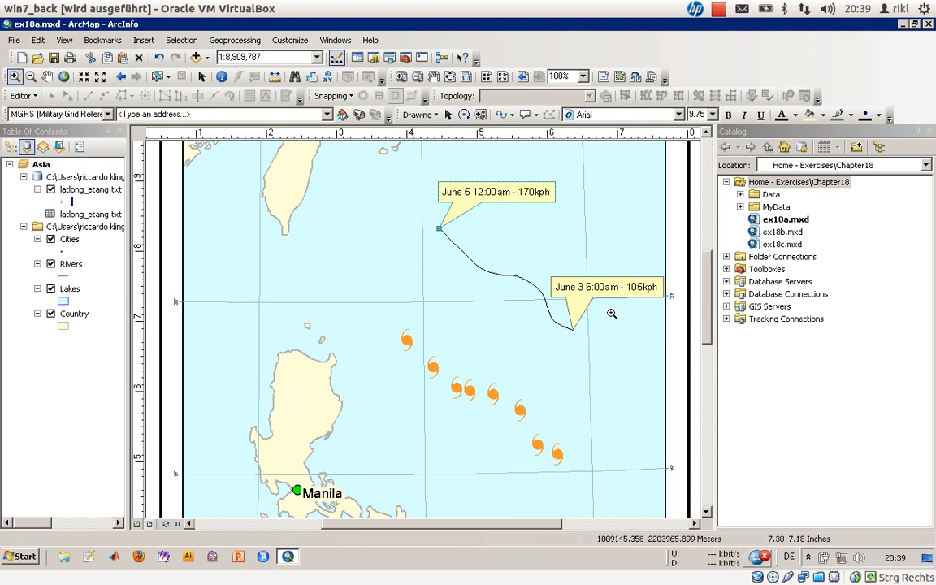
pyautogui.moveTo(518, 262)
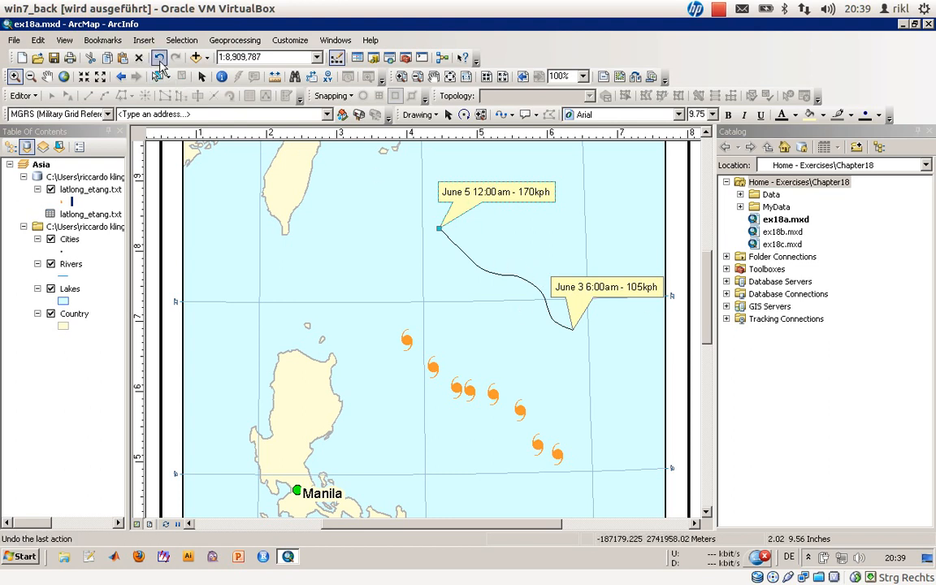
pyautogui.moveTo(161, 66)
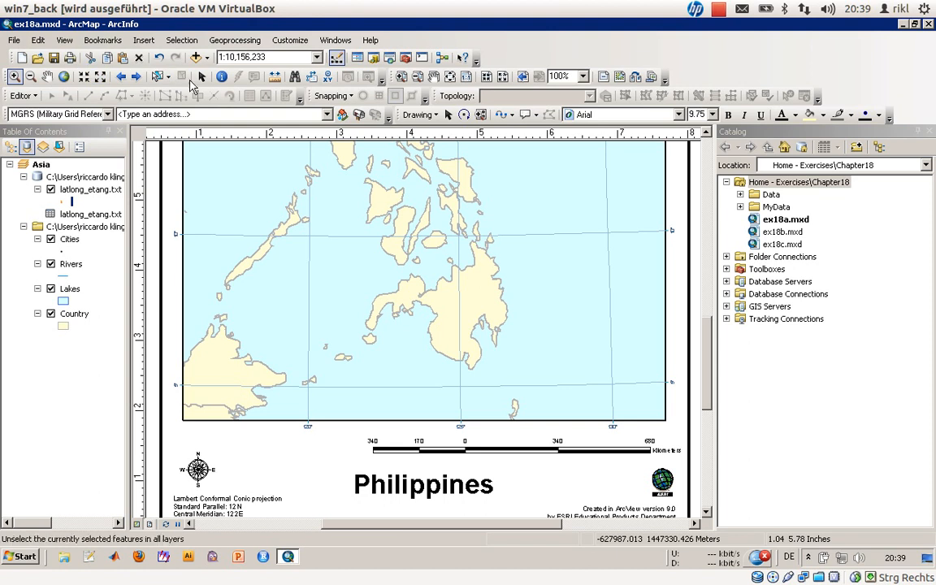
# Replace the layout title text with 'Path of the Typhoon Etang'.
pyautogui.doubleClick(423, 483)
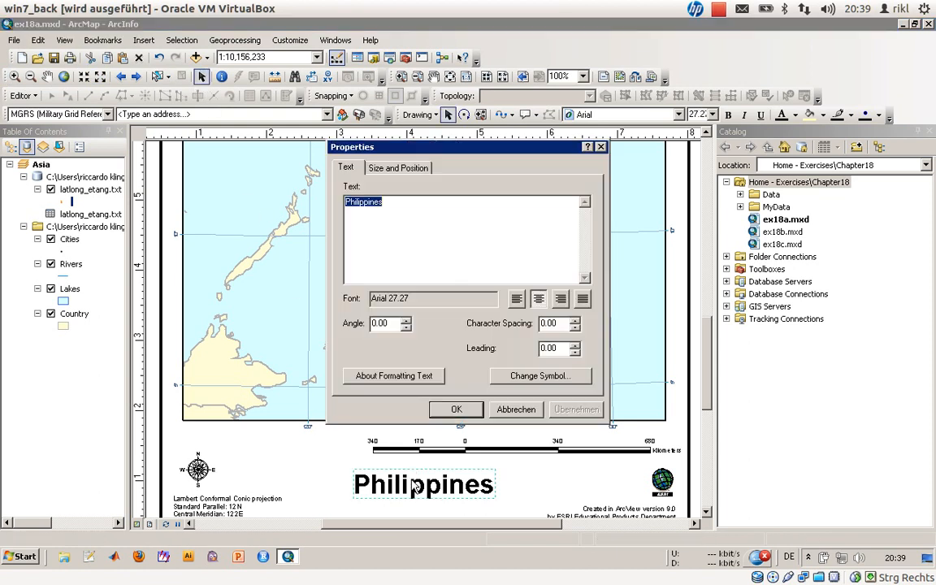
pyautogui.write('Way of the Typhoon Etan')
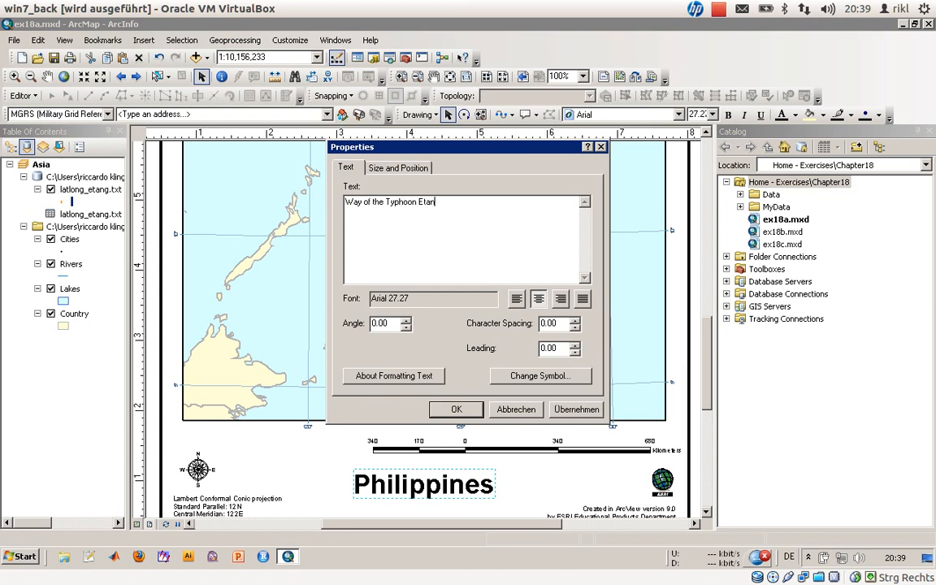
pyautogui.write('g')
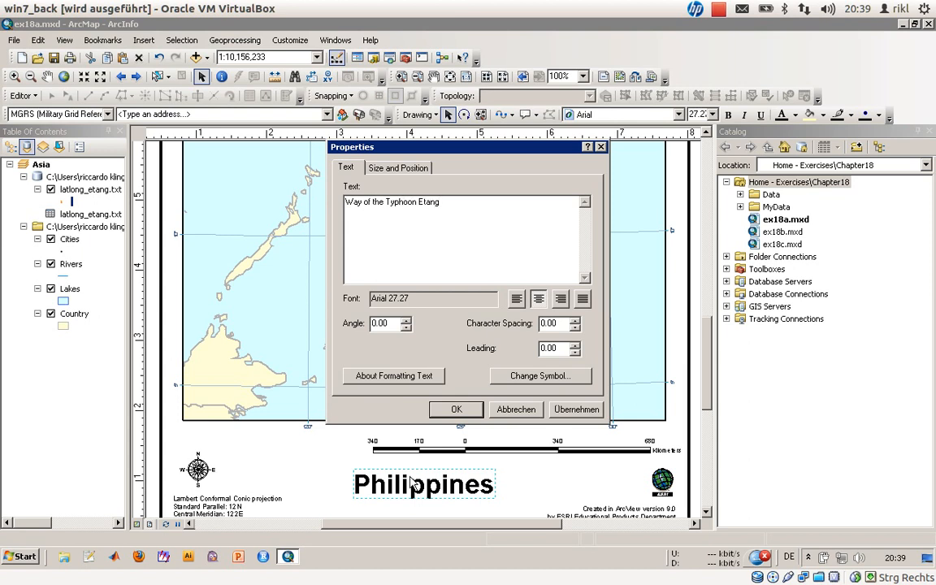
pyautogui.click(439, 201)
pyautogui.write('Path')
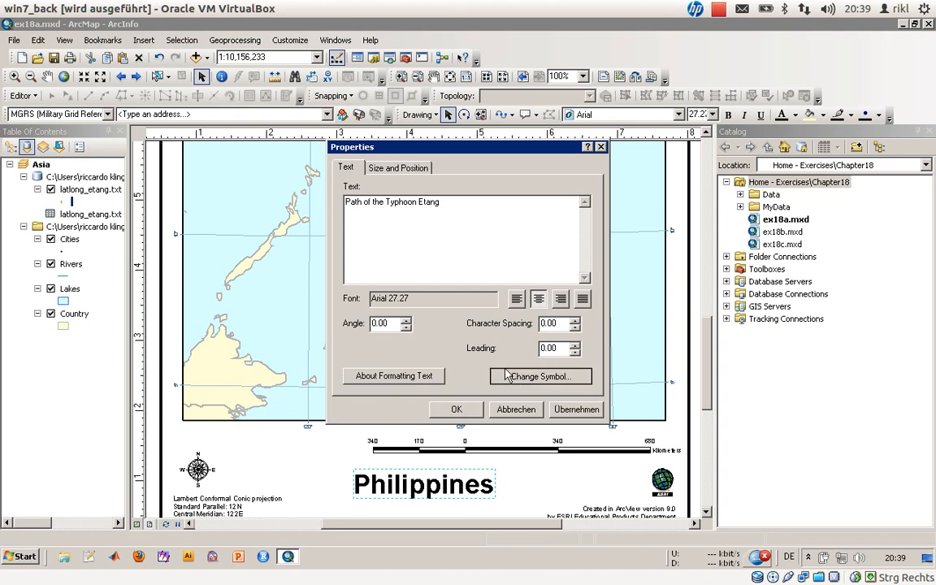
# Change the title font to DejaVu Serif Condensed, 18 pt bold.
pyautogui.click(539, 376)
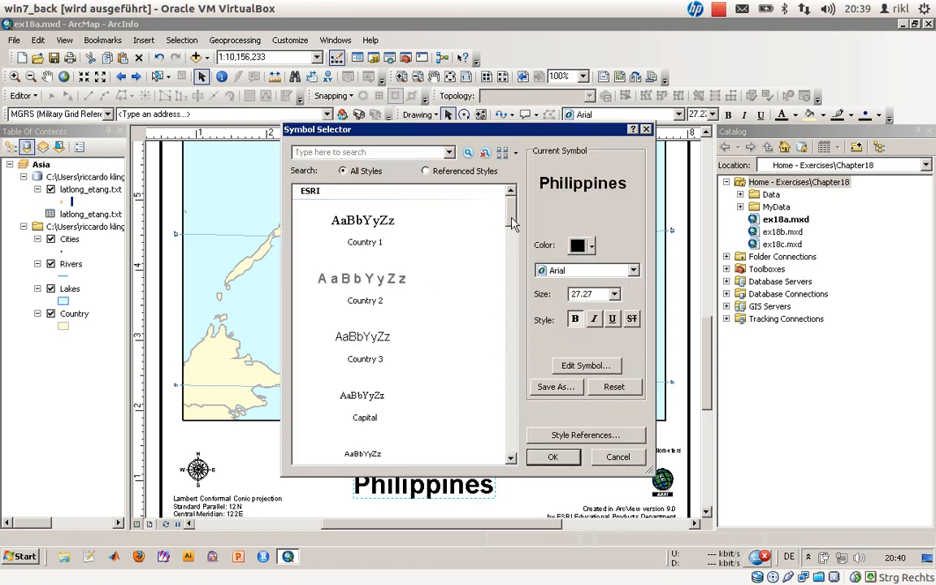
pyautogui.scroll(-3)
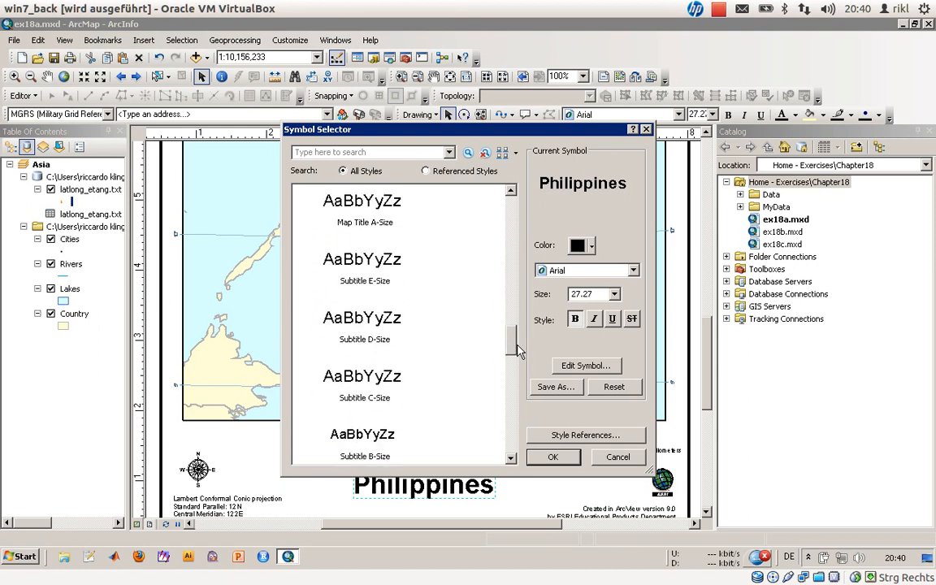
pyautogui.scroll(-3)
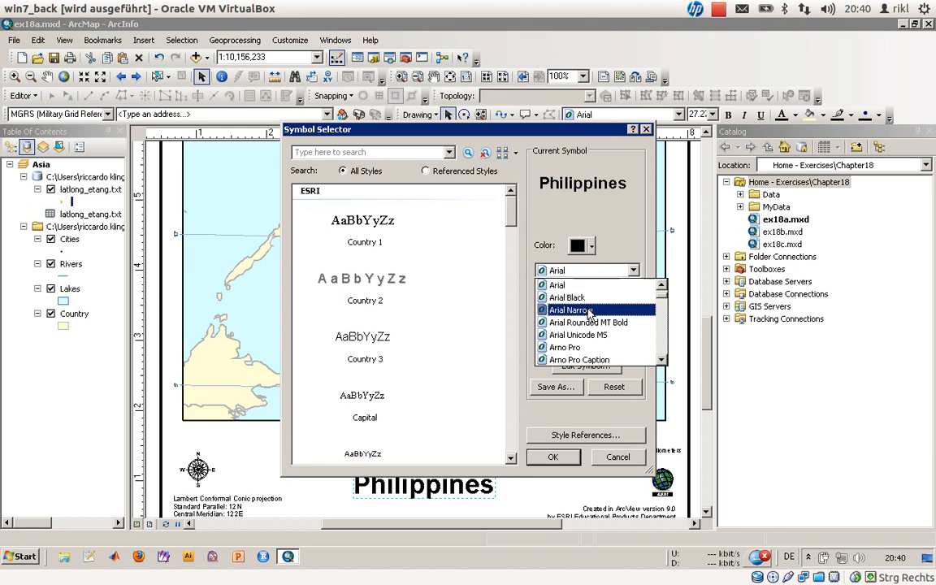
pyautogui.click(568, 309)
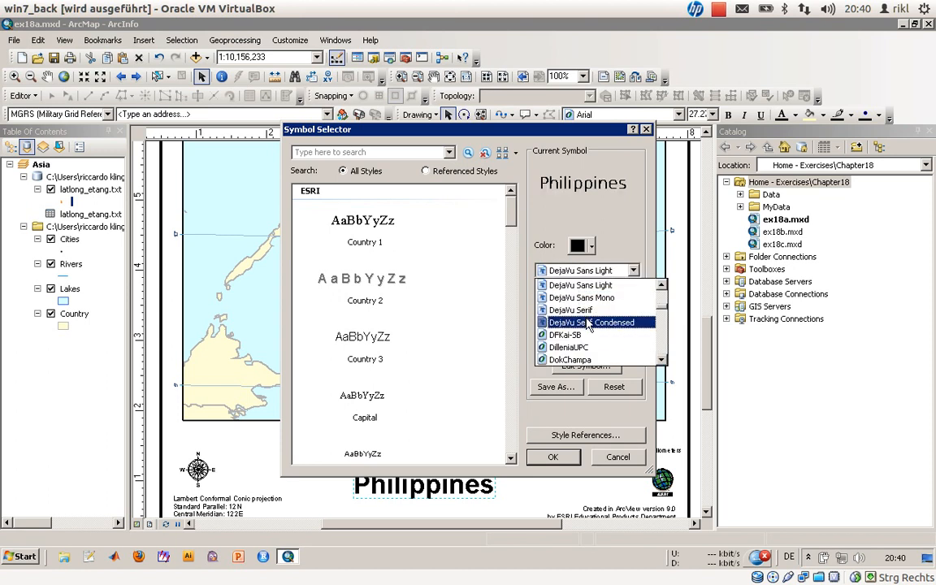
pyautogui.click(553, 456)
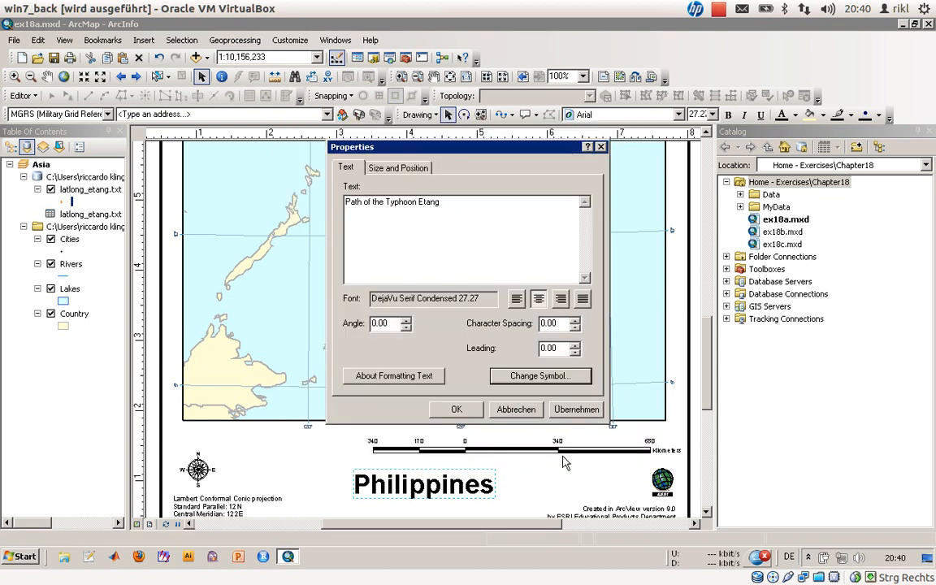
pyautogui.click(456, 409)
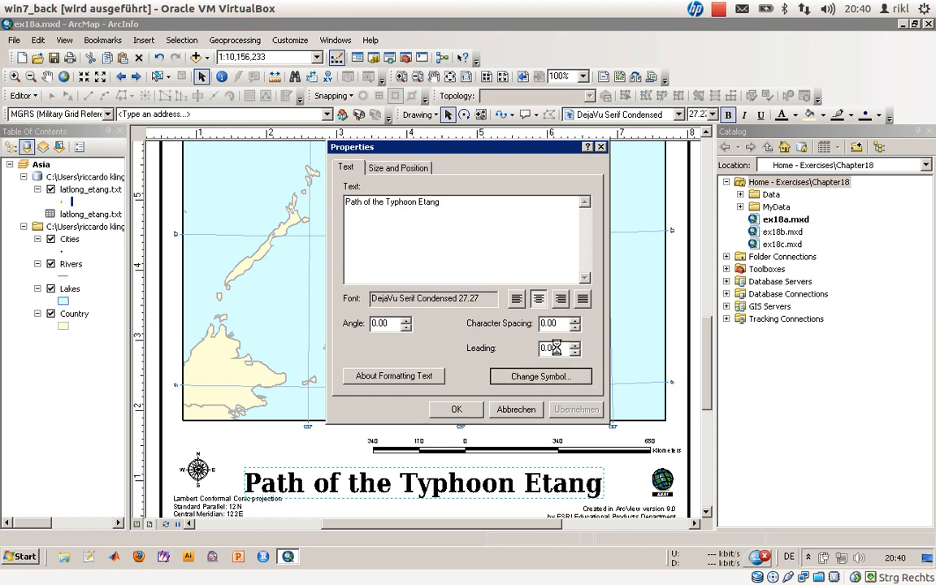
pyautogui.click(540, 375)
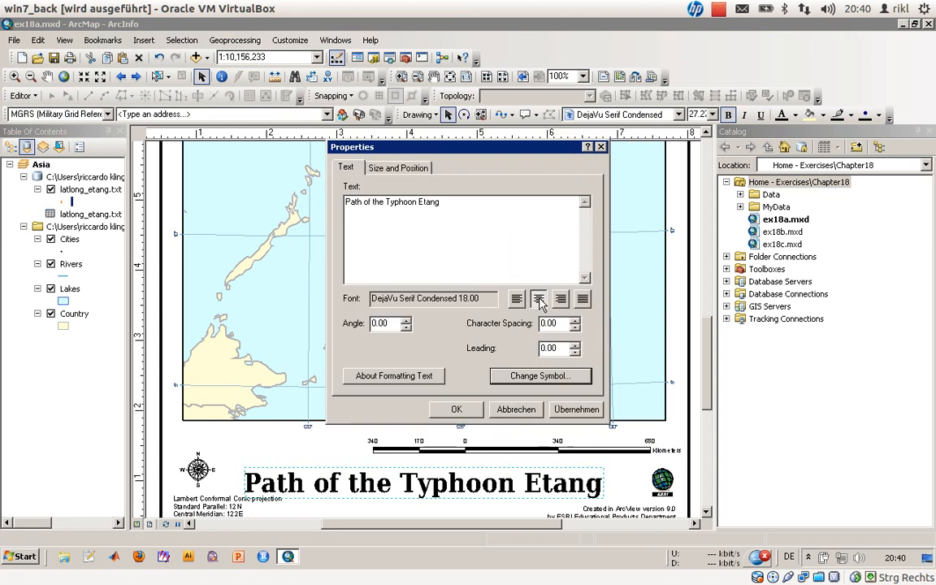
pyautogui.click(456, 409)
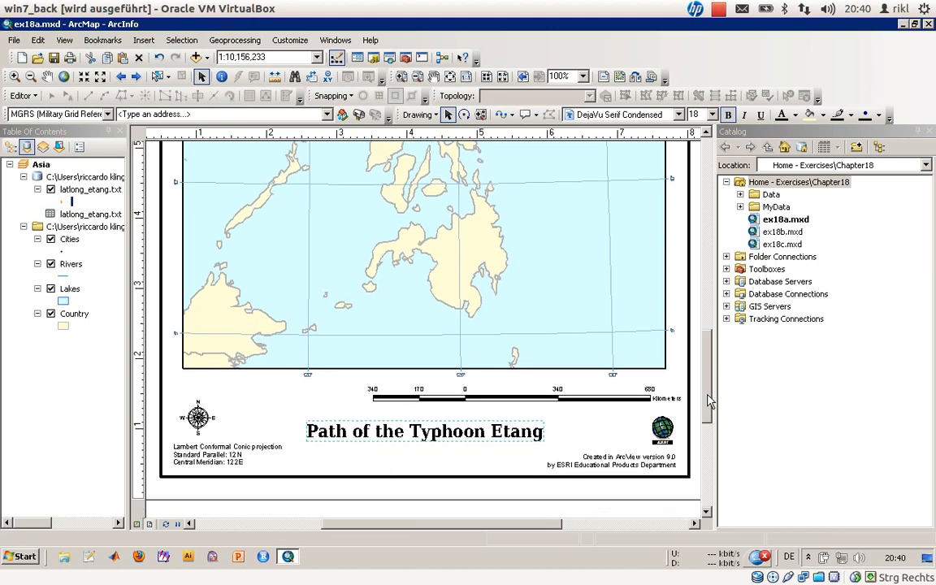
pyautogui.moveTo(577, 410)
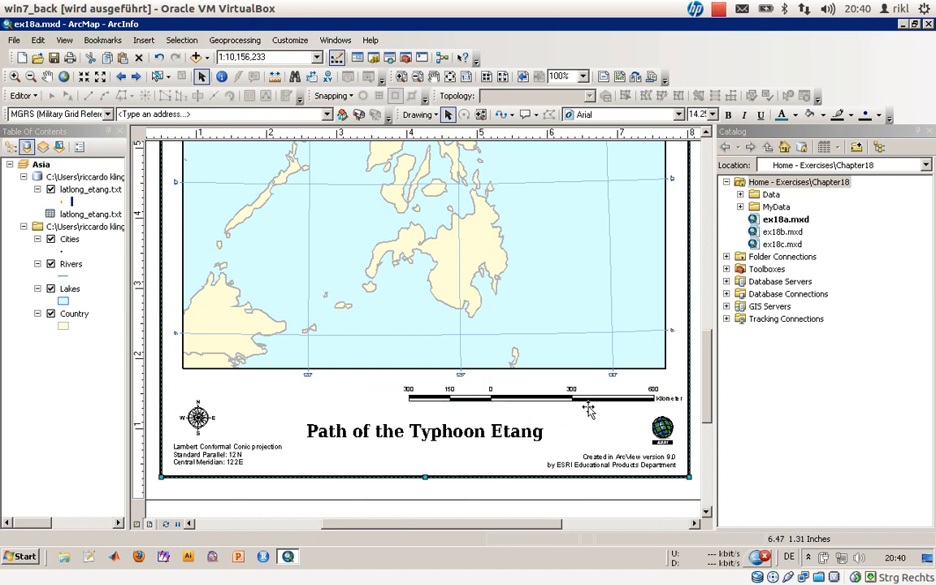
# Set the scale bar to 0–300–600 km divisions and begin exporting the map.
pyautogui.click(537, 398)
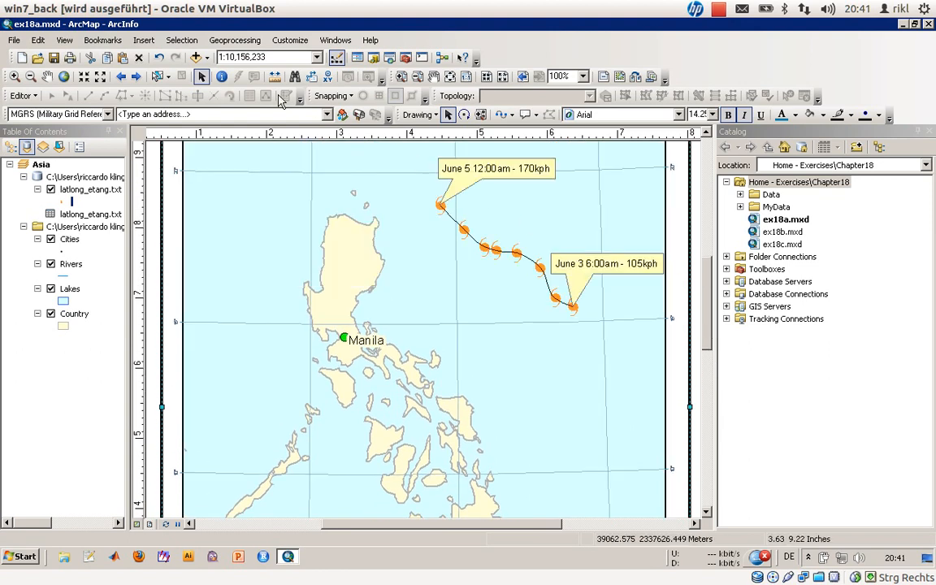
pyautogui.click(13, 40)
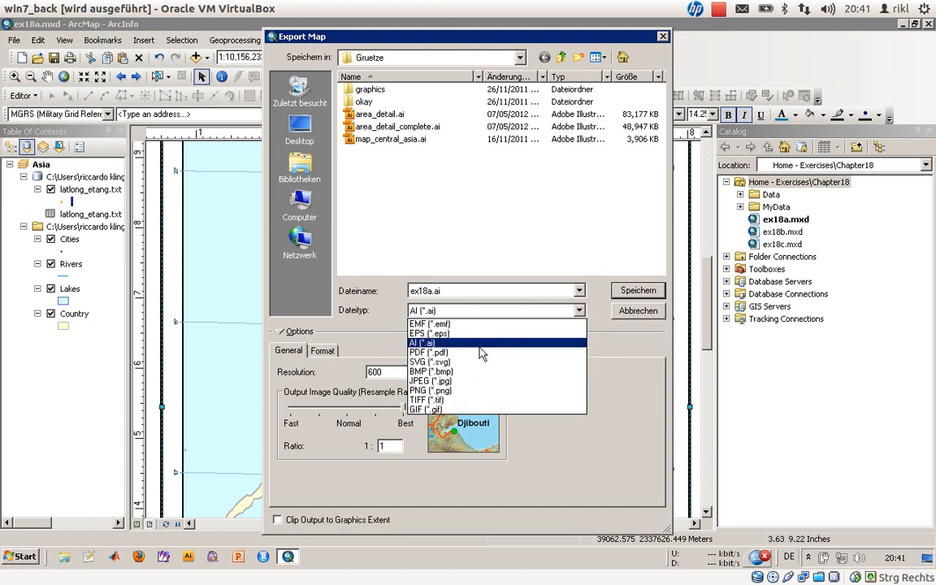
pyautogui.moveTo(480, 353)
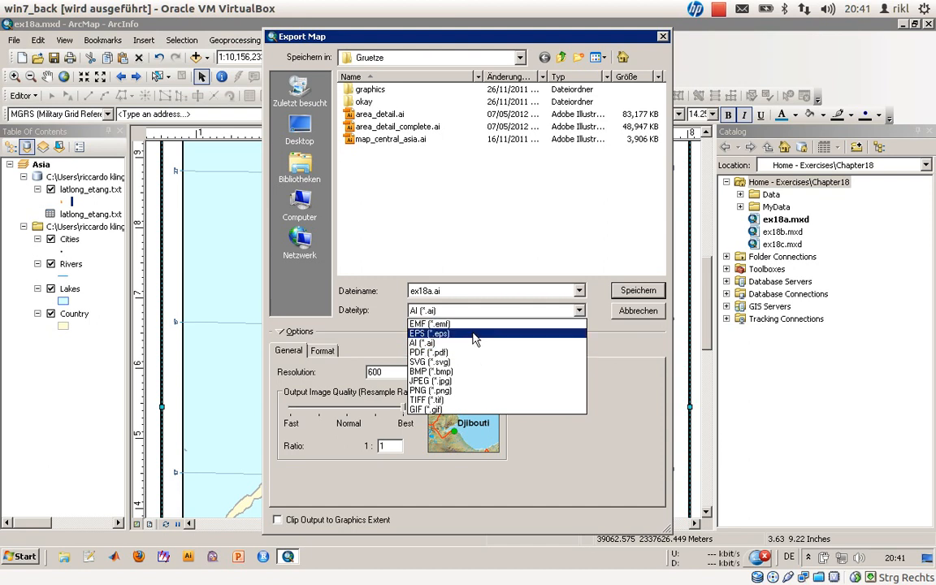
# Export ex18a.eps to Exercises, clipped to graphics extent, rasterizing picture marker/fill layers.
pyautogui.click(429, 333)
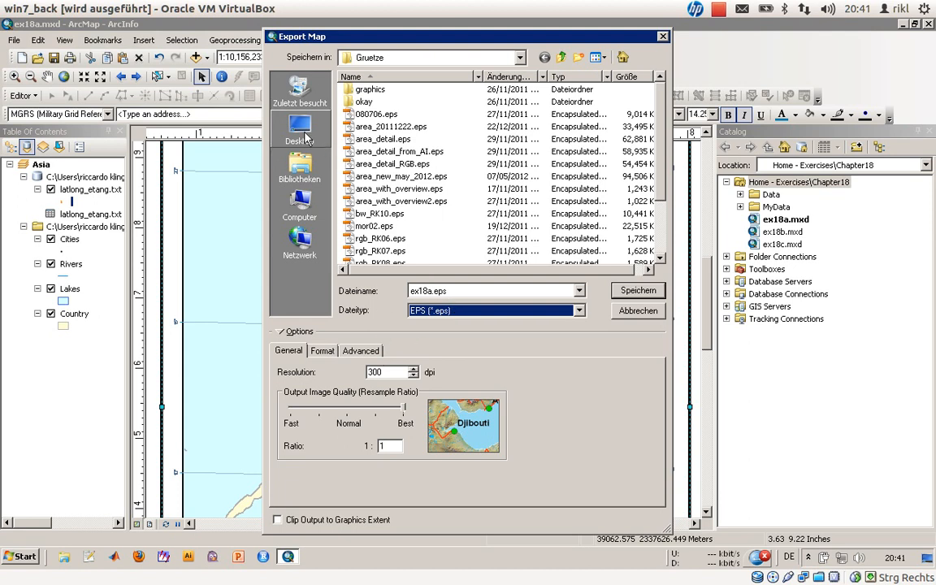
pyautogui.click(300, 130)
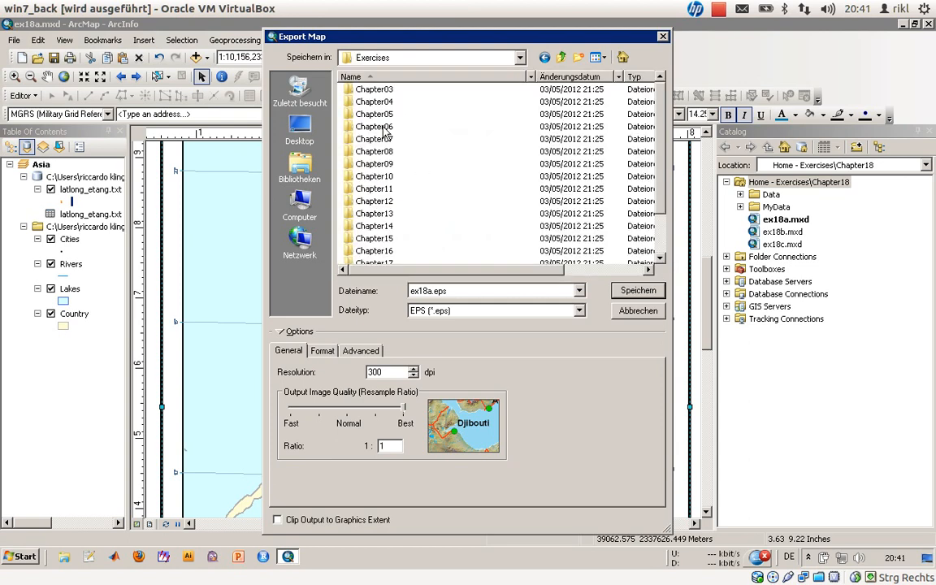
pyautogui.moveTo(317, 356)
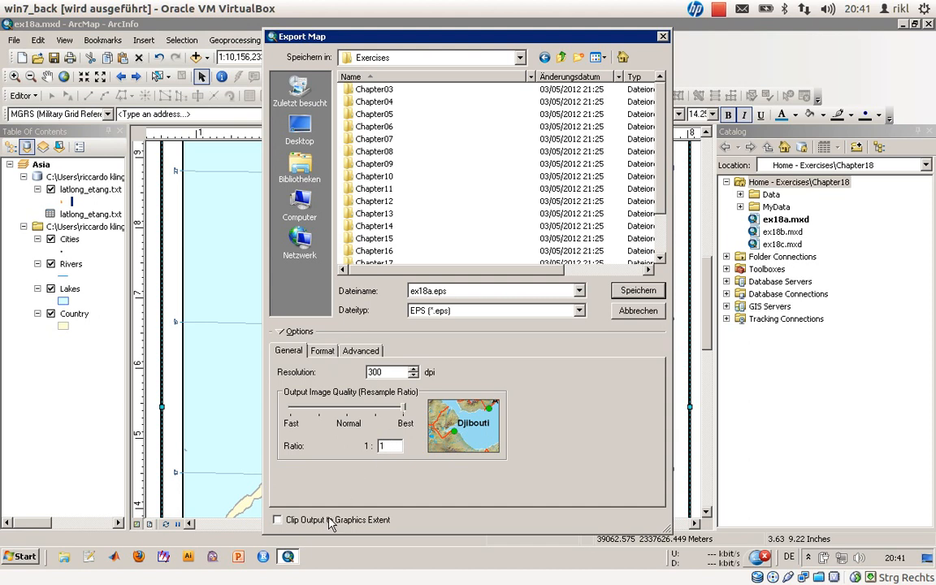
pyautogui.click(277, 520)
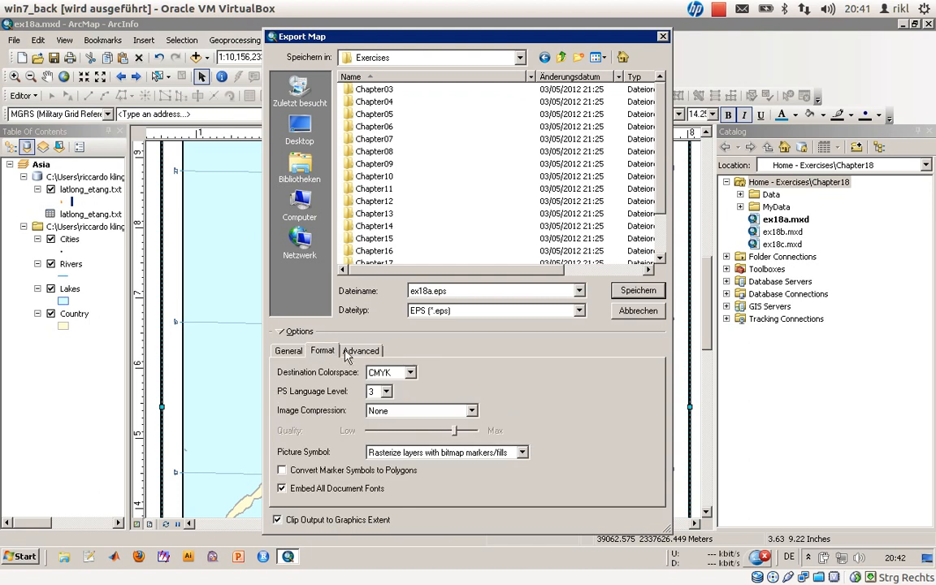
pyautogui.click(521, 452)
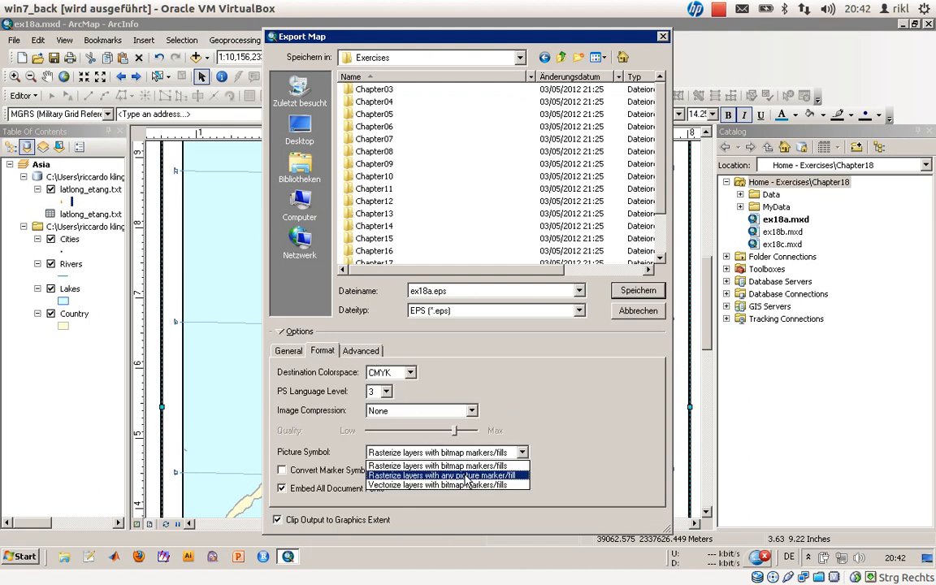
pyautogui.click(447, 484)
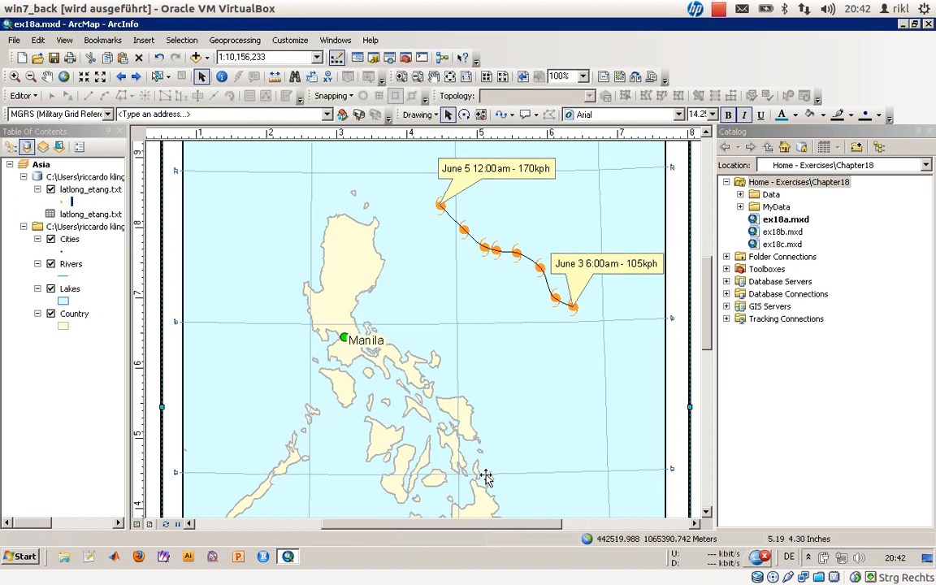
pyautogui.moveTo(230, 451)
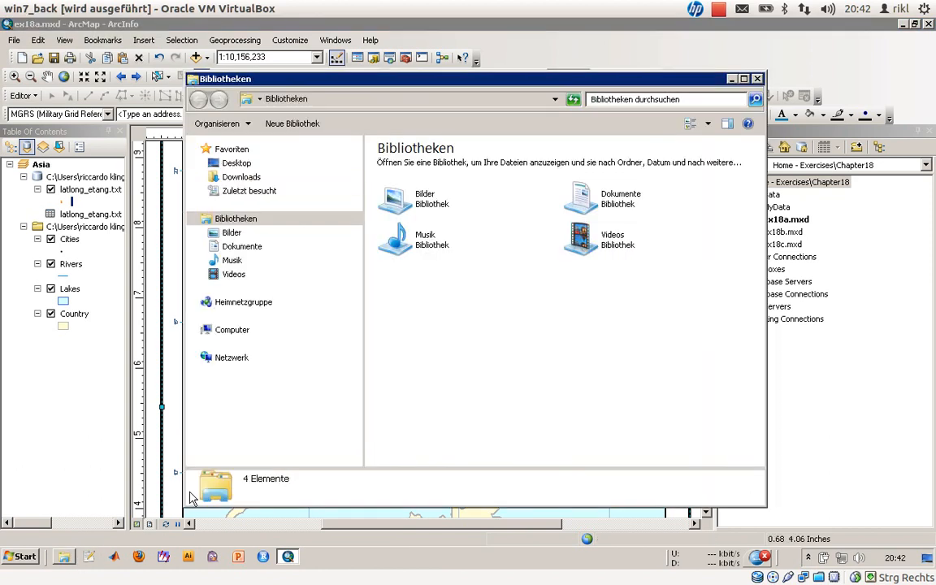
# Browse from the Desktop through ArcGIS Tutorial to Exercises and open ex18a.eps.
pyautogui.click(236, 163)
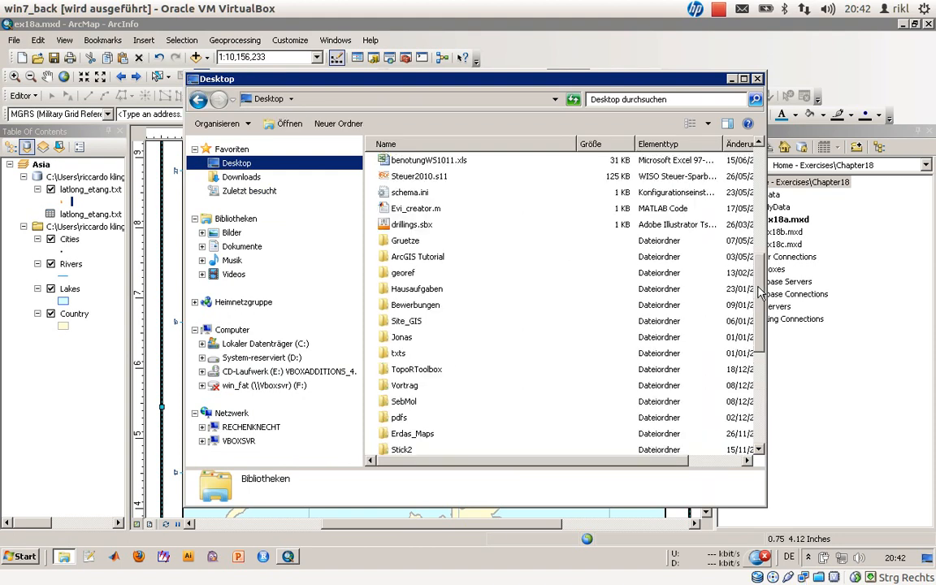
pyautogui.doubleClick(418, 256)
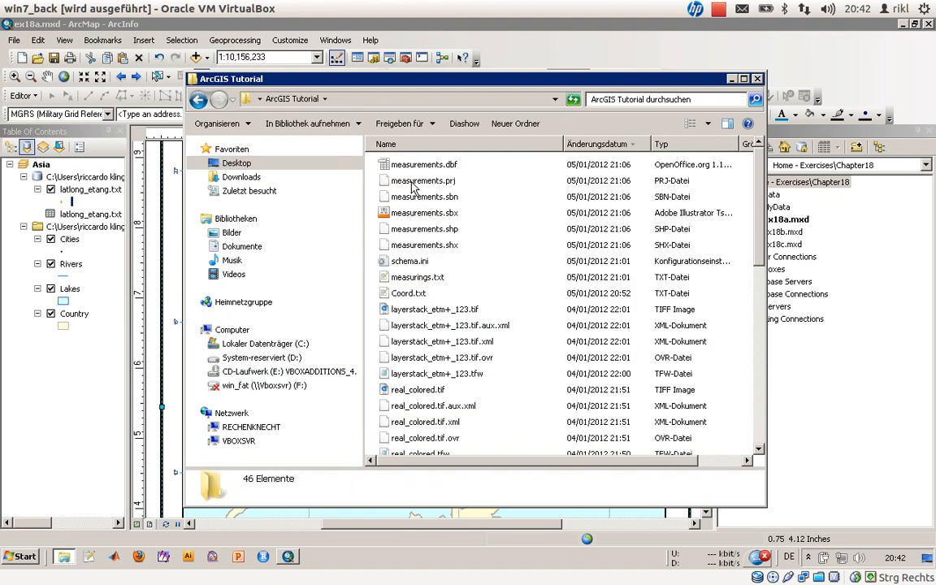
pyautogui.scroll(-3)
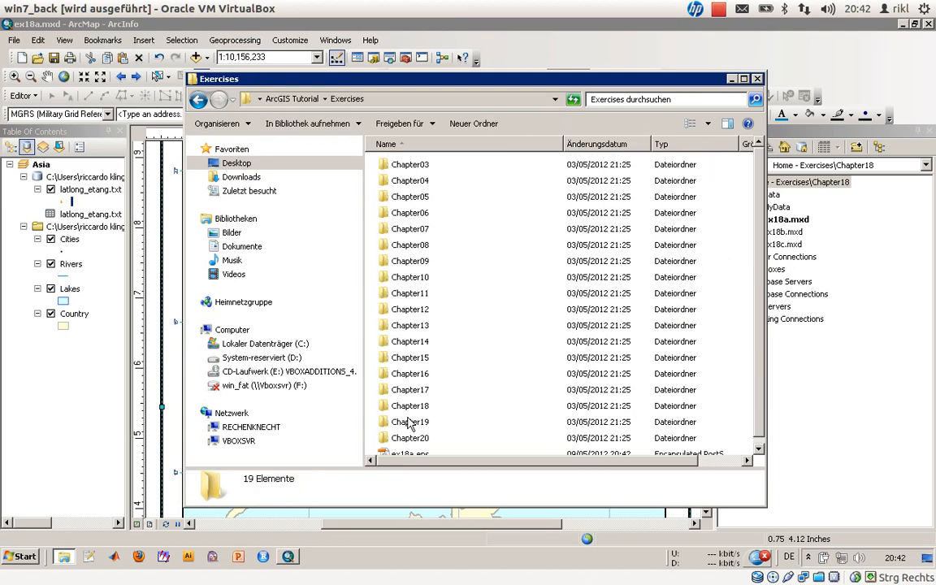
pyautogui.scroll(-3)
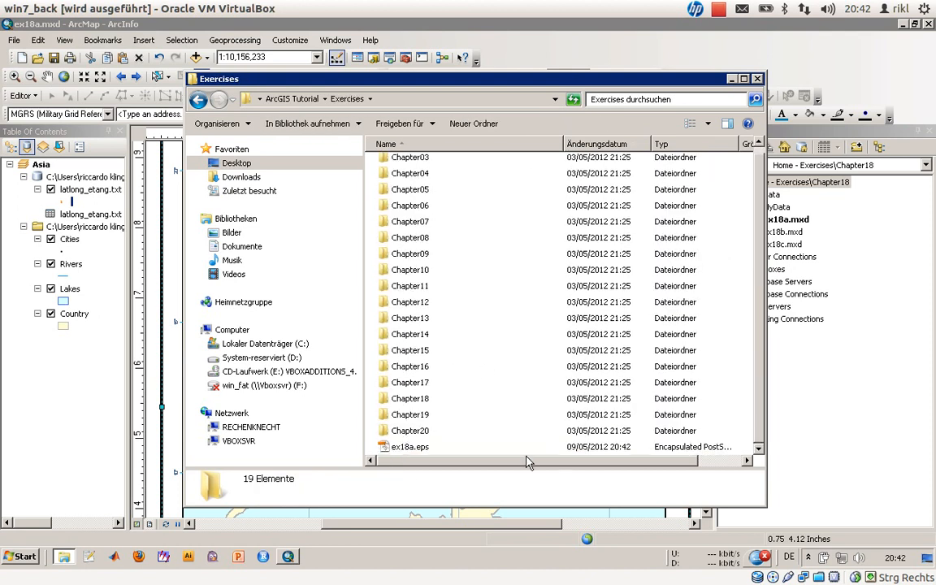
pyautogui.click(409, 446)
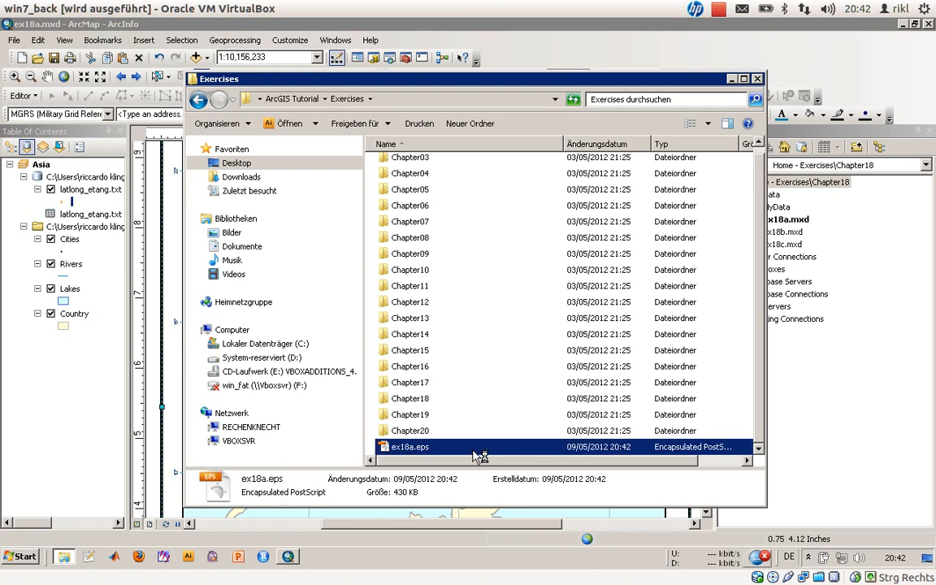
pyautogui.moveTo(483, 453)
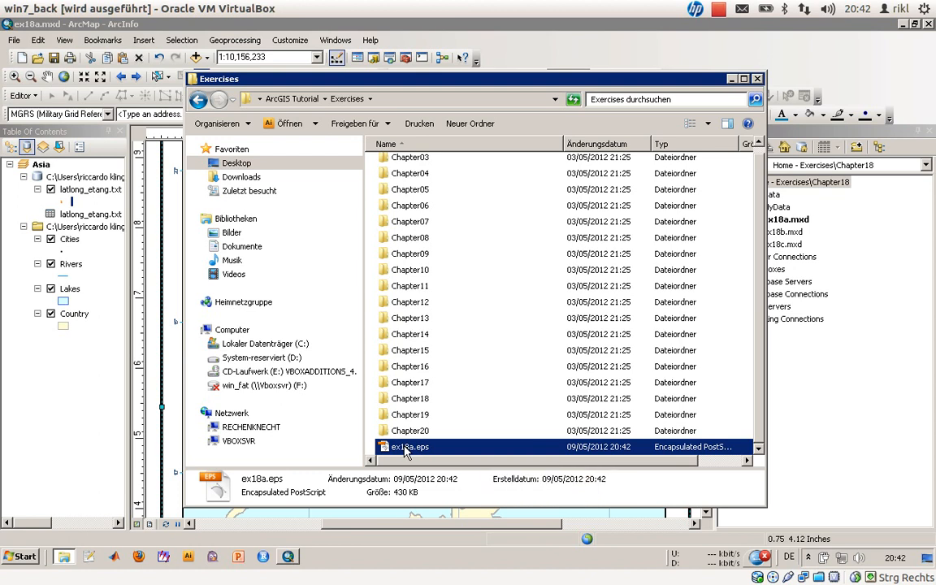
pyautogui.doubleClick(409, 446)
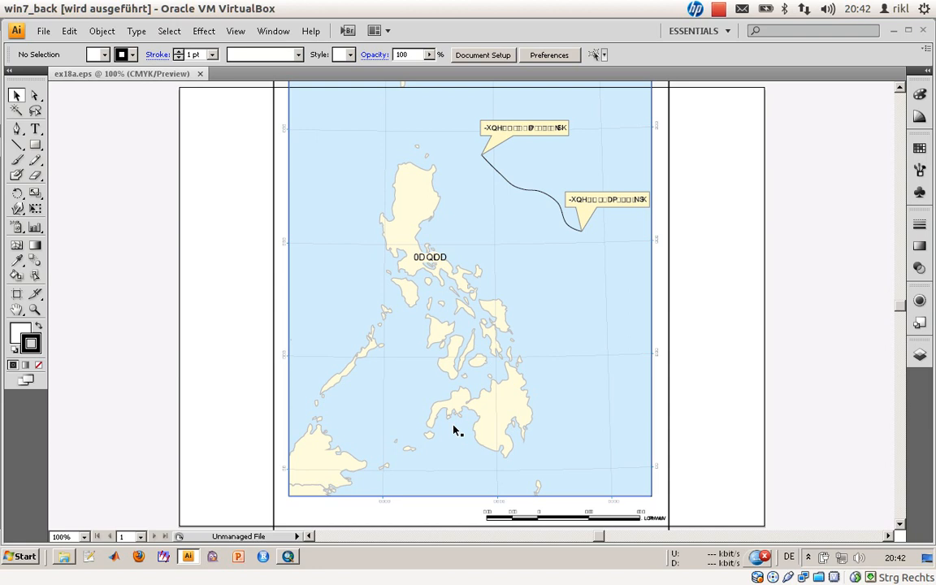
pyautogui.moveTo(491, 381)
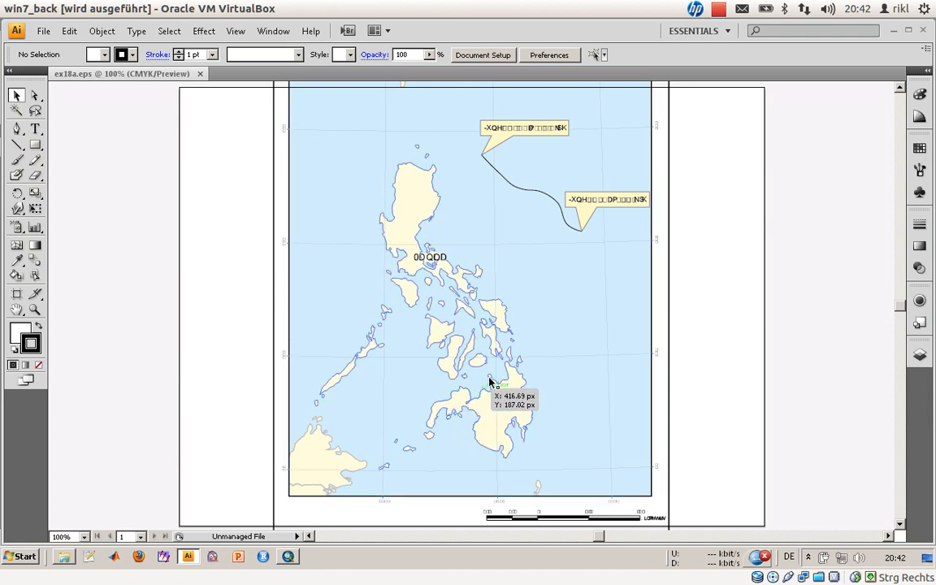
pyautogui.moveTo(595, 203)
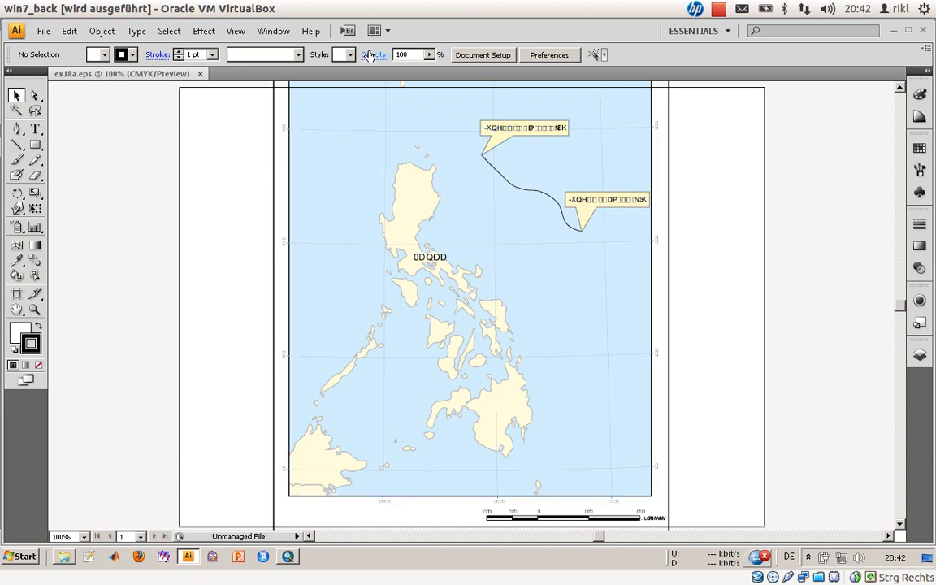
# Return to the ArcMap layout after viewing the garbled EPS in Illustrator.
pyautogui.click(43, 30)
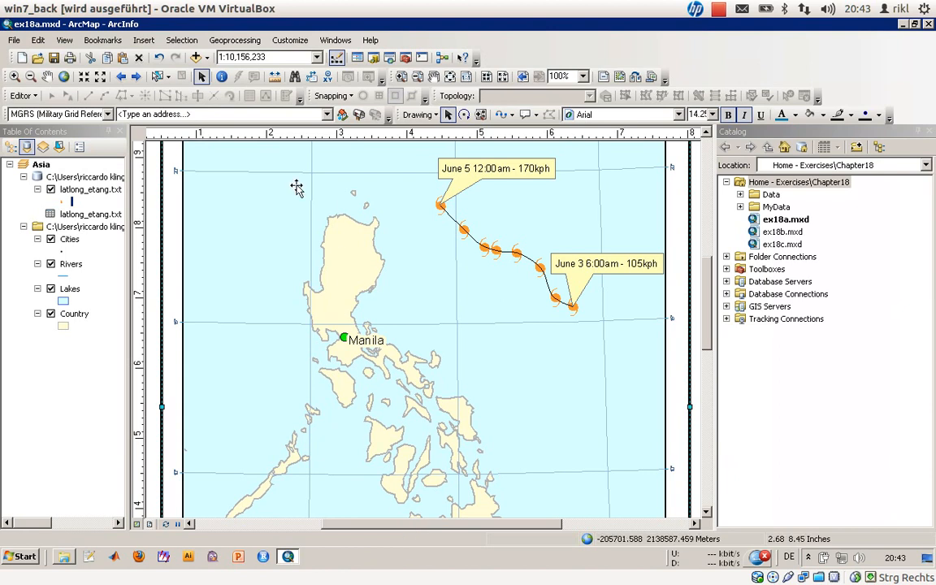
# Export the layout as ex18a.ai at 300 dpi, clipped to the graphics extent.
pyautogui.click(15, 40)
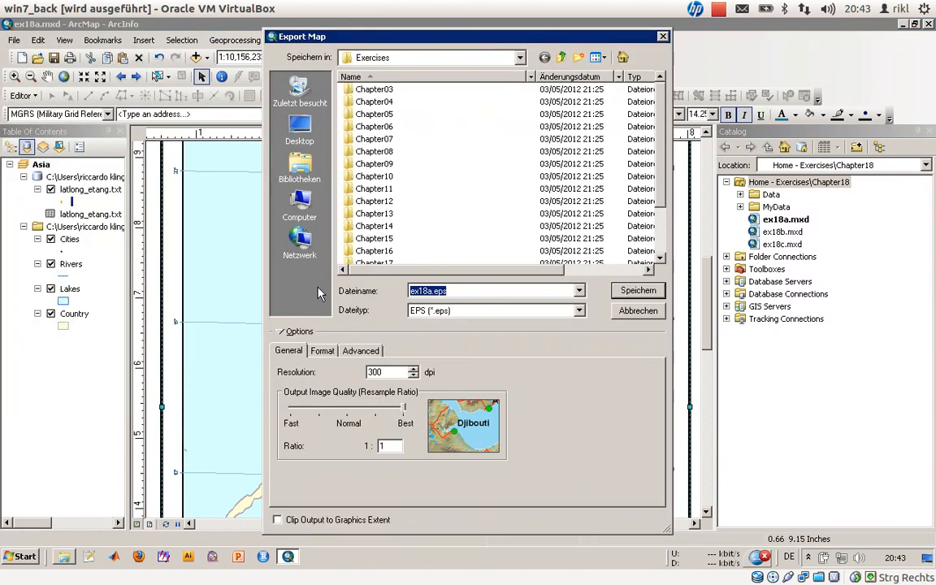
pyautogui.click(578, 310)
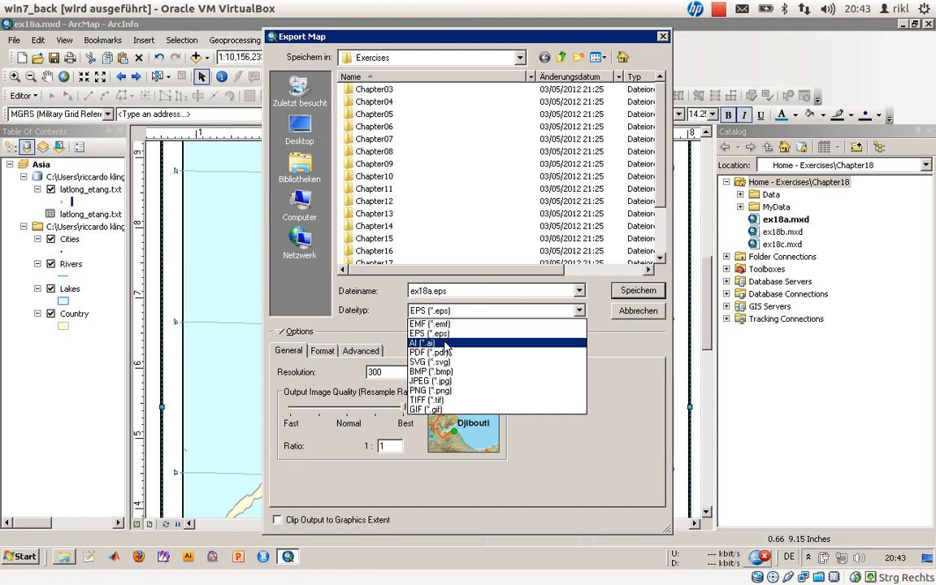
pyautogui.click(422, 343)
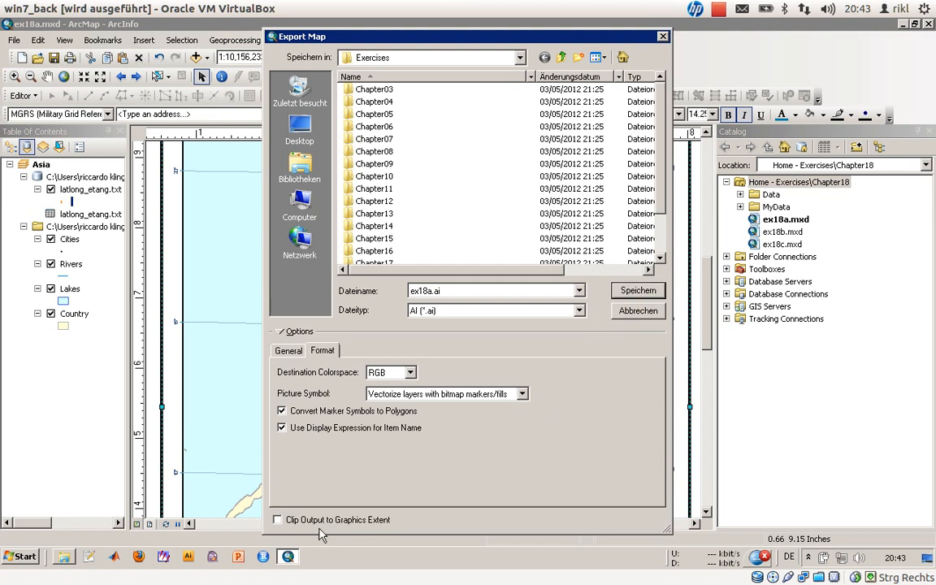
pyautogui.click(289, 350)
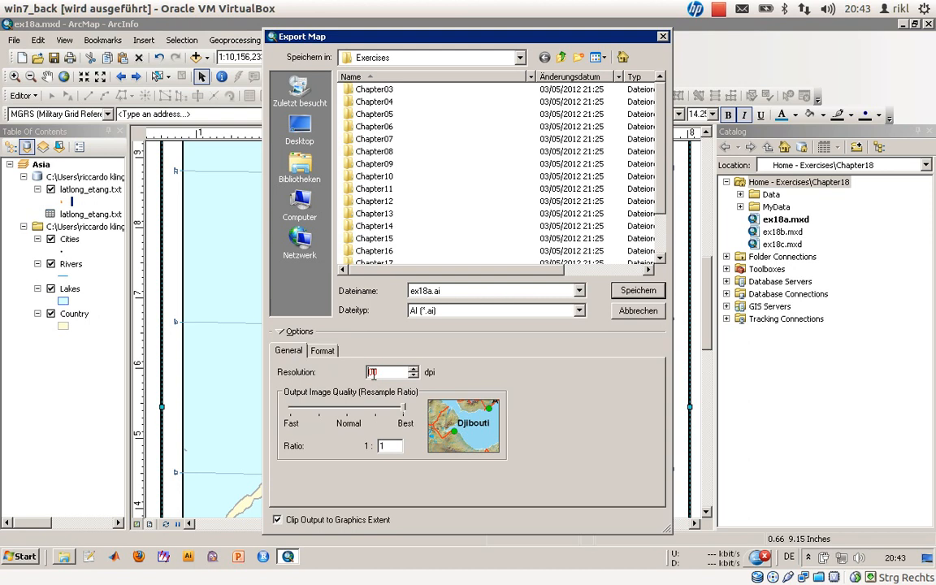
pyautogui.write('300')
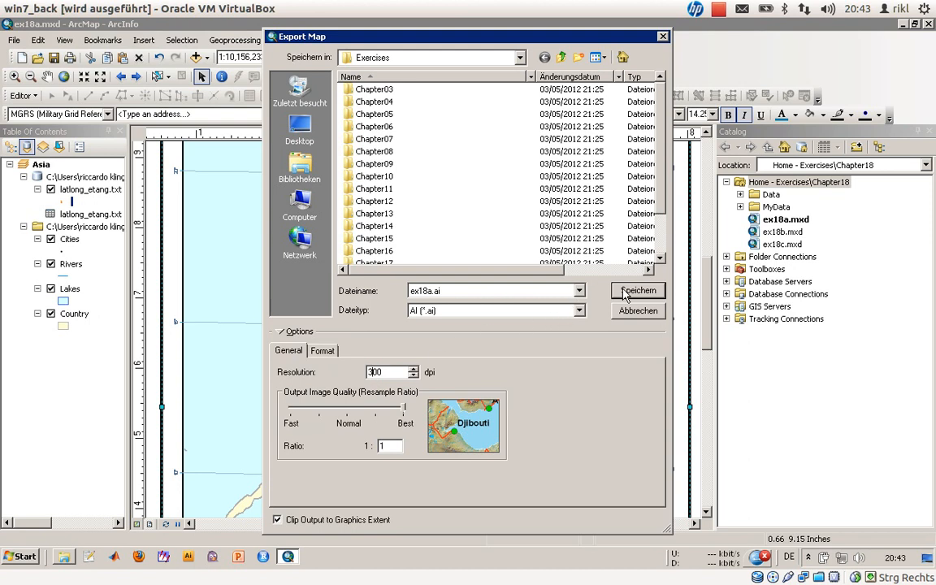
pyautogui.click(638, 290)
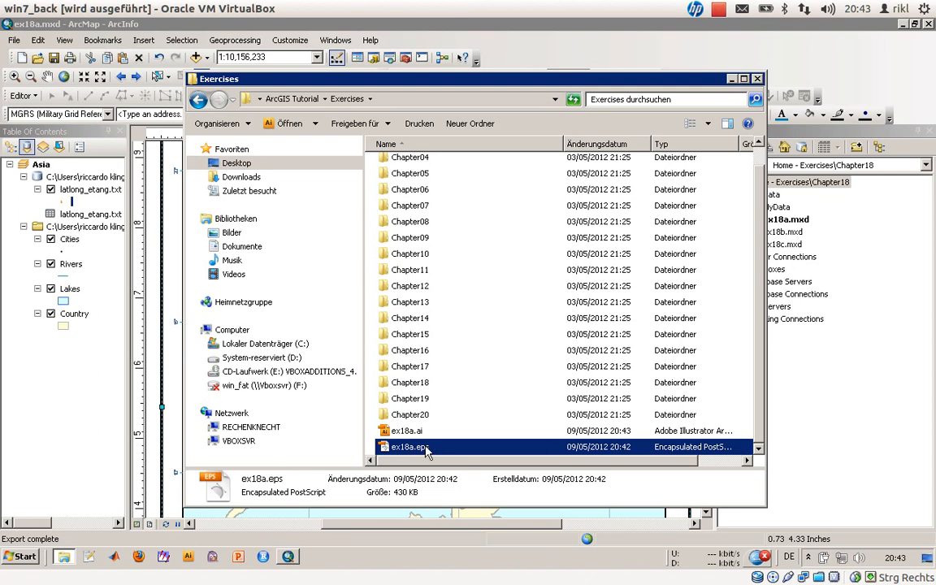
# Reopen ex18a.eps in Illustrator to review it, then return to the ArcMap layout.
pyautogui.doubleClick(406, 430)
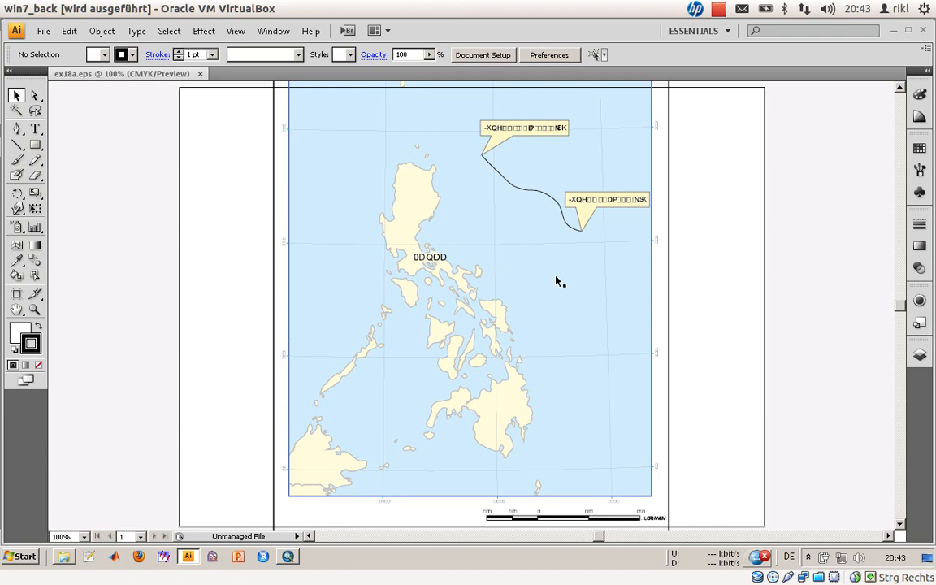
pyautogui.moveTo(818, 237)
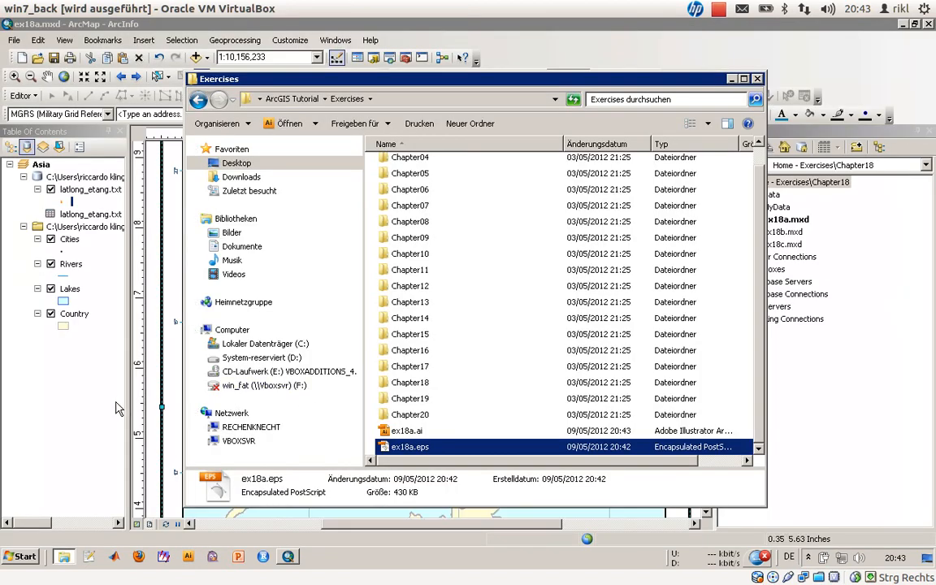
pyautogui.click(757, 78)
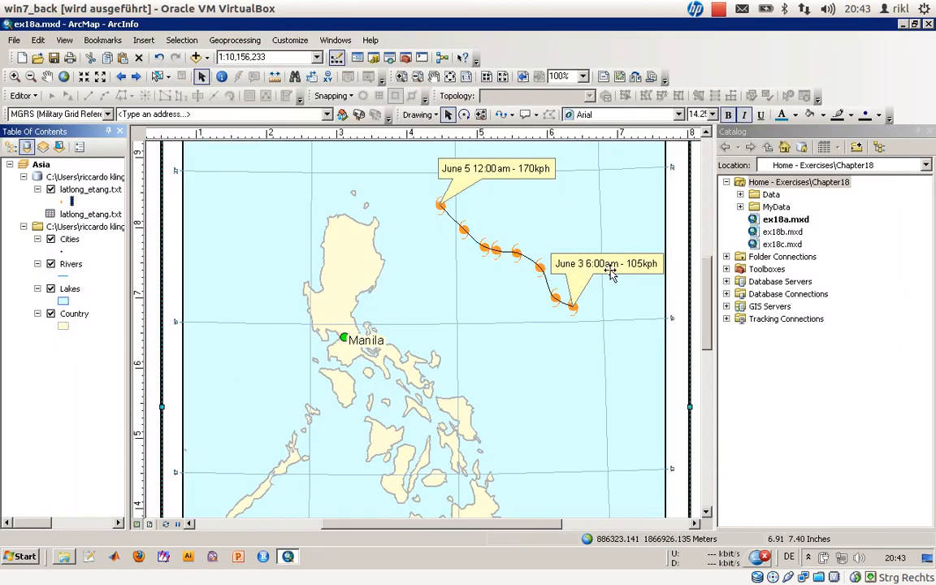
pyautogui.moveTo(686, 295)
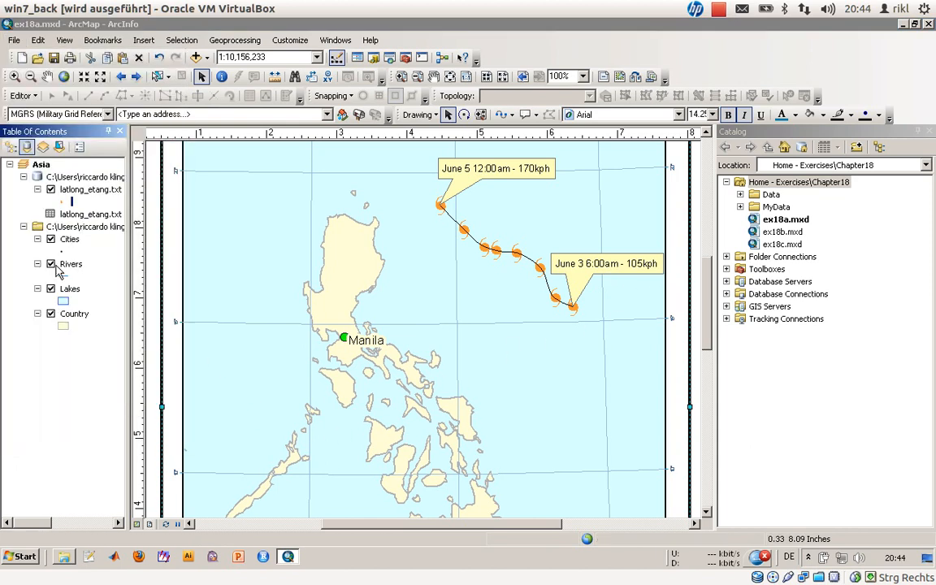
# Export the typhoon layout to ex18a.pdf in Exercises and open it in Acrobat.
pyautogui.click(578, 311)
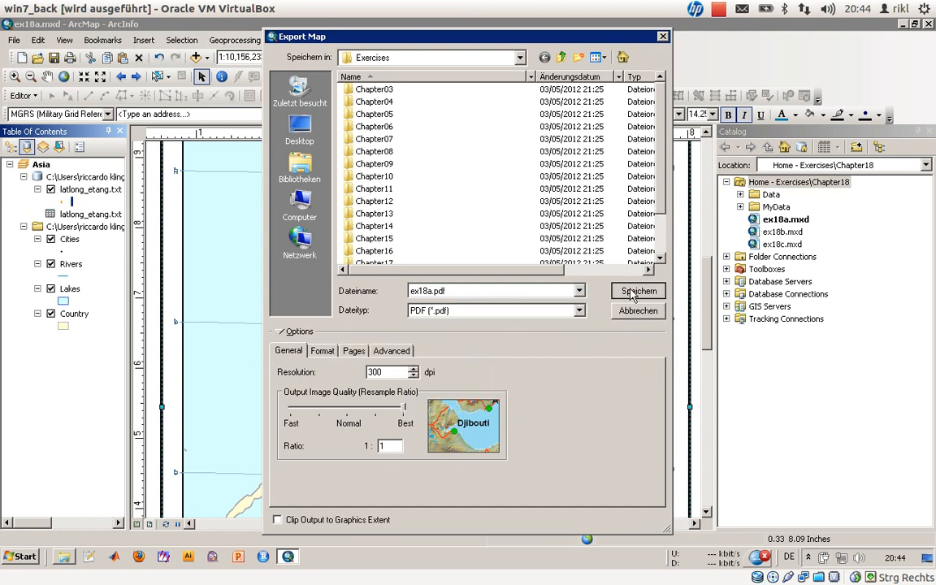
pyautogui.moveTo(498, 486)
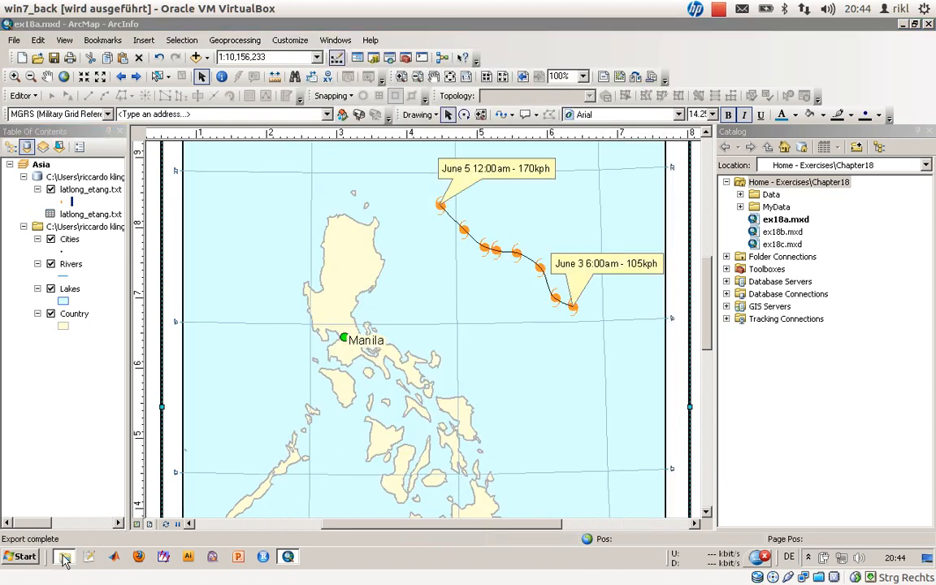
pyautogui.click(63, 556)
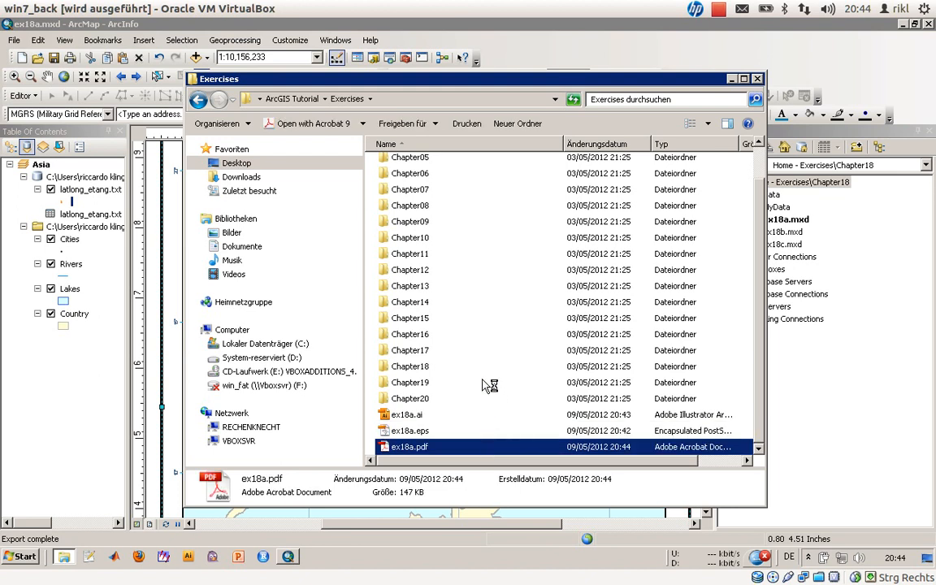
pyautogui.doubleClick(409, 447)
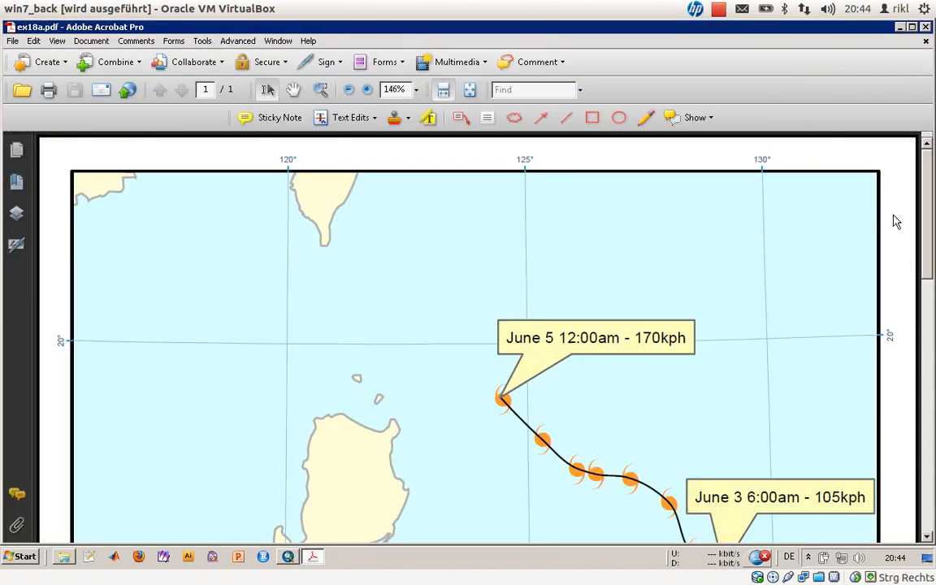
pyautogui.scroll(-3)
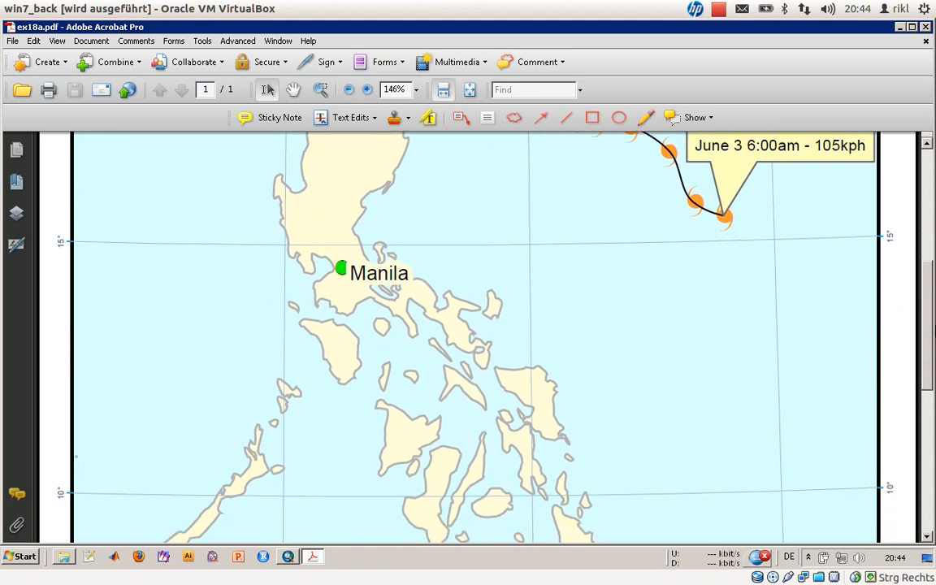
pyautogui.scroll(-3)
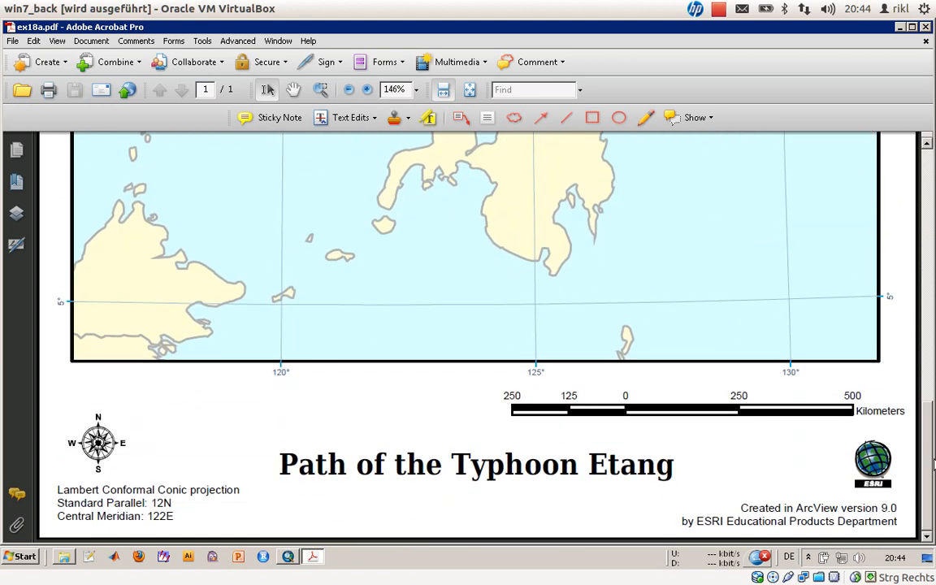
pyautogui.moveTo(930, 303)
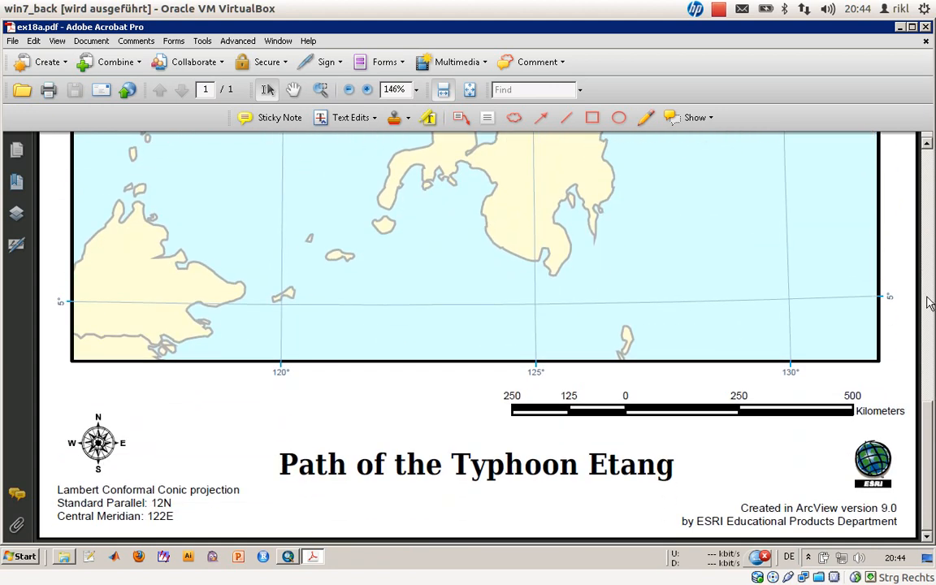
pyautogui.scroll(-3)
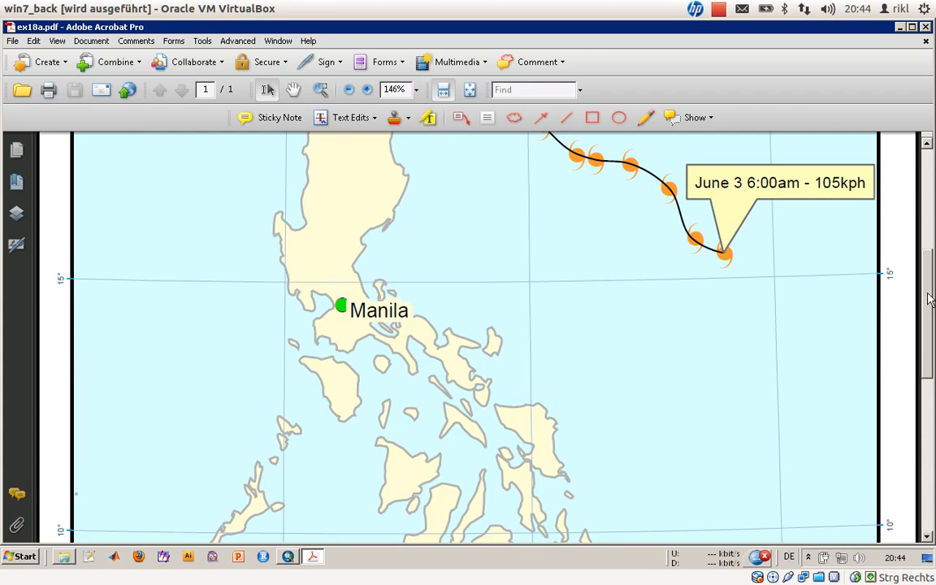
pyautogui.scroll(3)
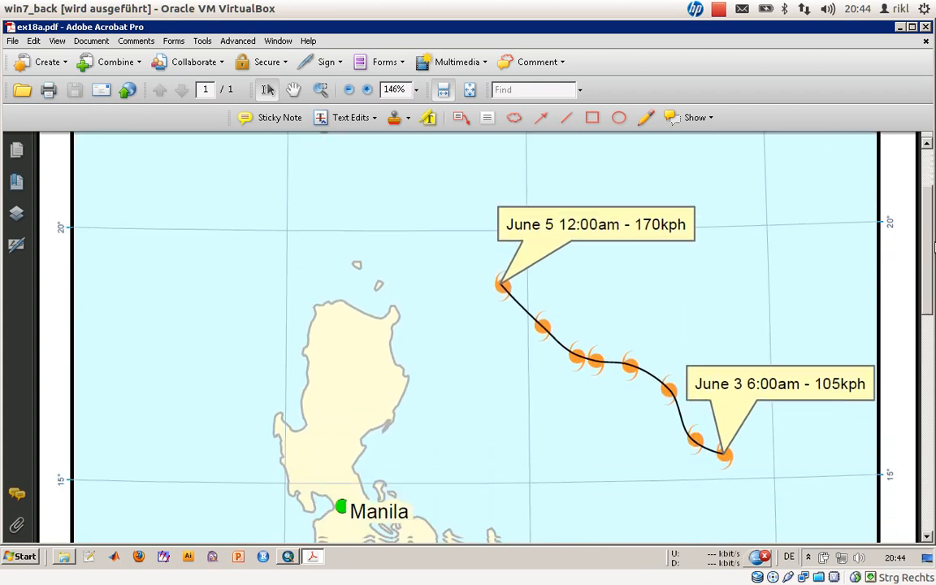
pyautogui.scroll(-3)
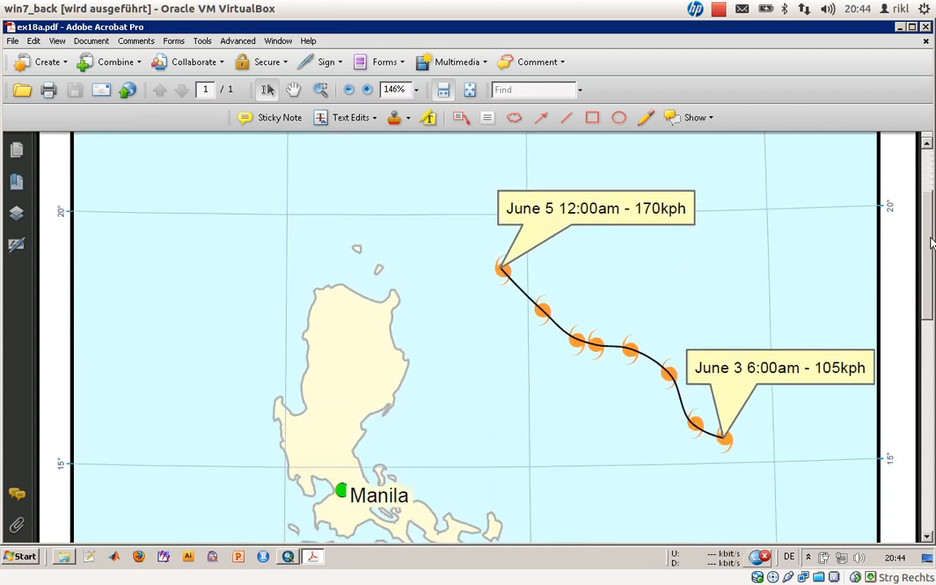
pyautogui.moveTo(788, 286)
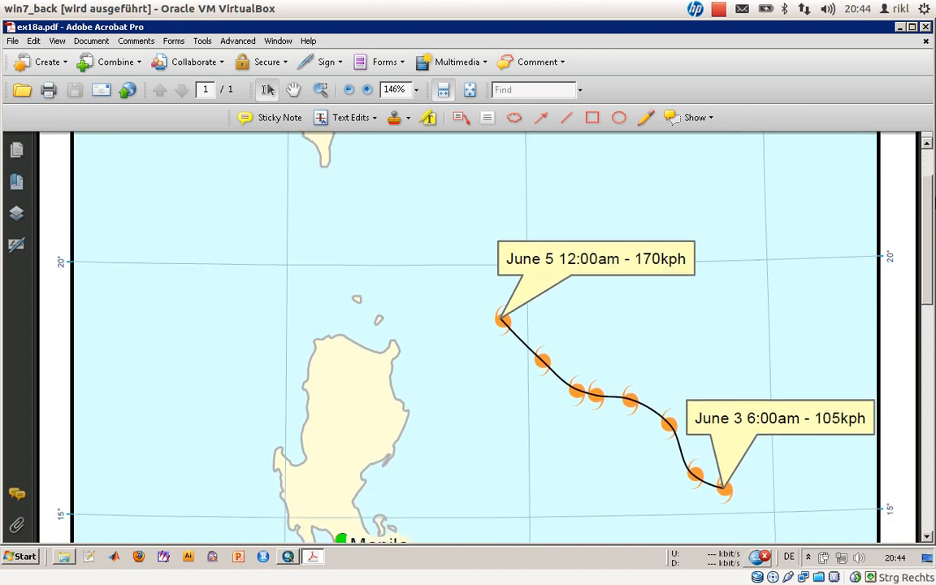
pyautogui.scroll(-3)
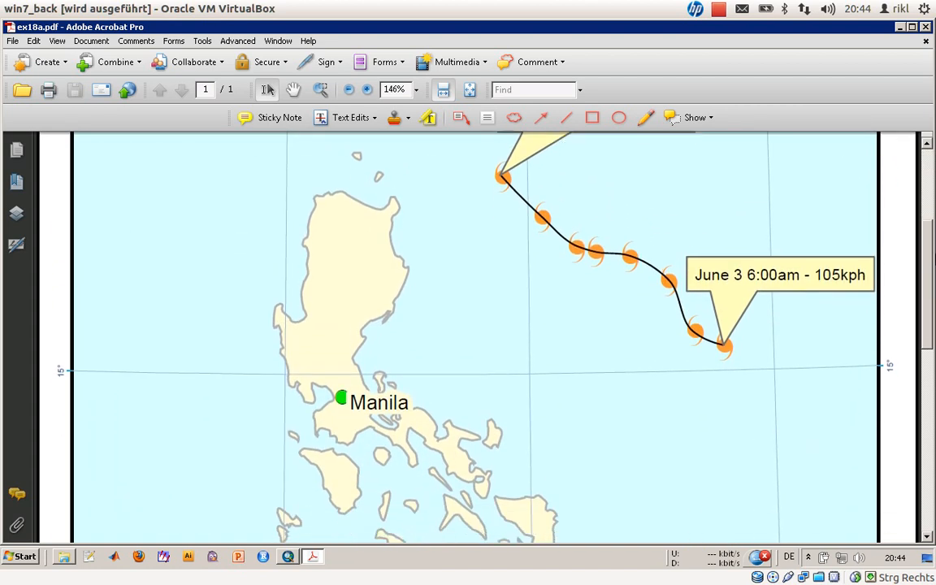
pyautogui.scroll(-3)
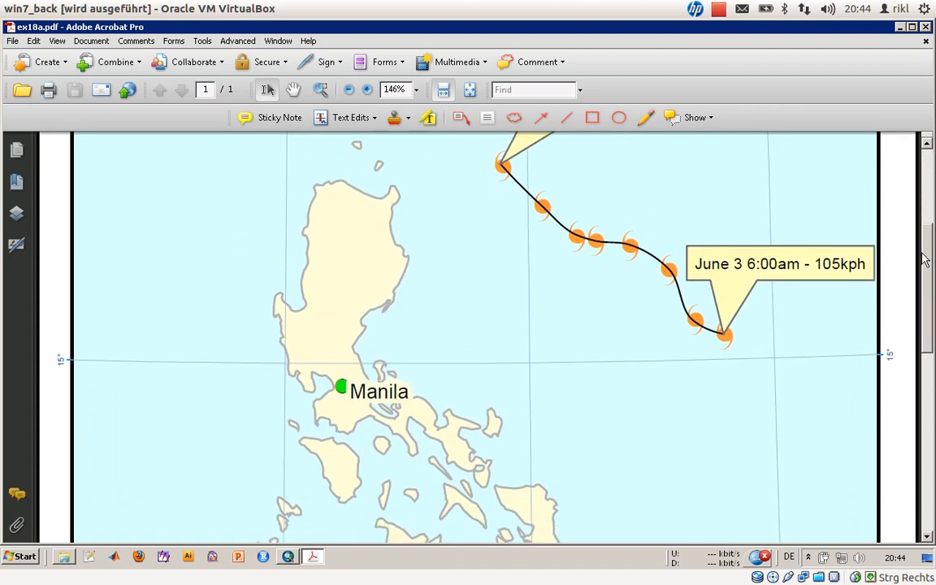
pyautogui.moveTo(786, 45)
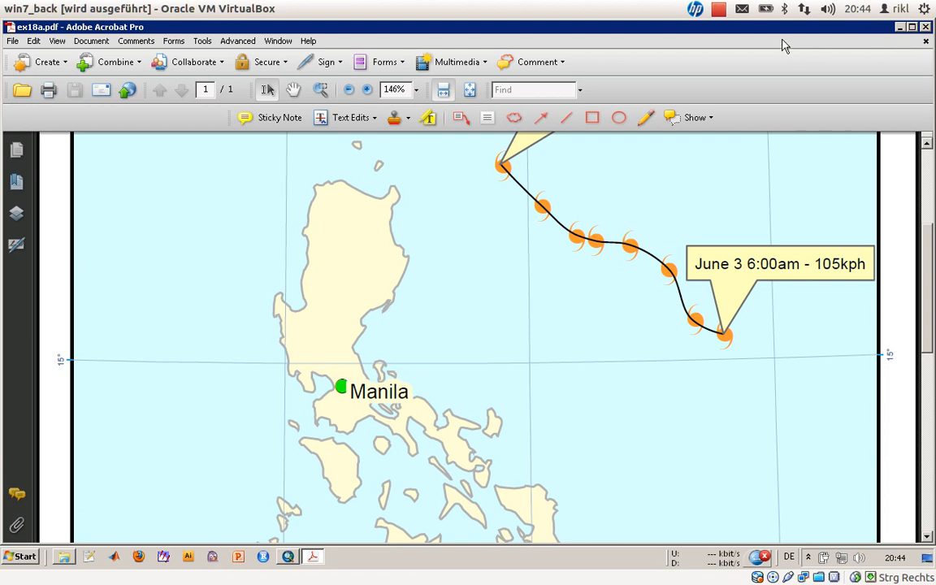